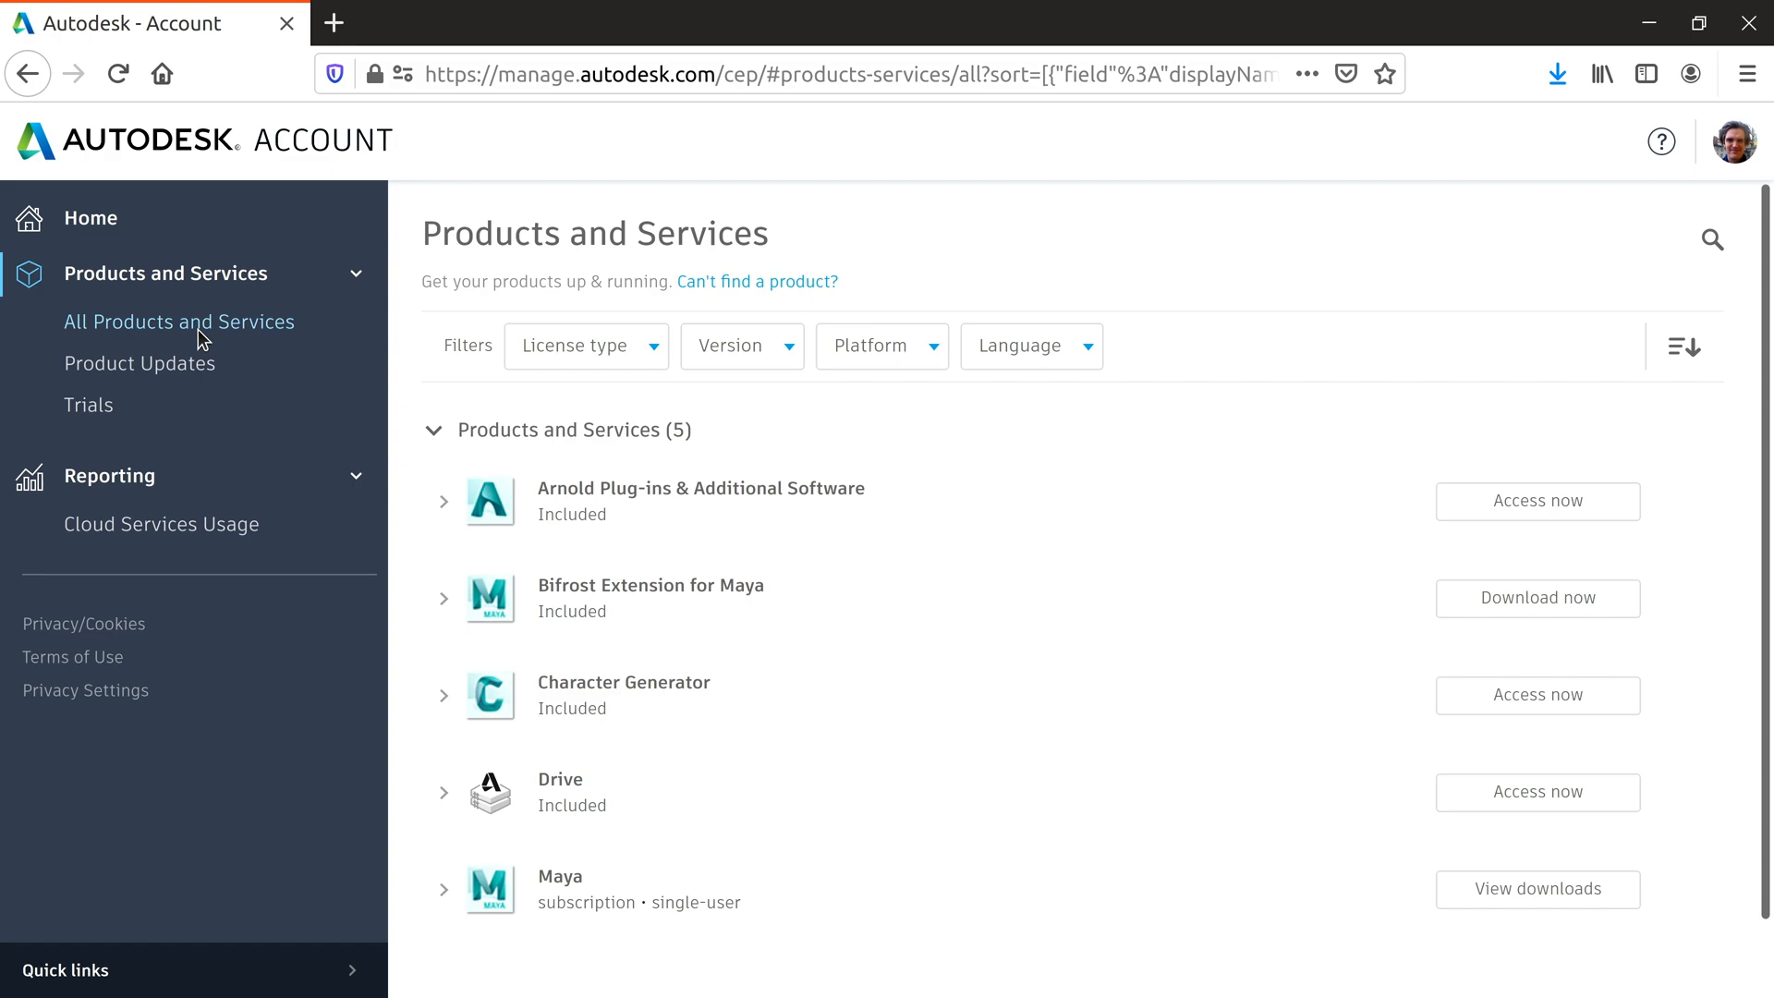
Start the browser download of Maya 2020 for Linux 64 in English from Autodesk Account
left_click(1537, 889)
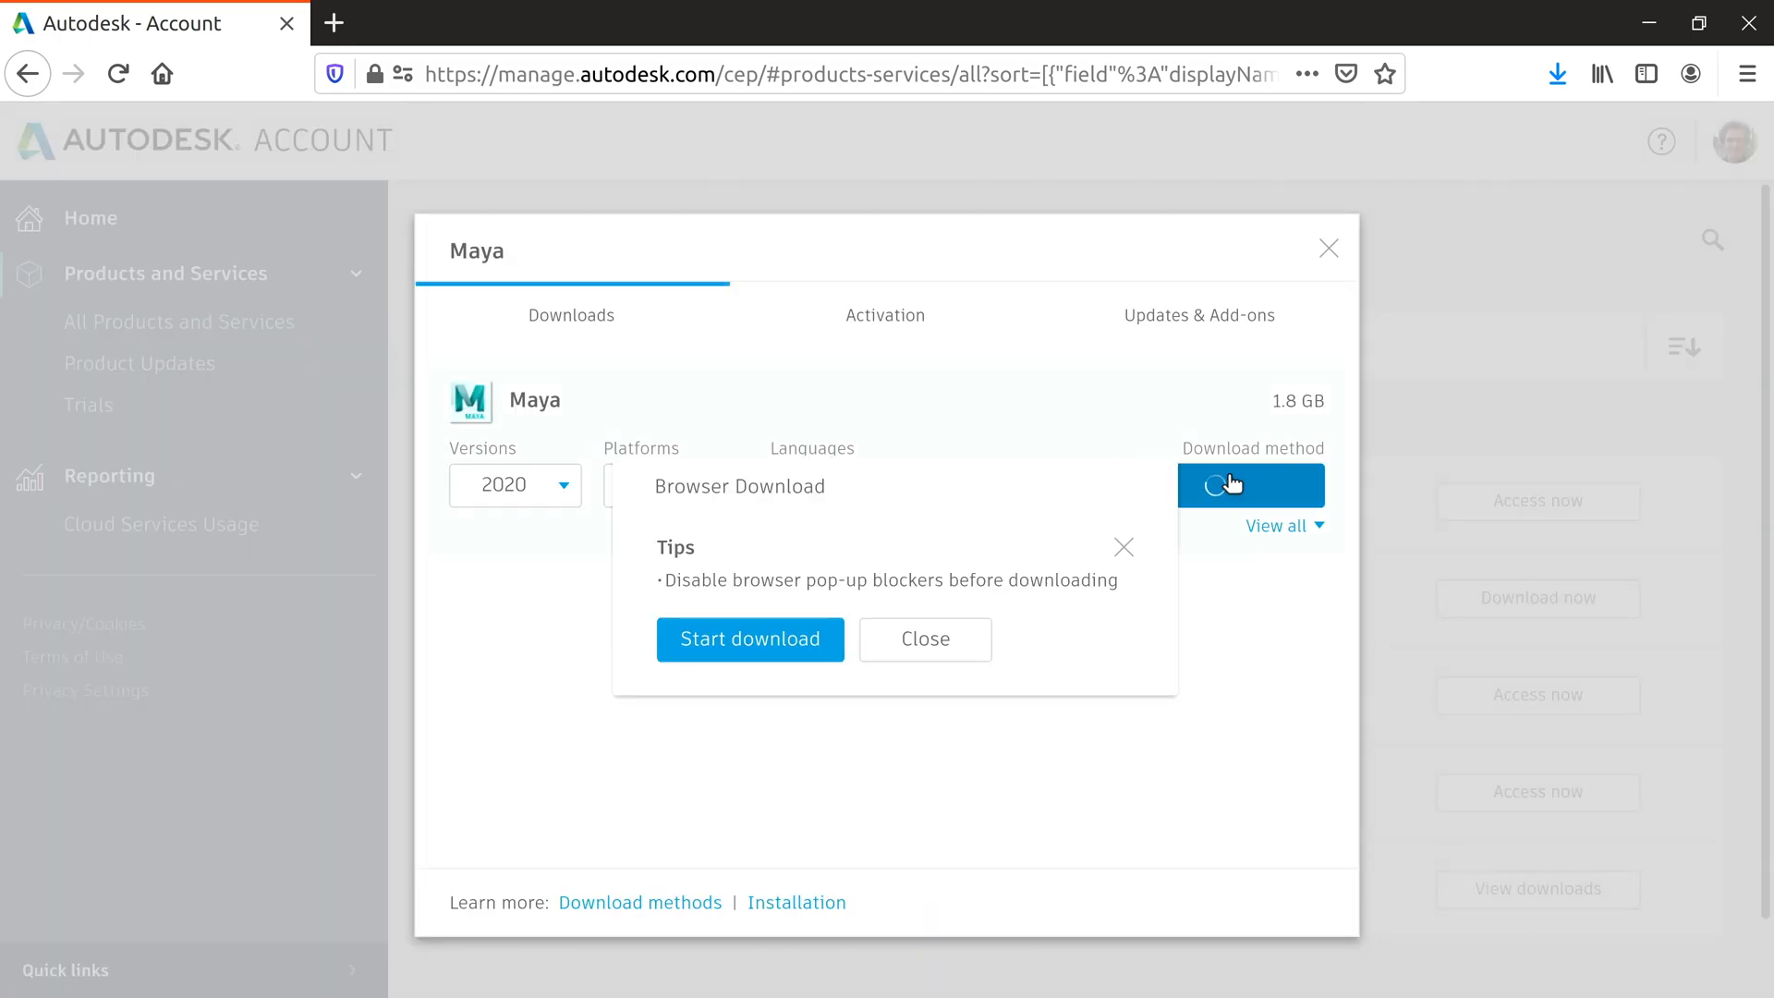
left_click(750, 639)
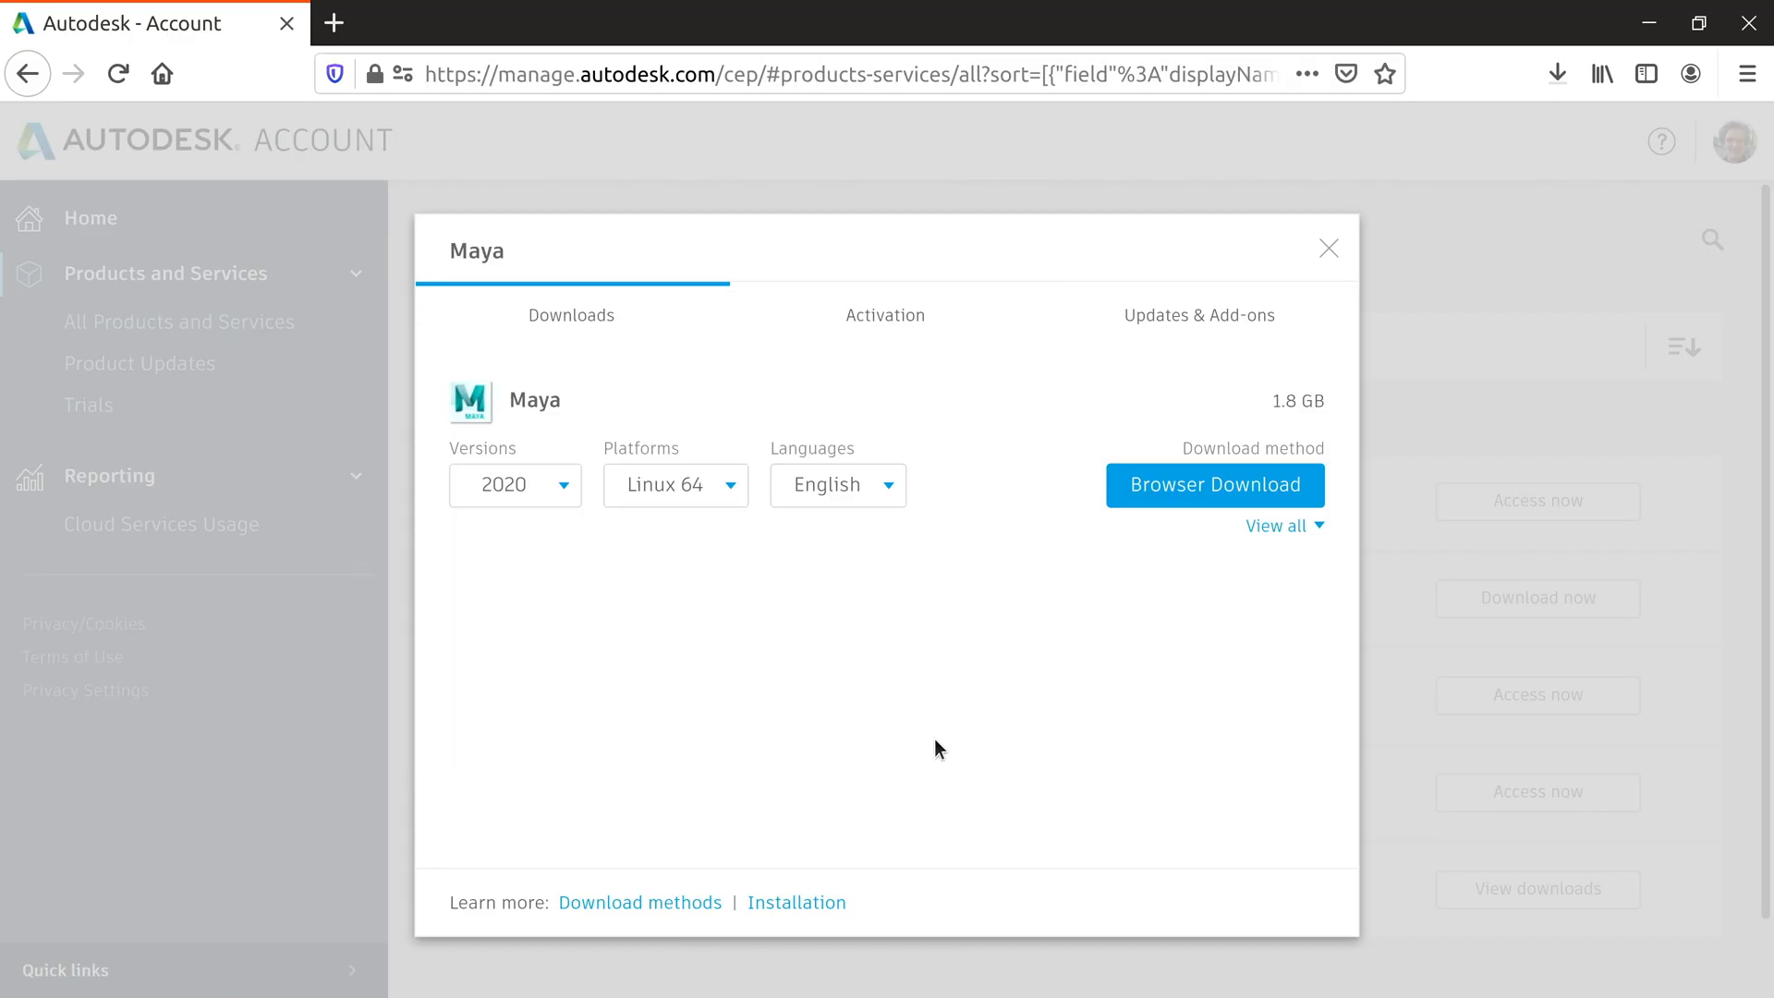
left_click(1328, 248)
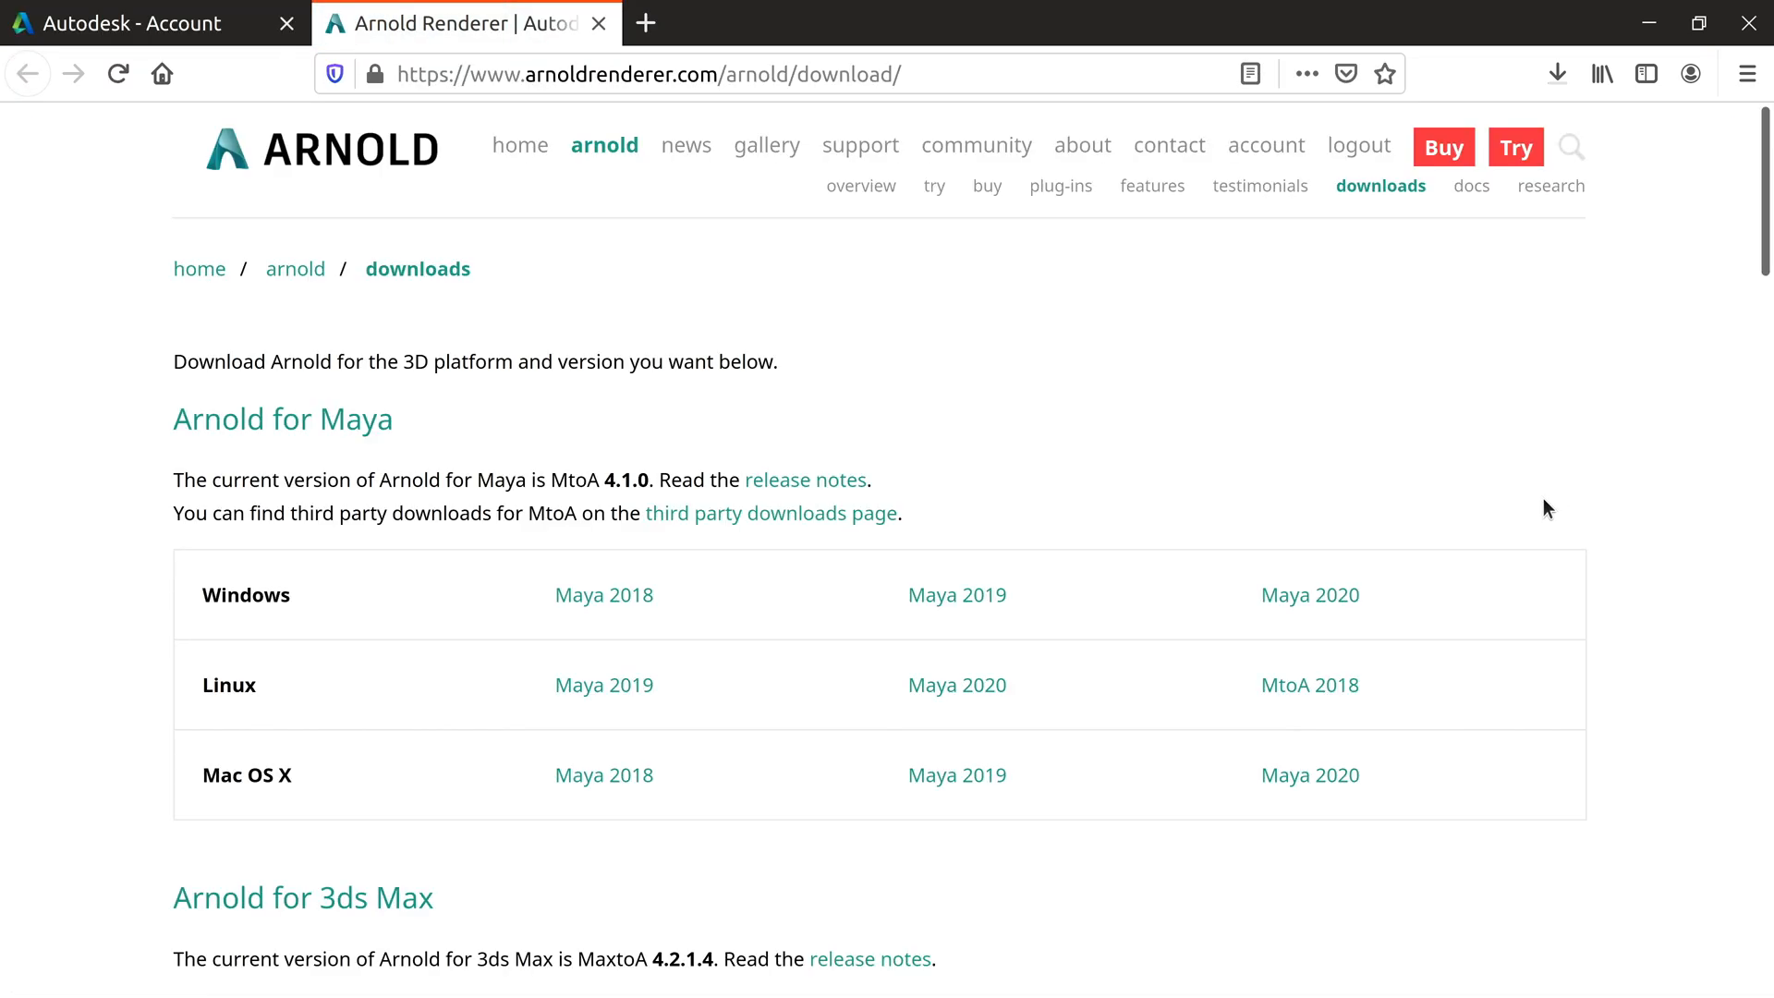
Download Arnold for Maya 2020 on Linux after accepting the Autodesk Terms of Use
left_click(1310, 595)
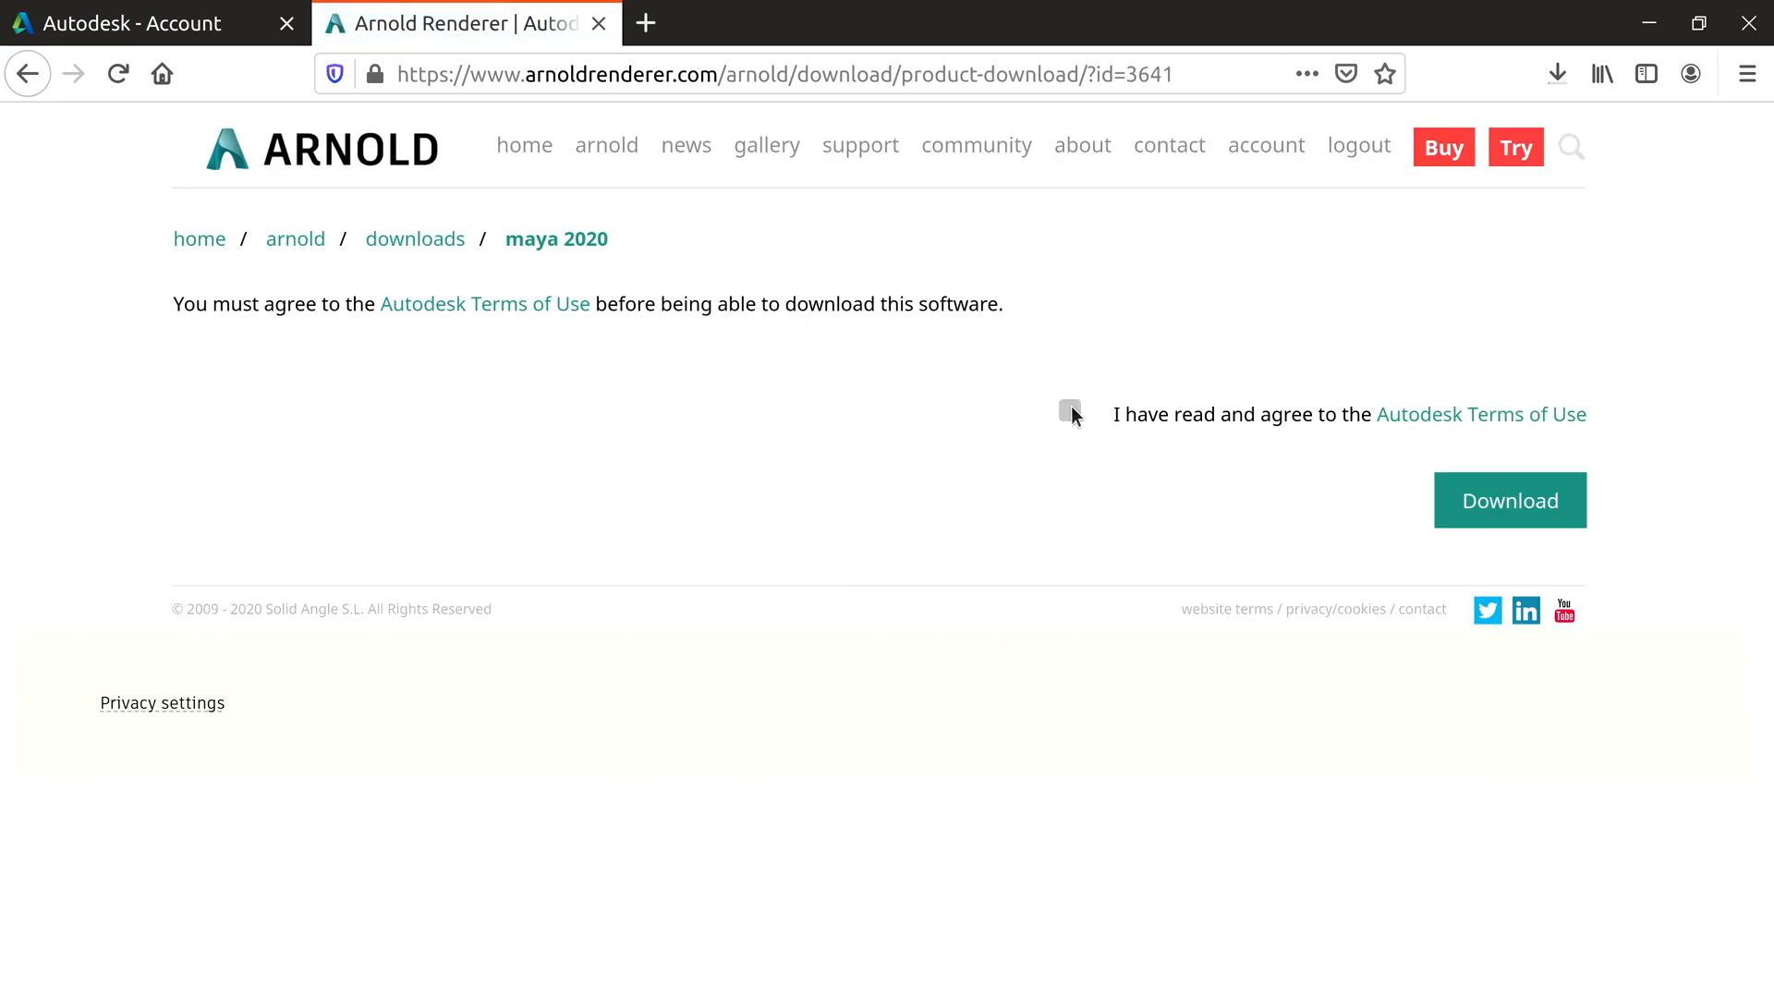
left_click(1510, 499)
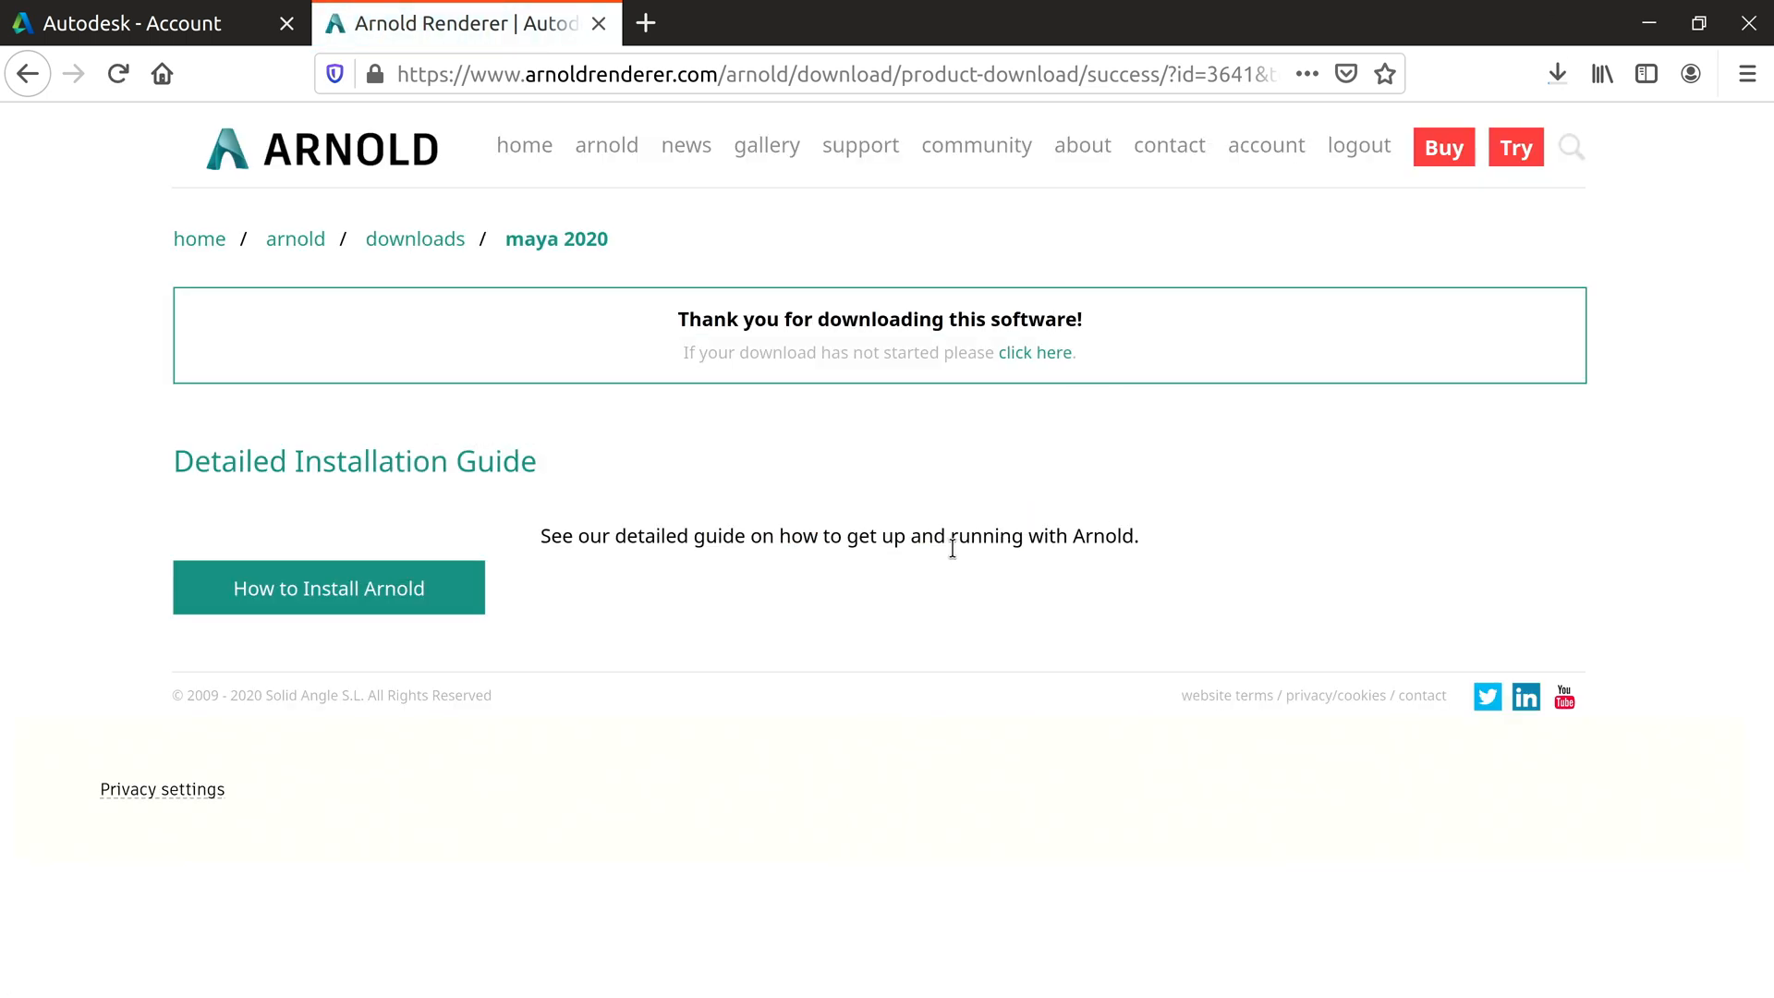
left_click(138, 23)
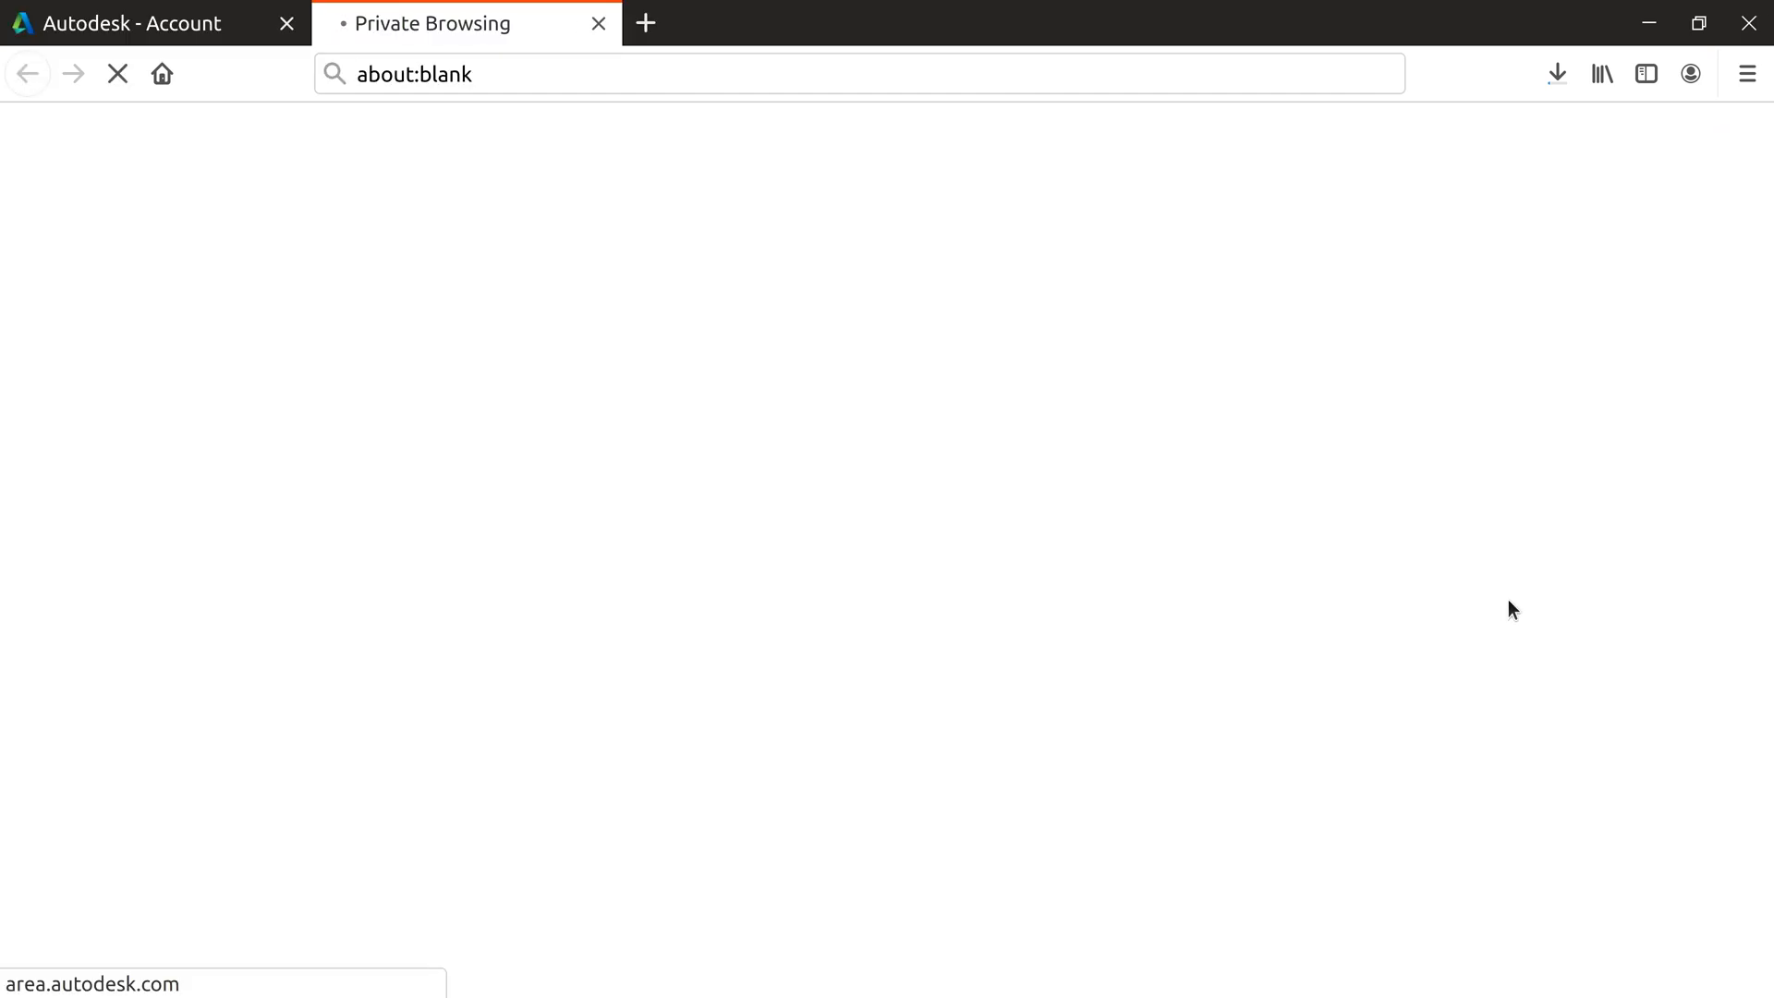
Save the Bifrost 2.1.0.0 installer for Linux Maya 2020 from the AREA downloads page
type("area.autodesk.com/bifrost/downloads/")
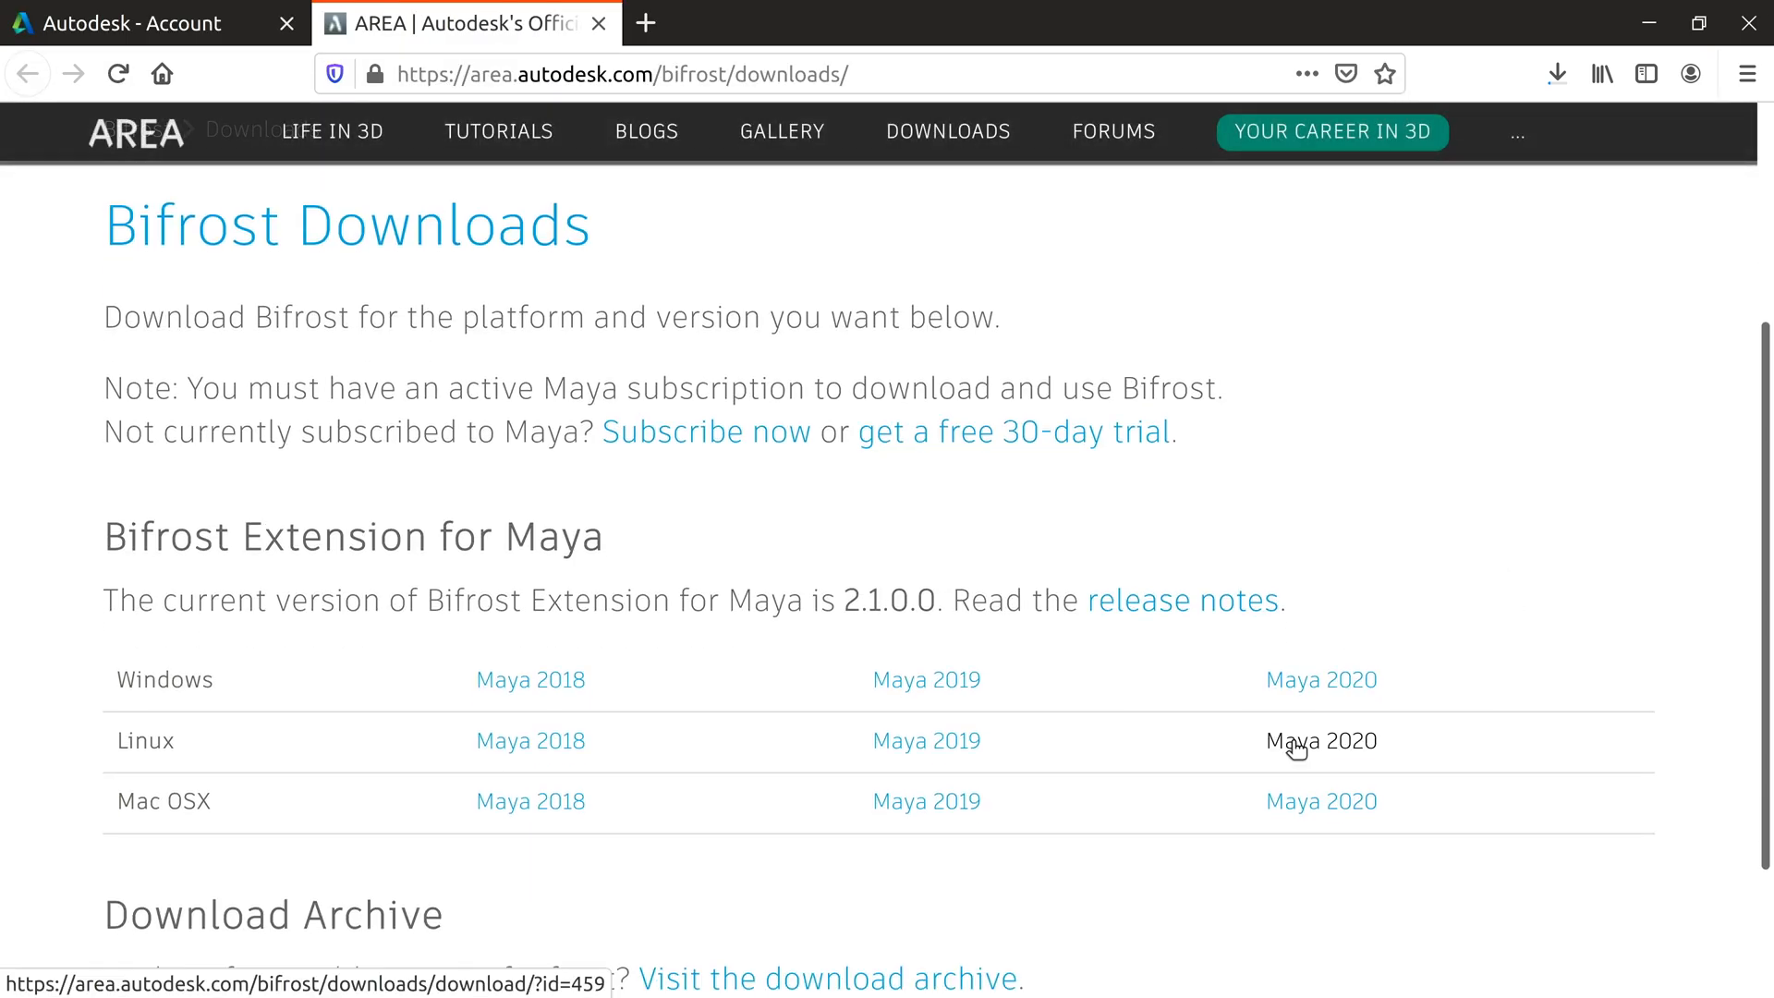
left_click(1321, 740)
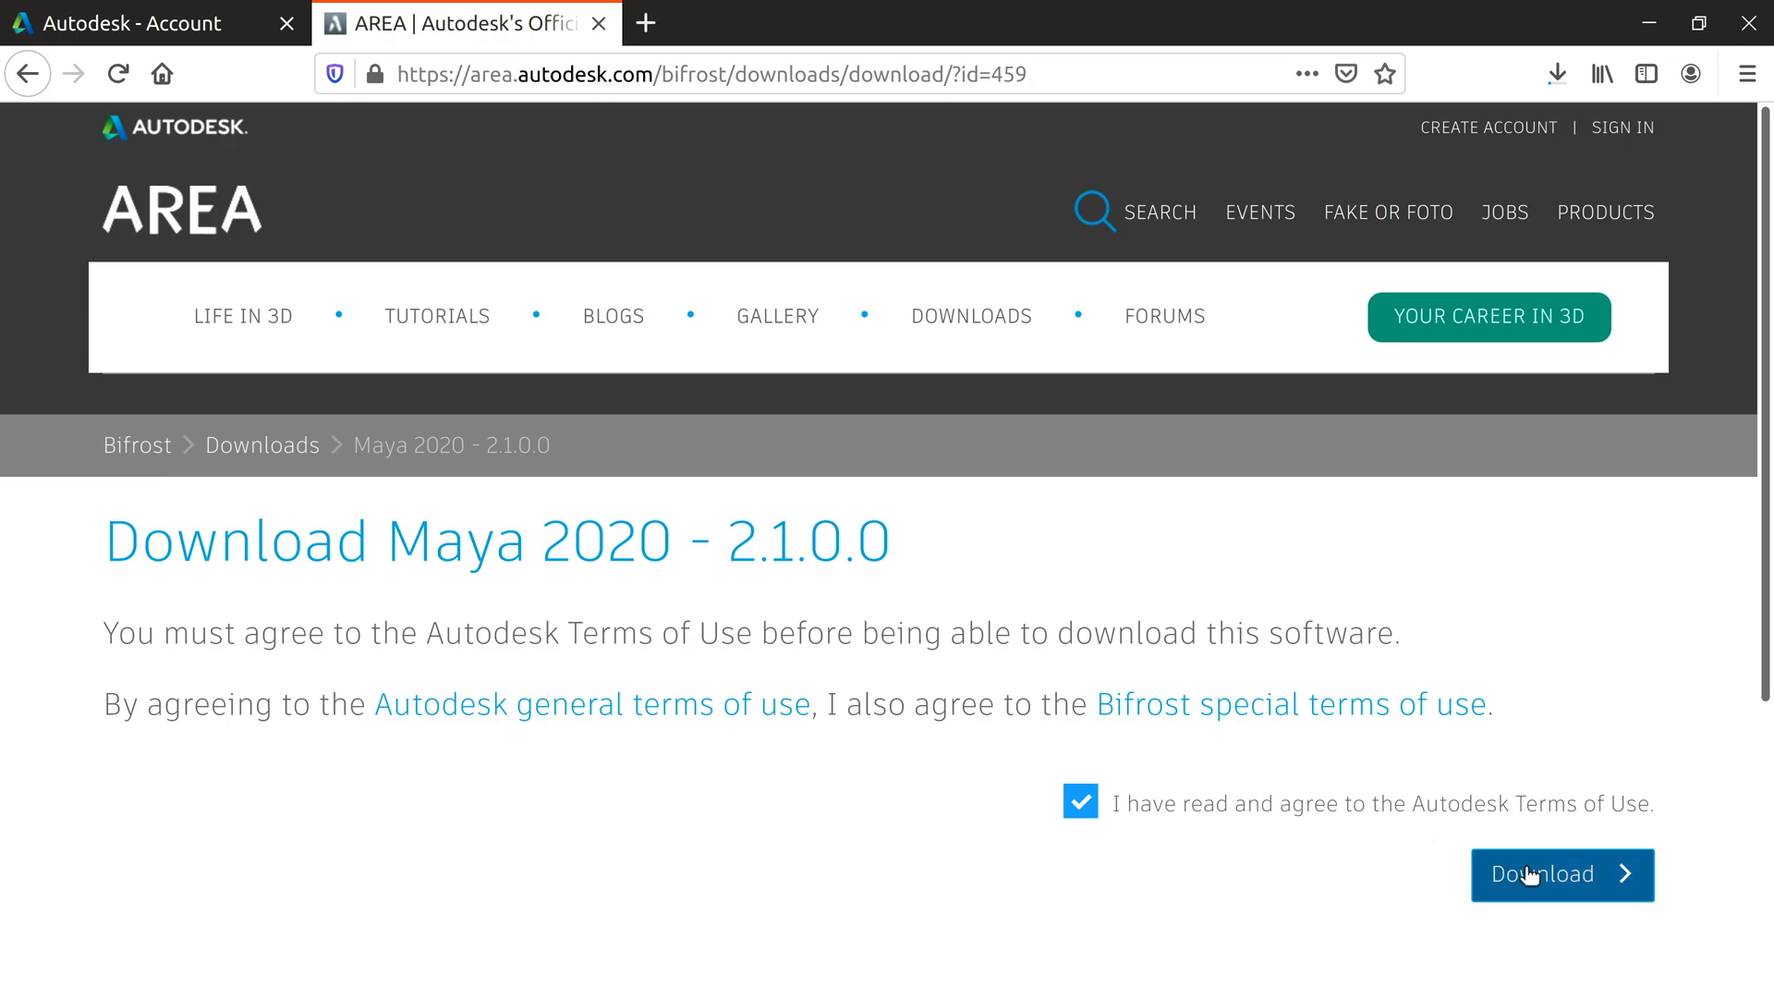
left_click(1562, 874)
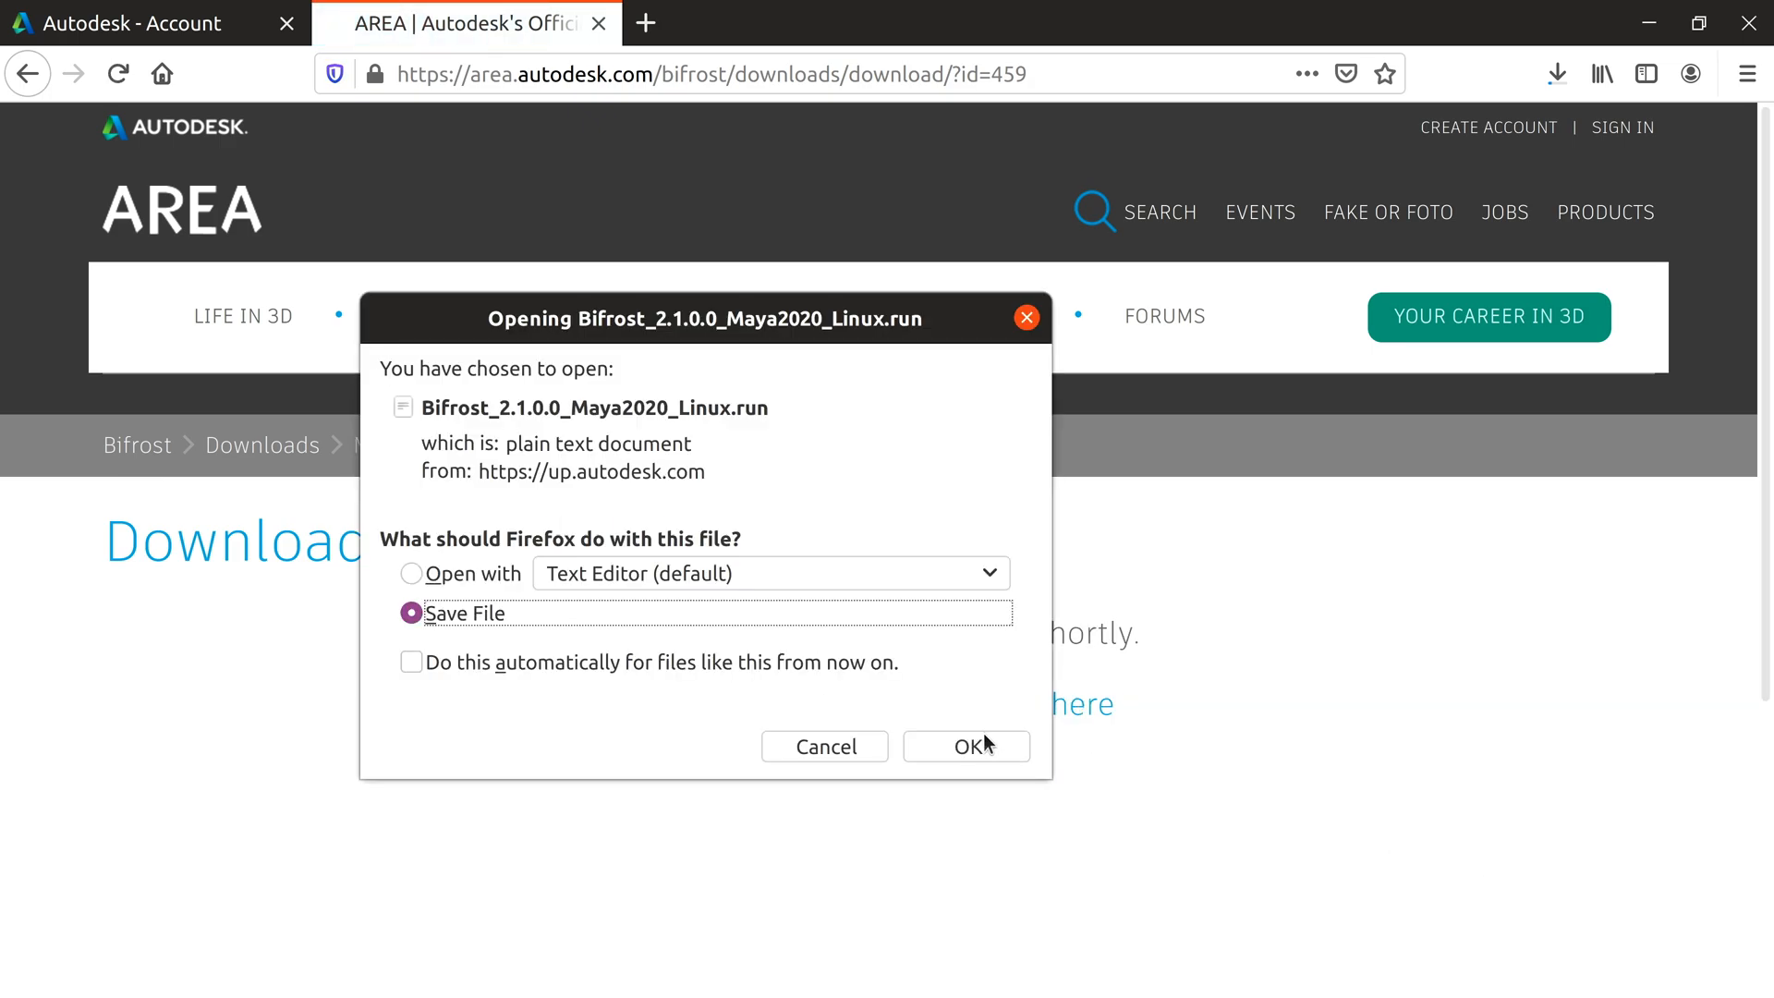
left_click(966, 746)
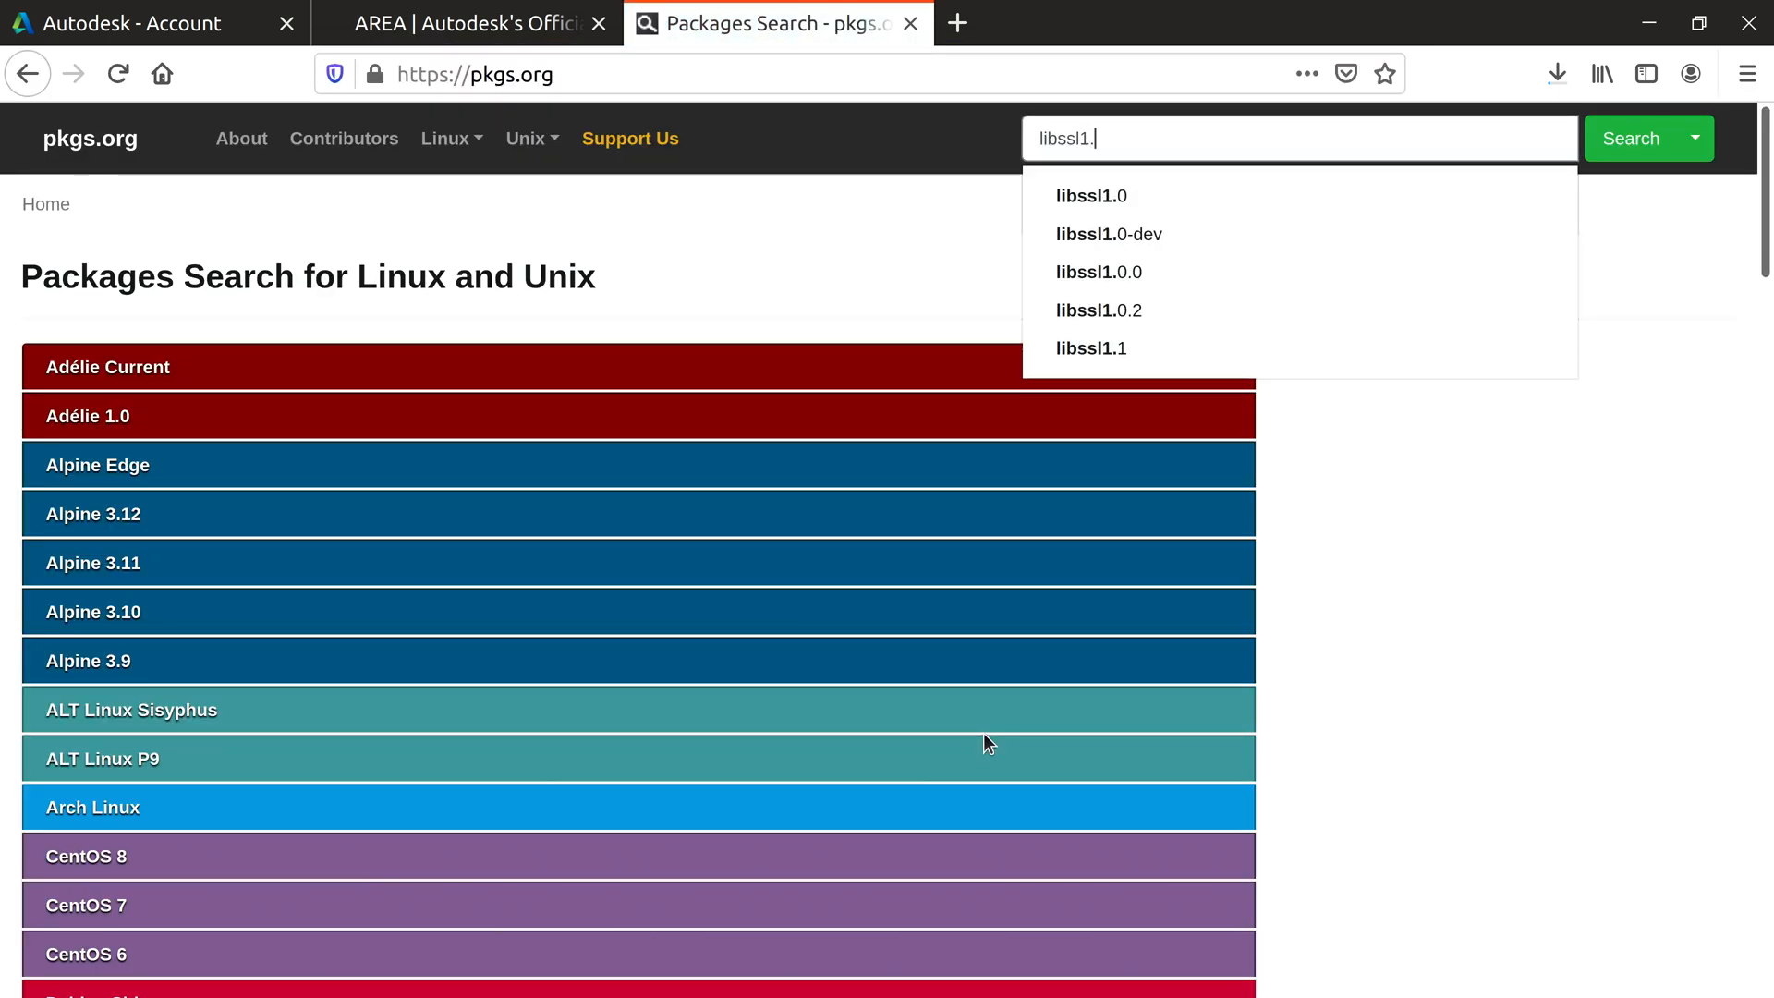
Find the Debian amd64 libssl1.0.2 package on pkgs.org and copy its binary package link
left_click(1100, 310)
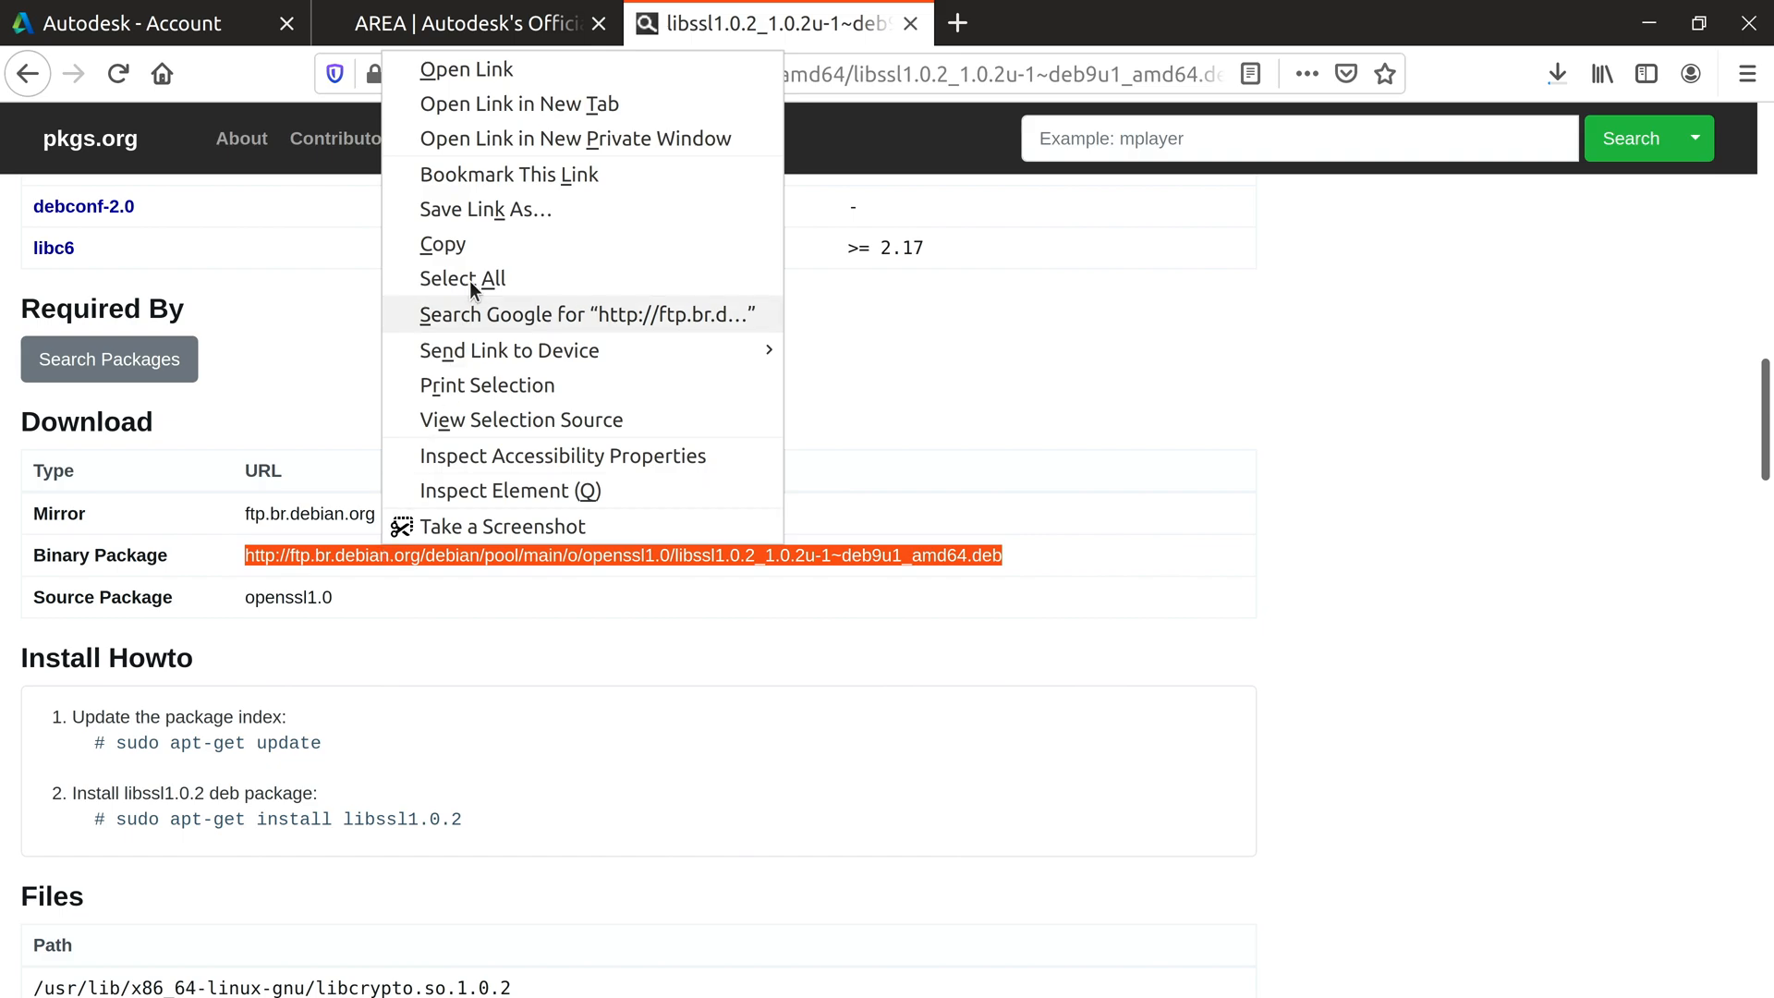
left_click(963, 749)
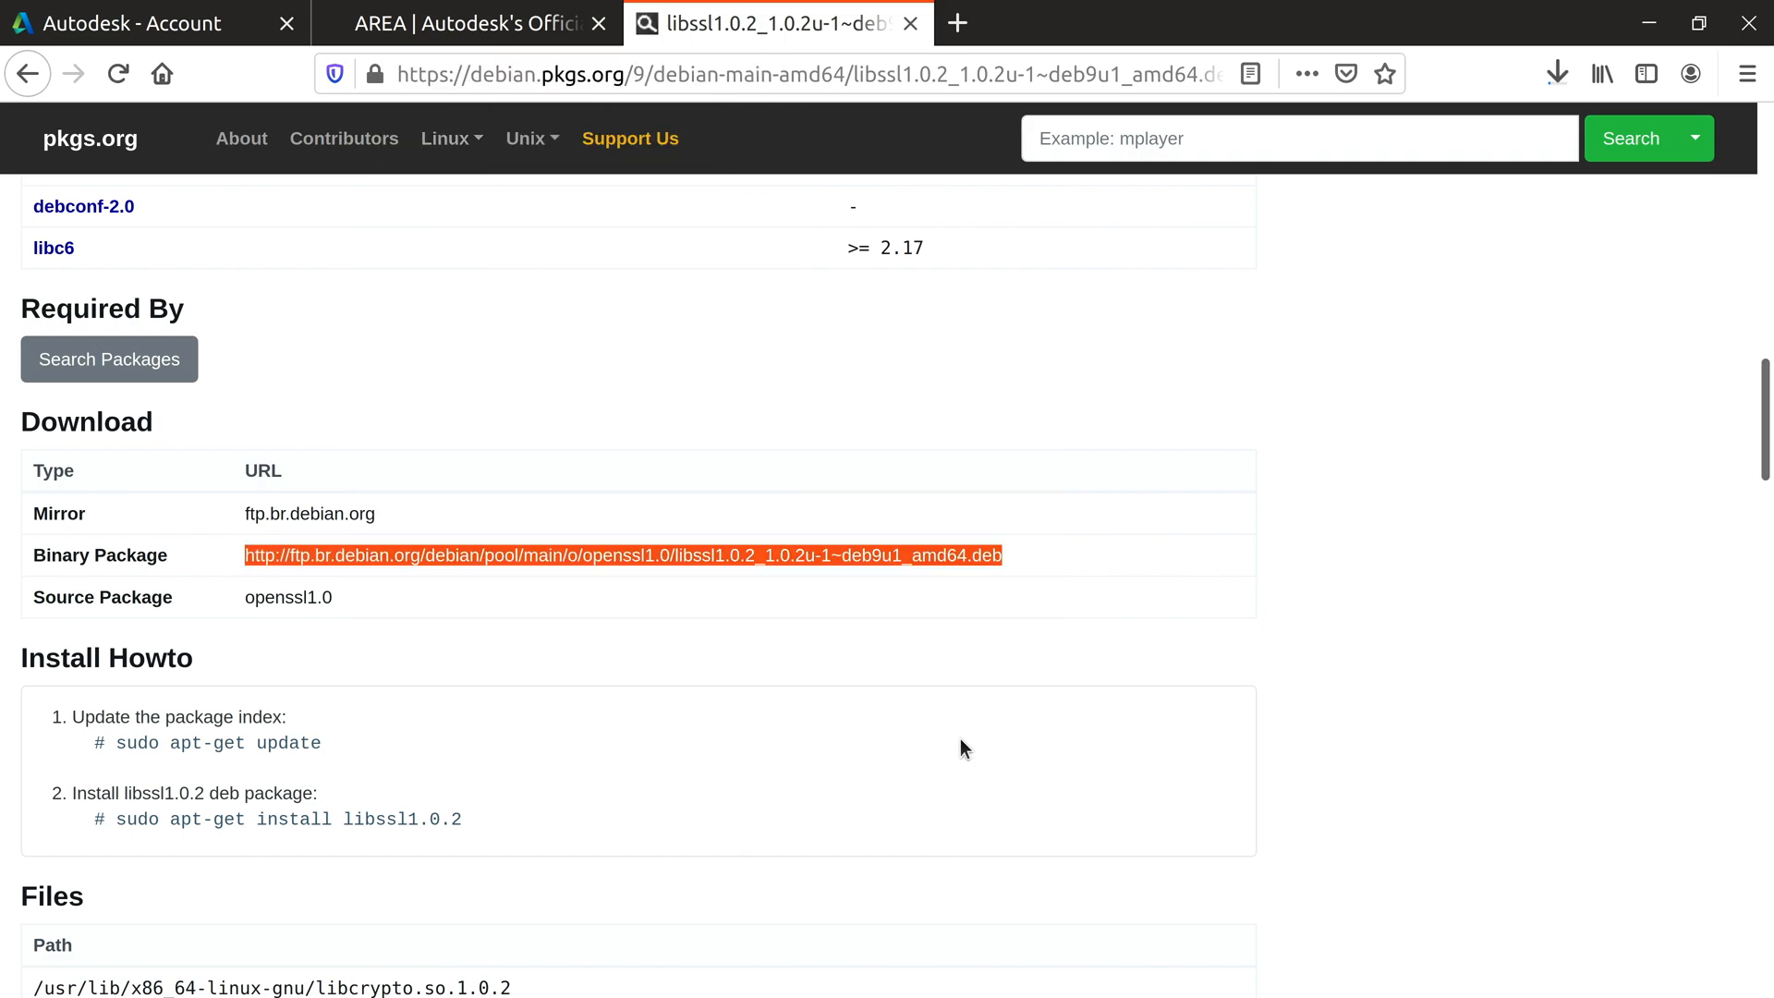
Copy the binary rpm link for Fedora 33 x86_64 libpng15 1.5.30 from pkgs.org
type("libpng15")
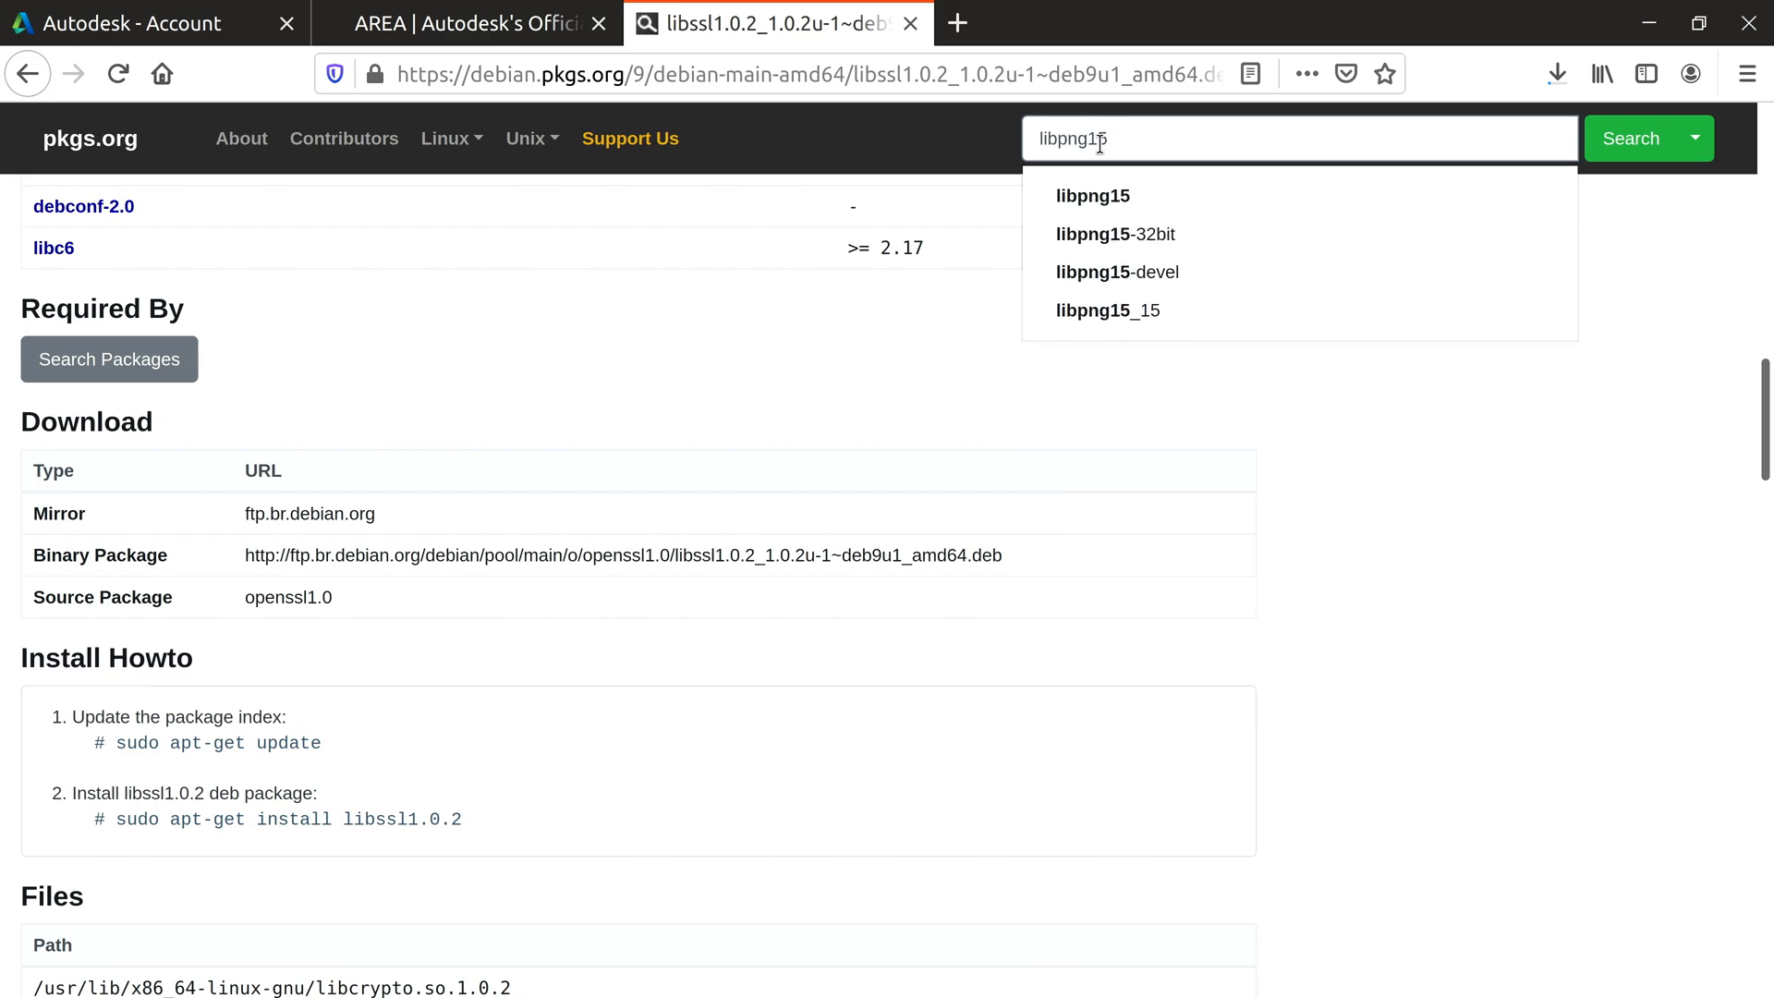
left_click(1092, 196)
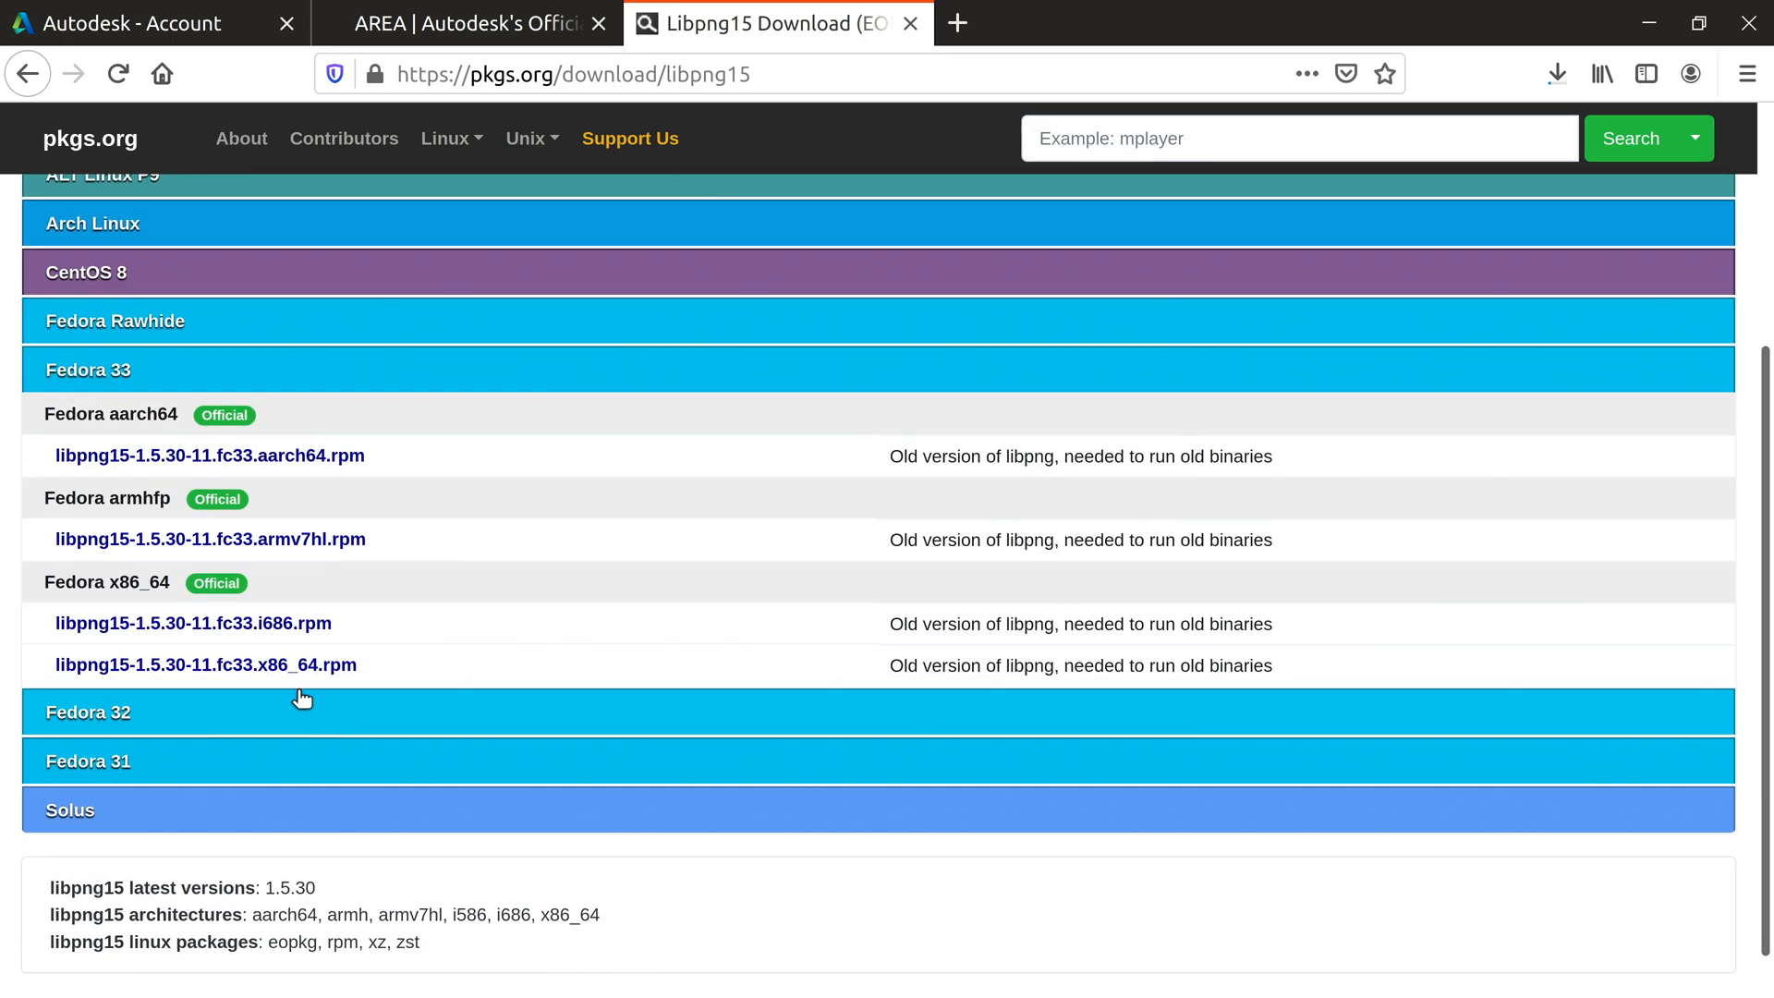
mouse_move(289, 673)
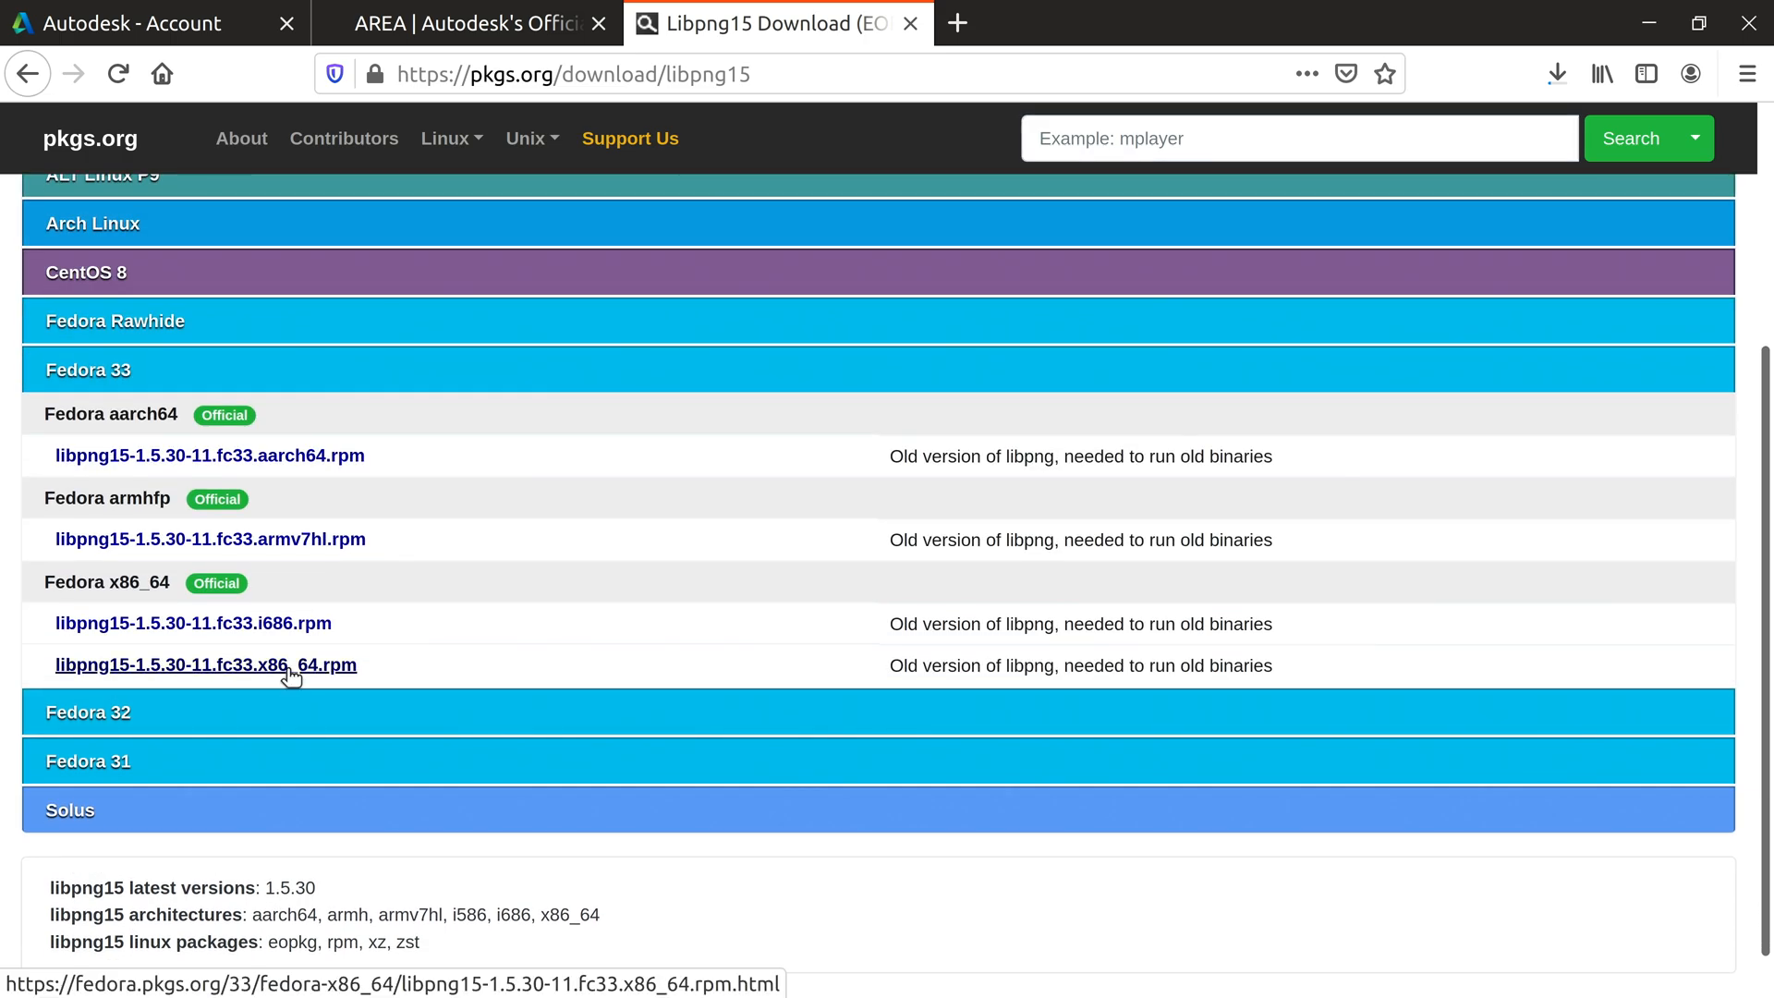
left_click(205, 664)
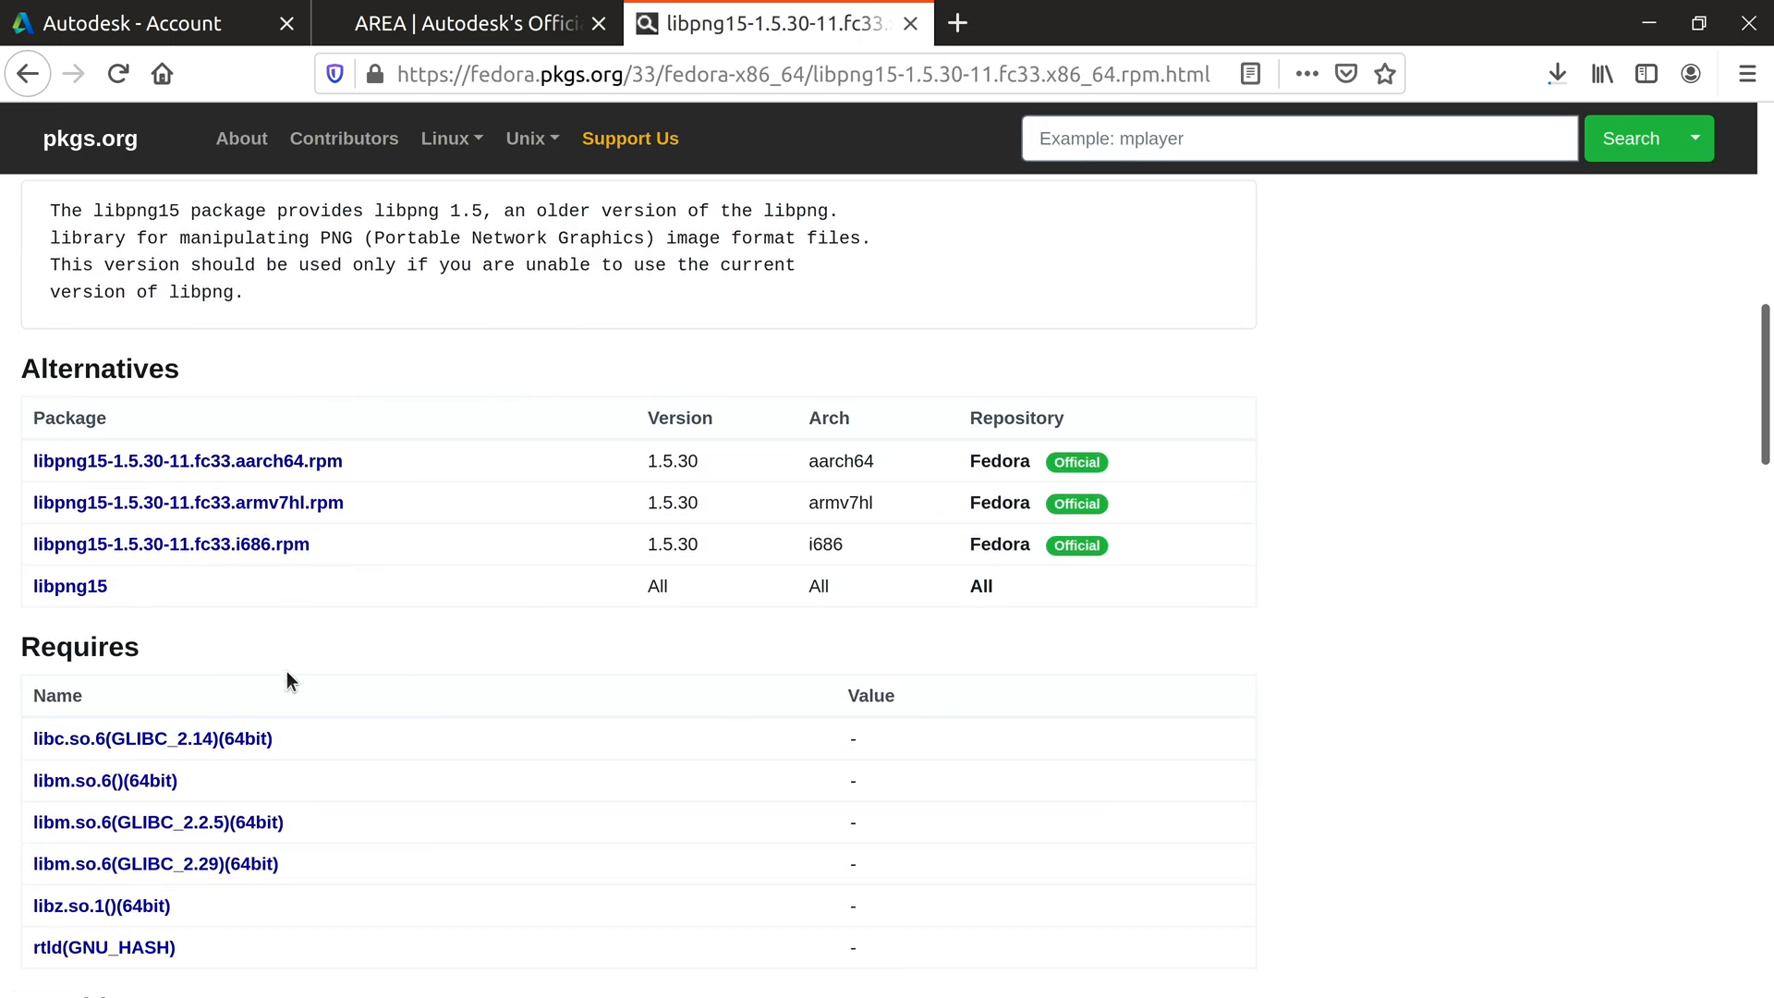
right_click(305, 611)
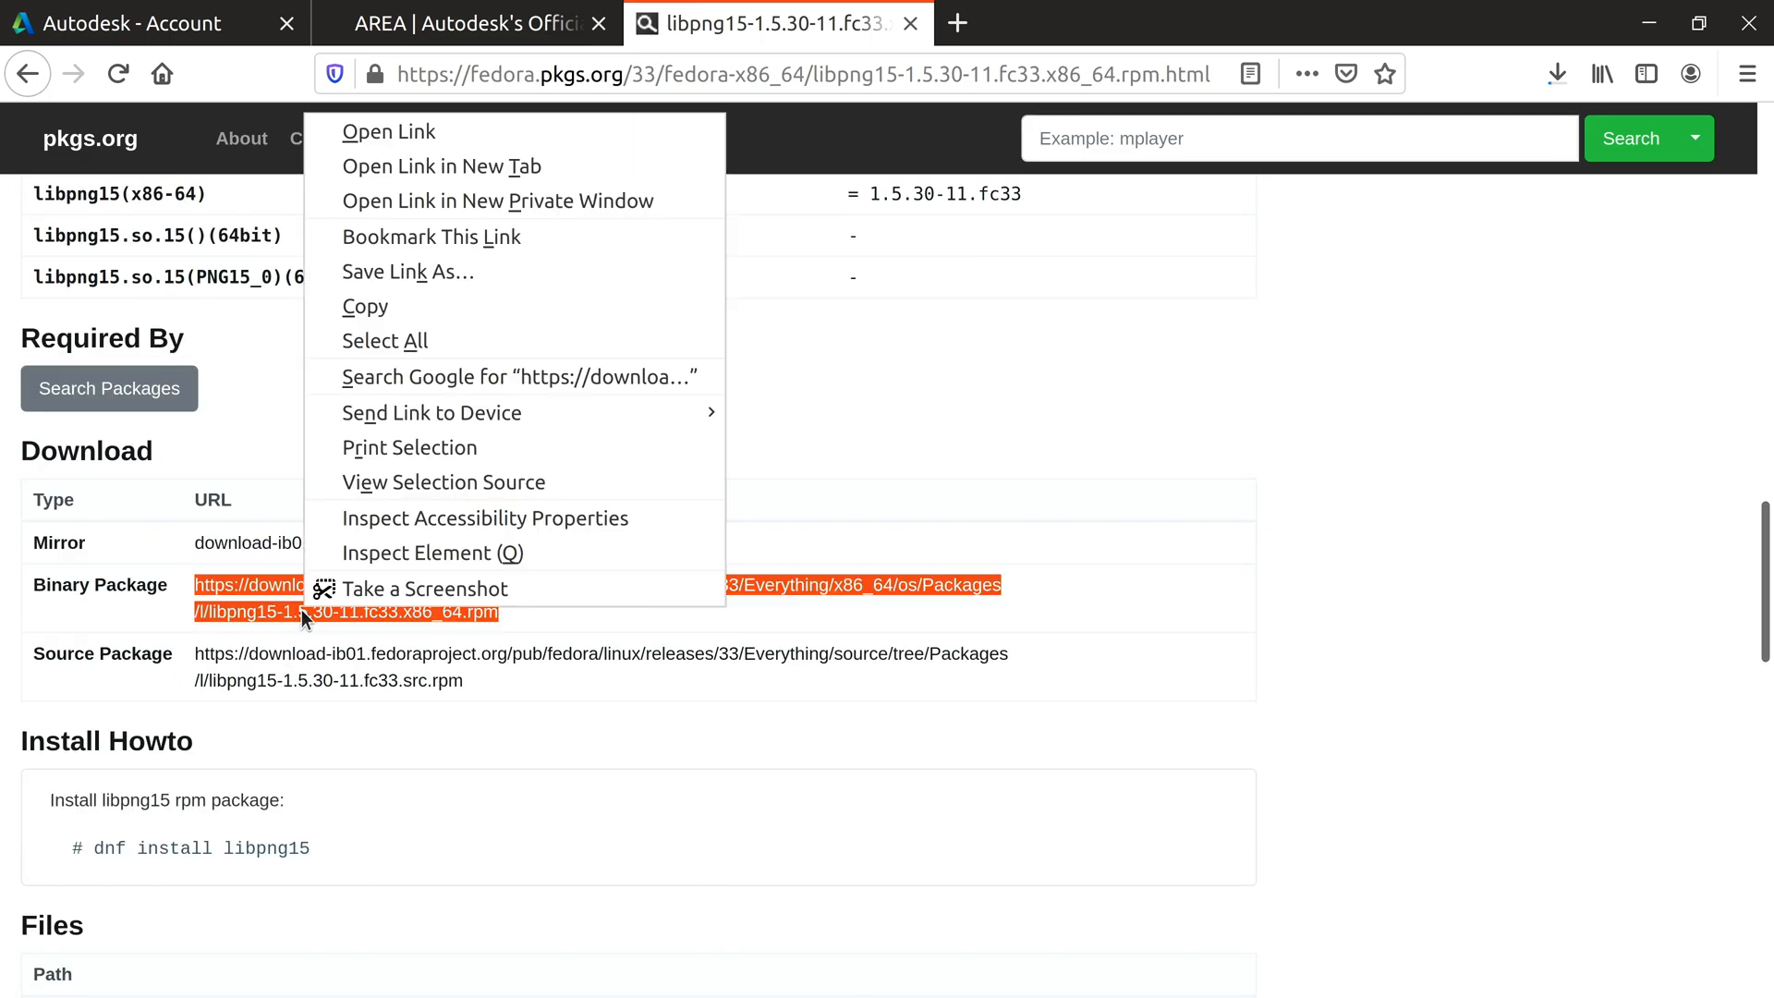
left_click(387, 132)
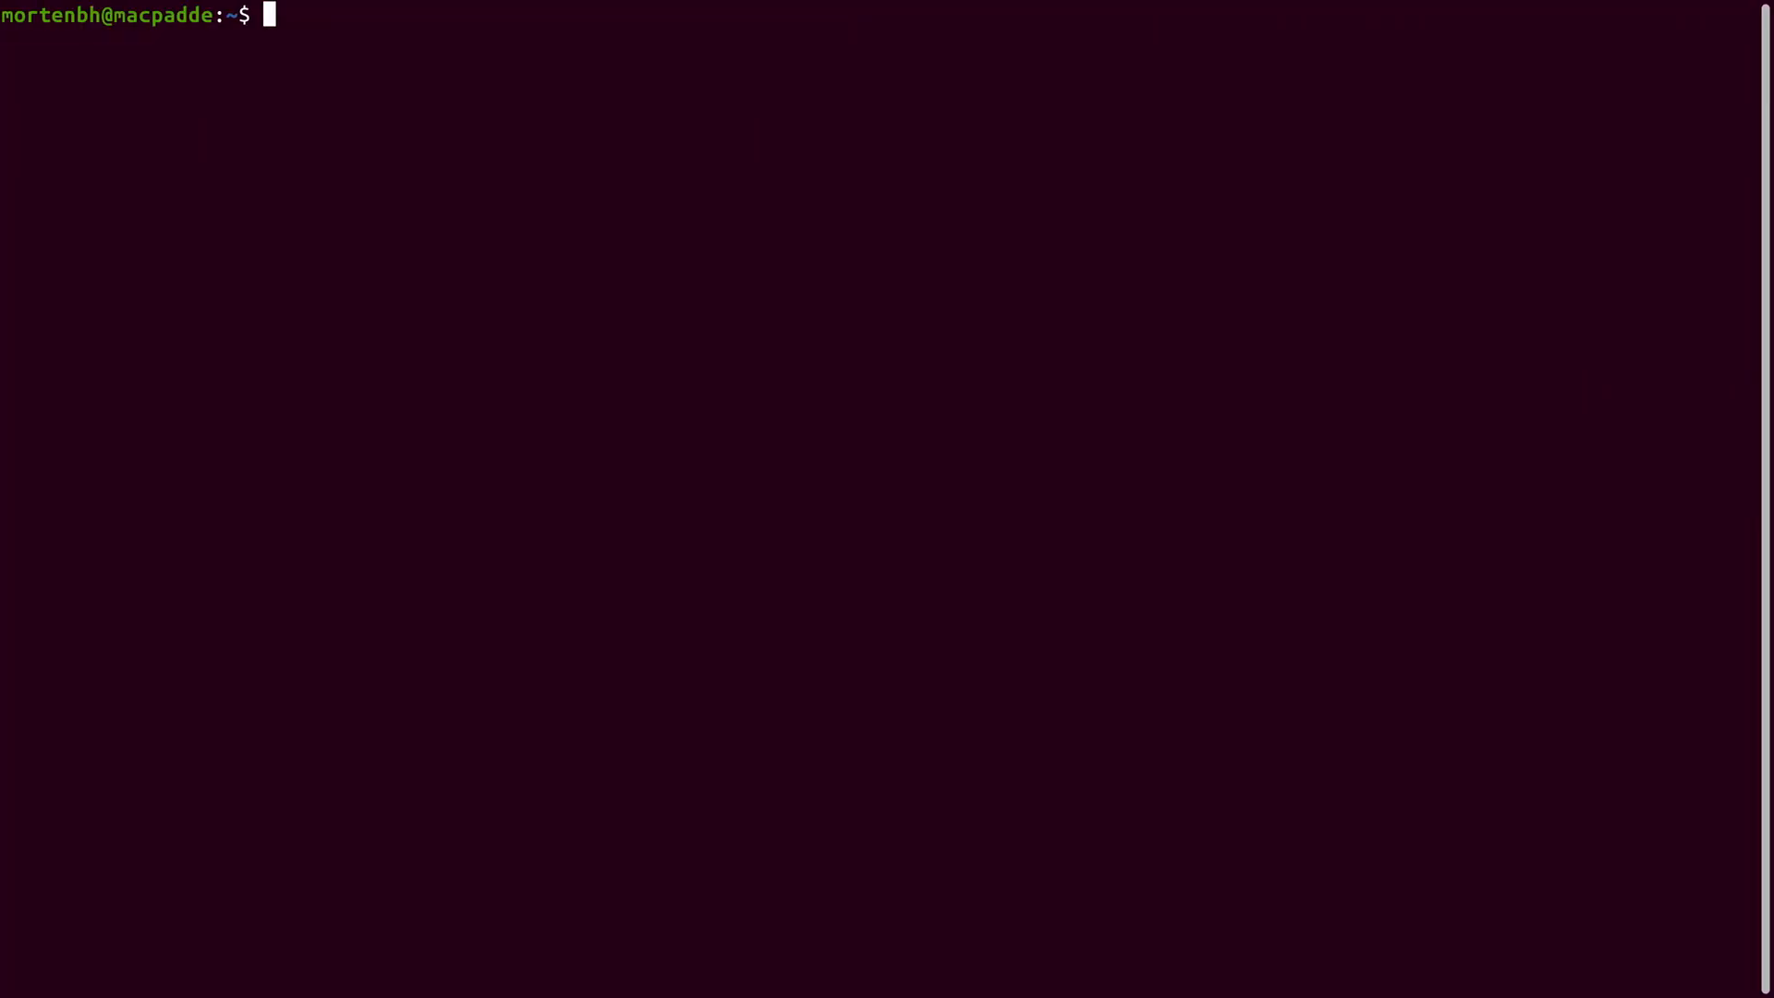
Apt-install alien, fakeroot, libjpeg62, libcurl4, libaudiofile1, libtinfo5, python, mesa-opencl-icd, then rehash font paths
type("su")
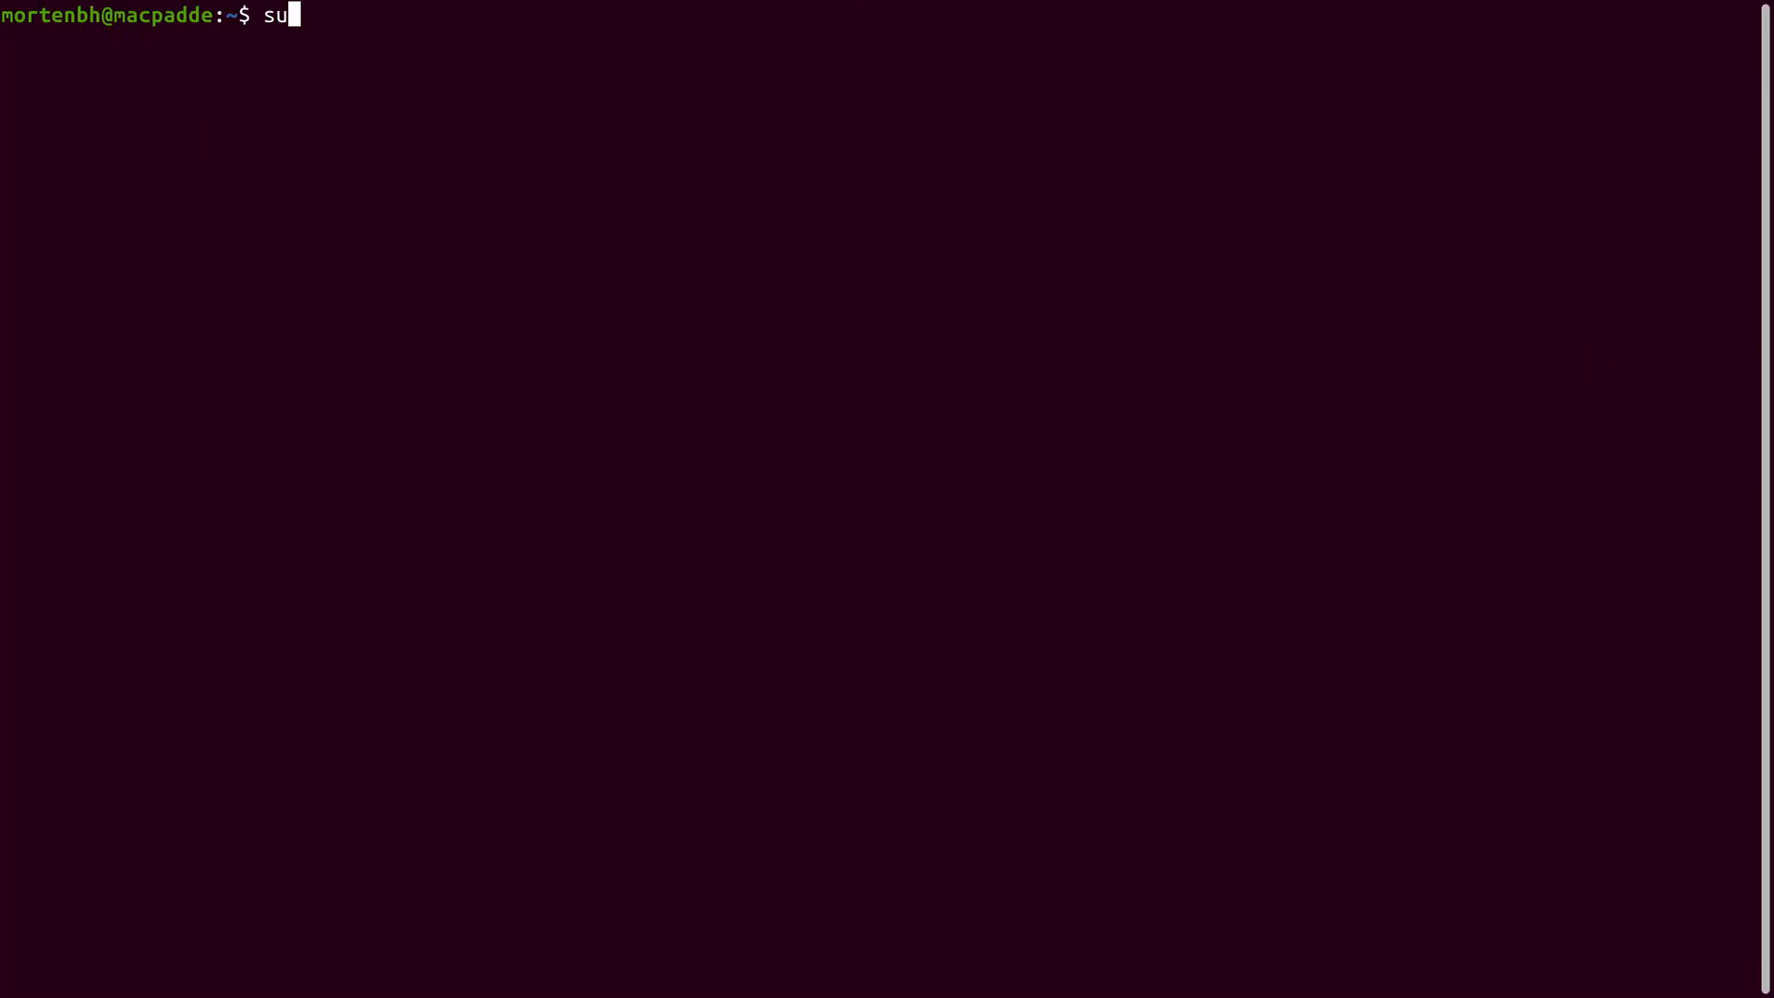
type("do apt install alien fakeroot libjpeg6")
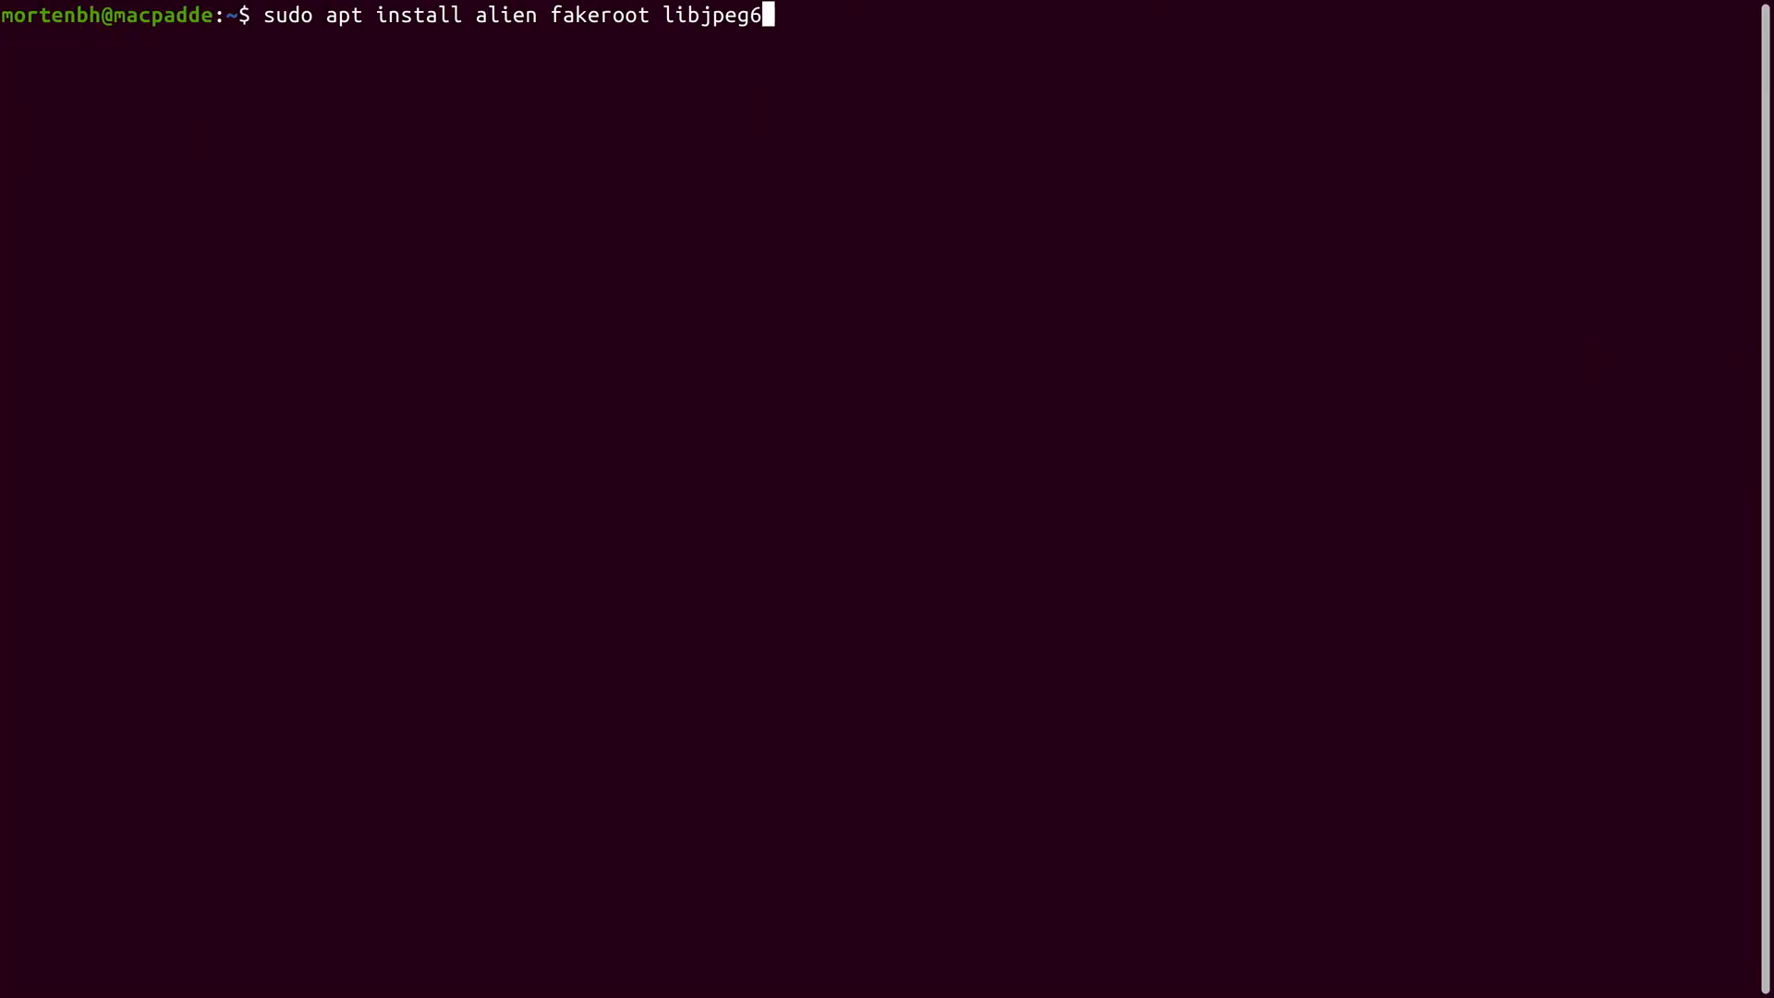
type("2 libcurl4 libaudiofi")
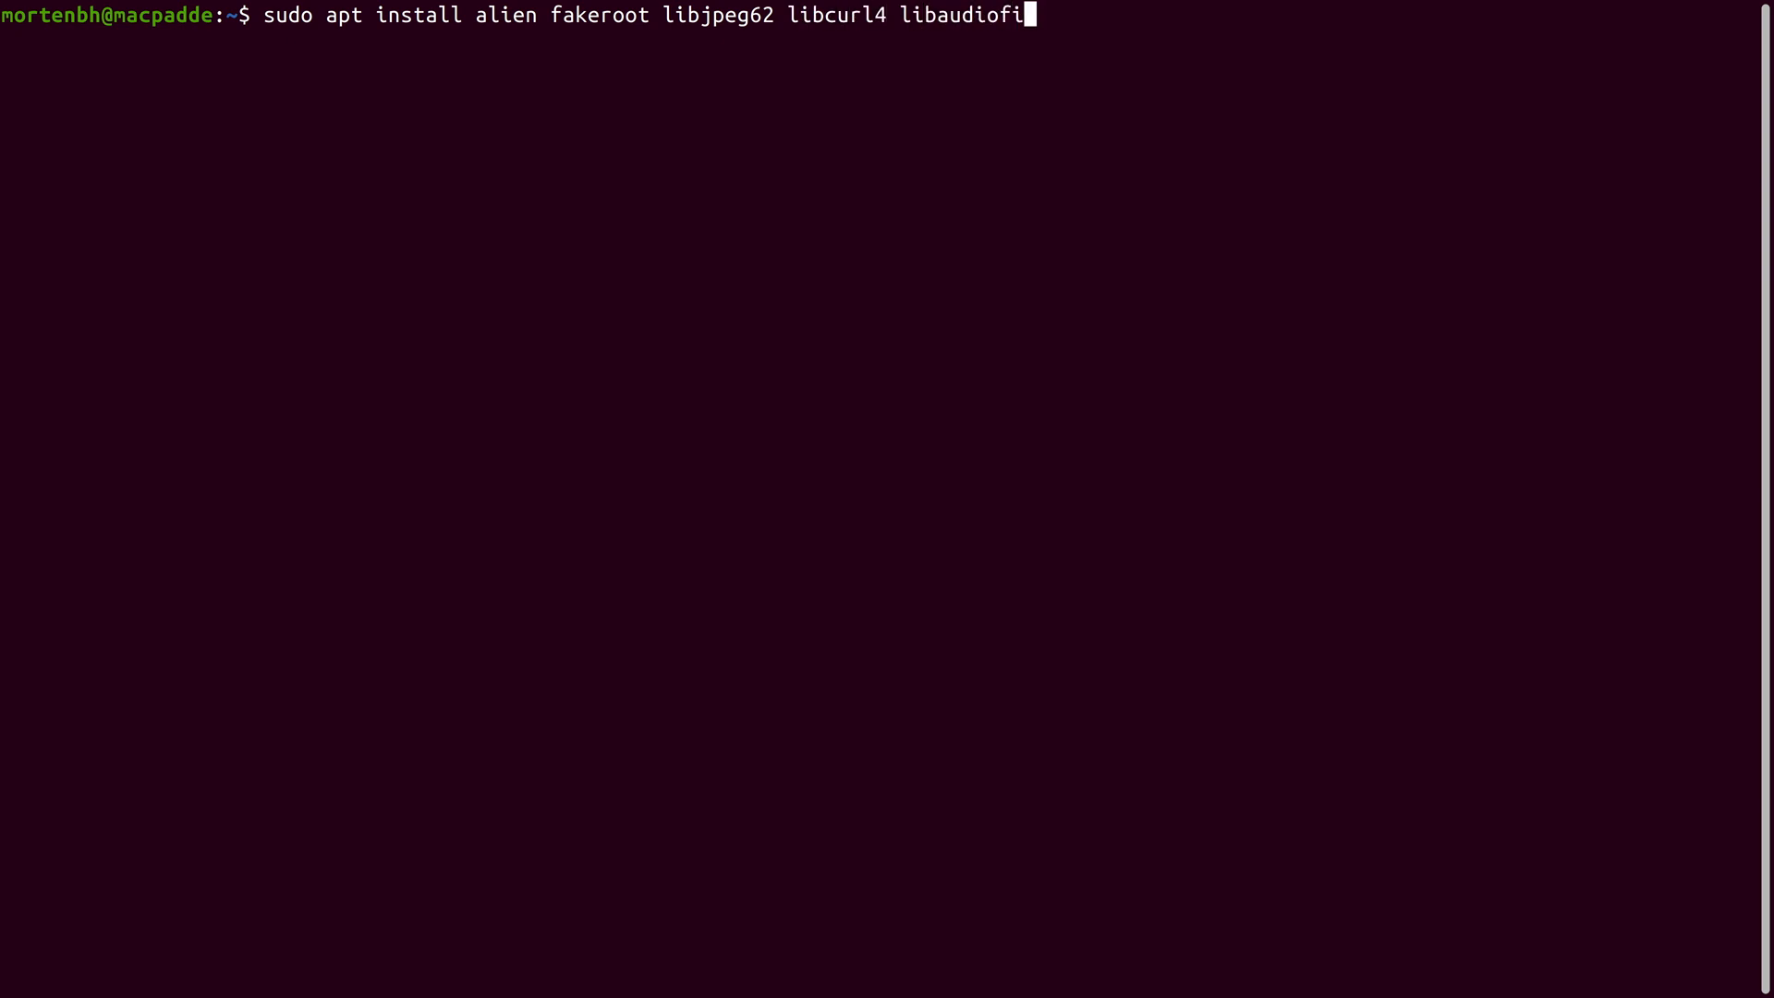
type("le1 libtinfo5 python mesa-opencl-icd xfonts-100dpi xfonts-75")
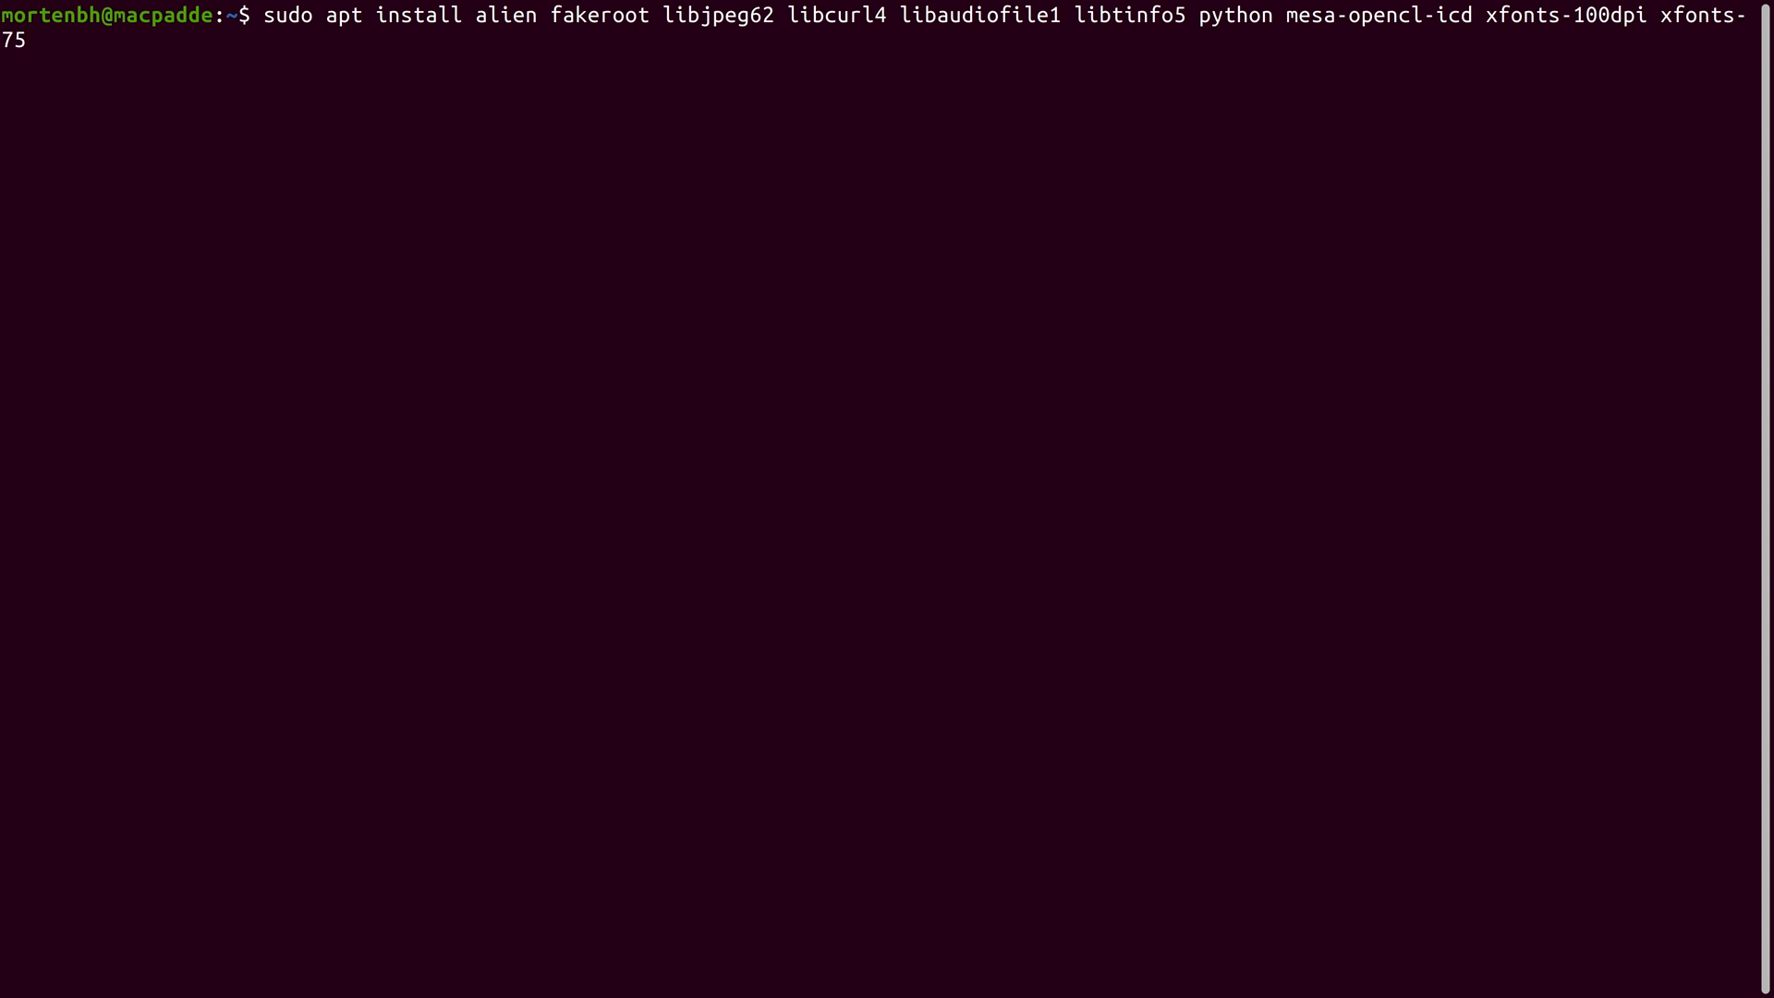
key("Return")
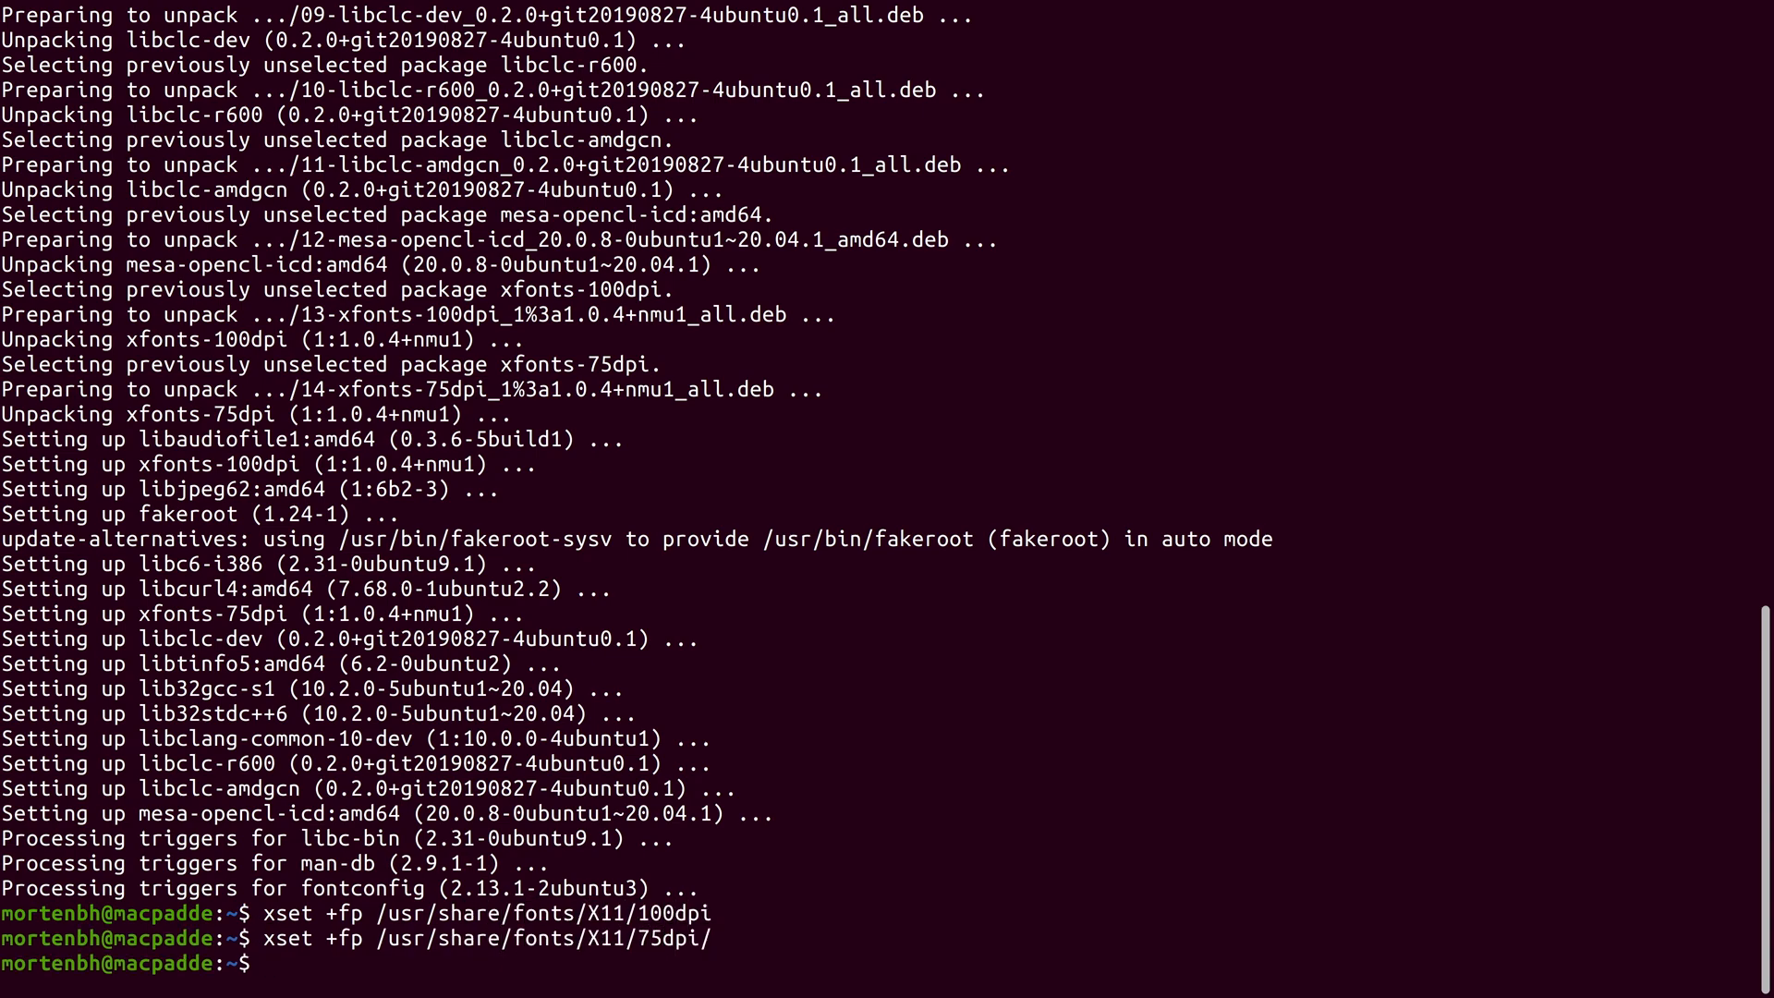
type("xset fp rehash")
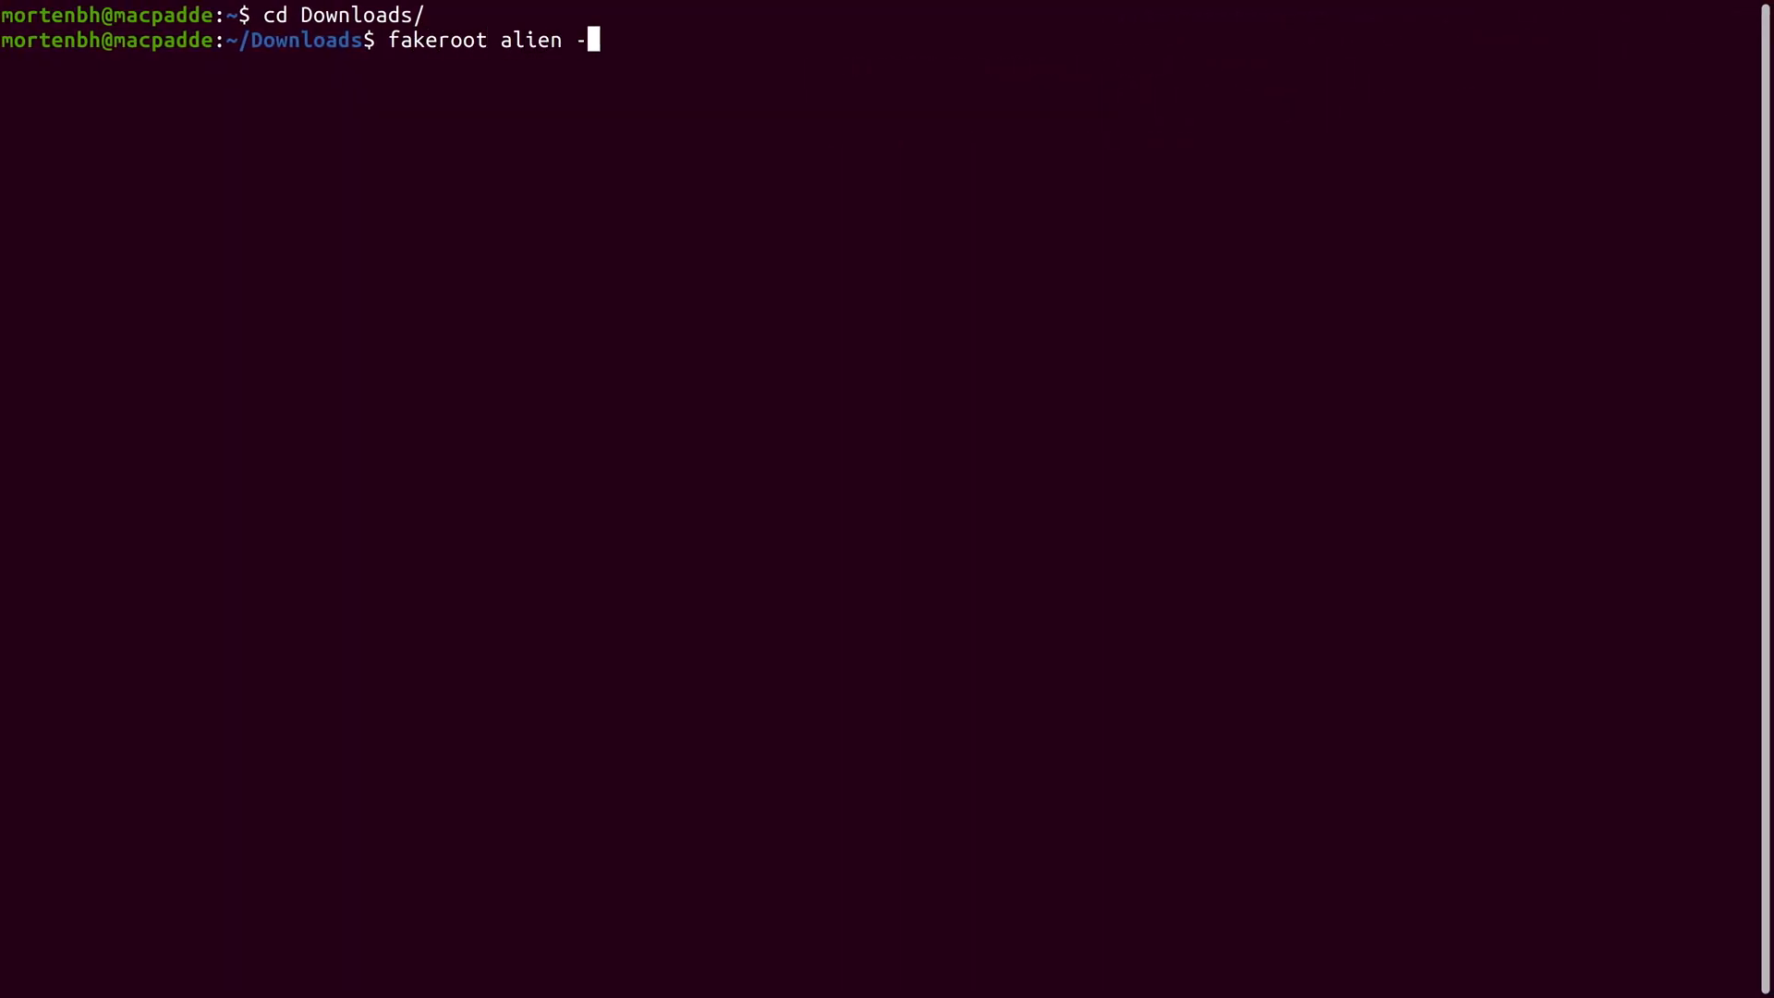
Convert the libpng15-1.5.30 rpm to a deb, then dpkg-install the libpng15 and libssl1.0.2 debs
type("vc libpng15-1.5.30-11.fc33.x86_64.rpm")
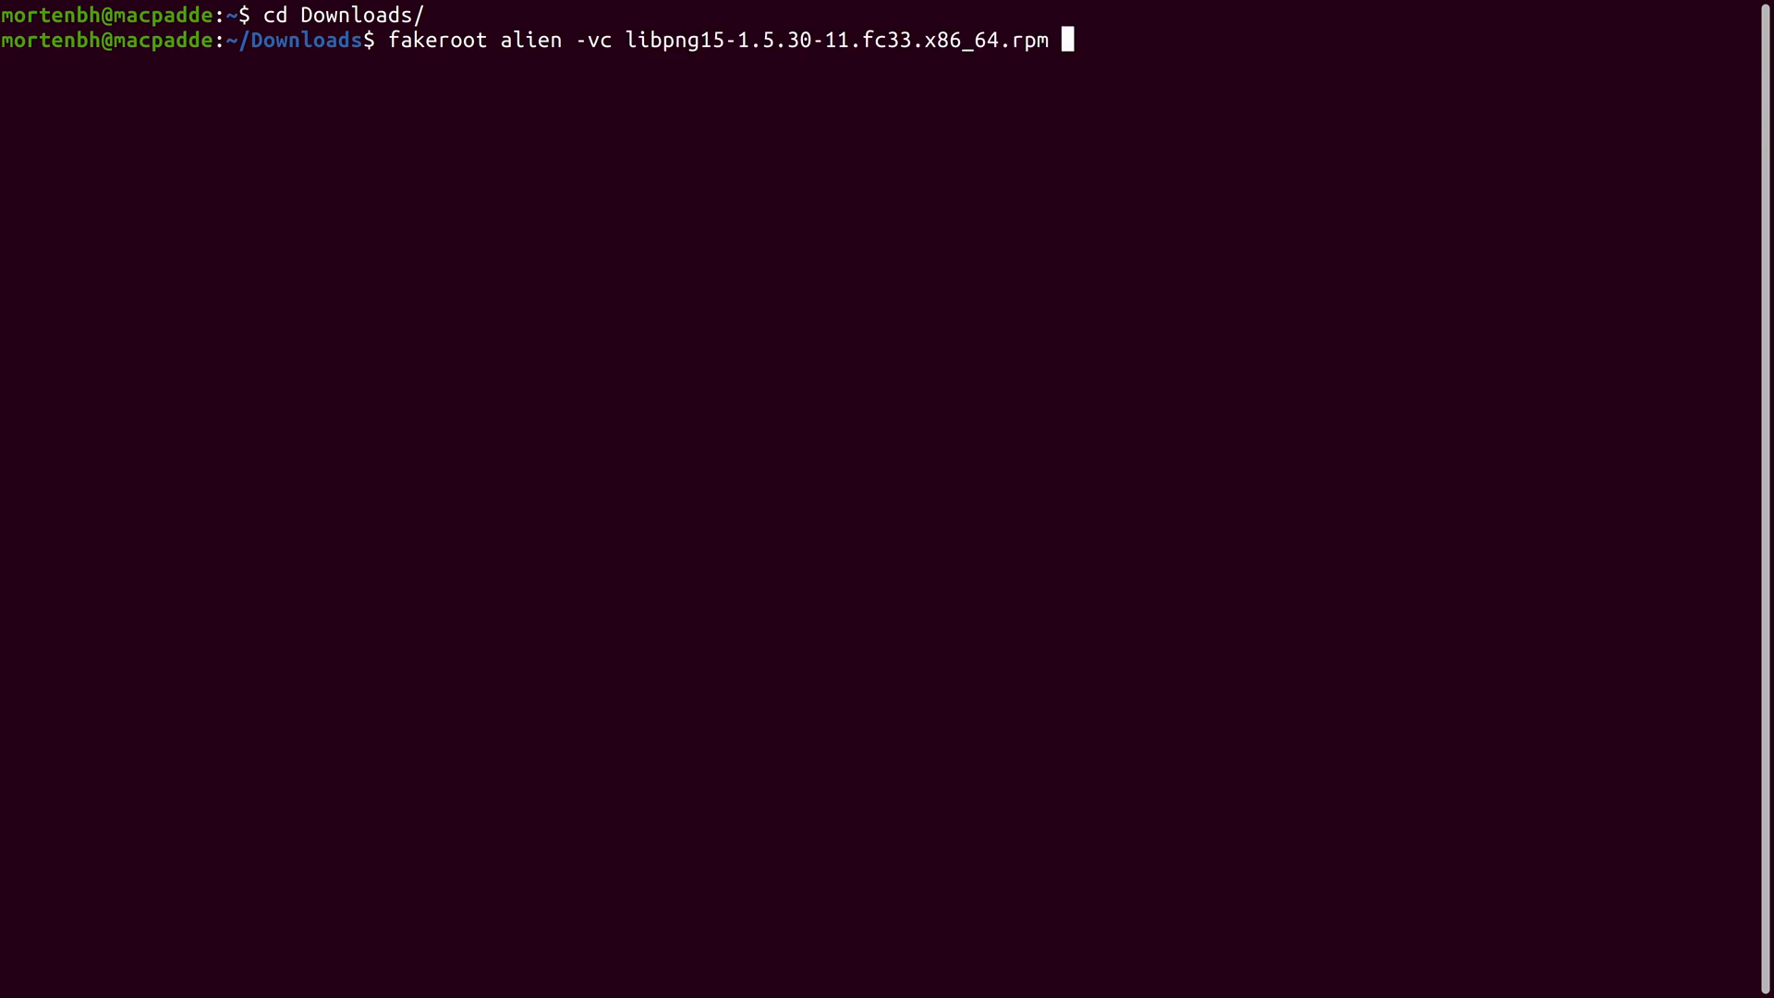
key("Return")
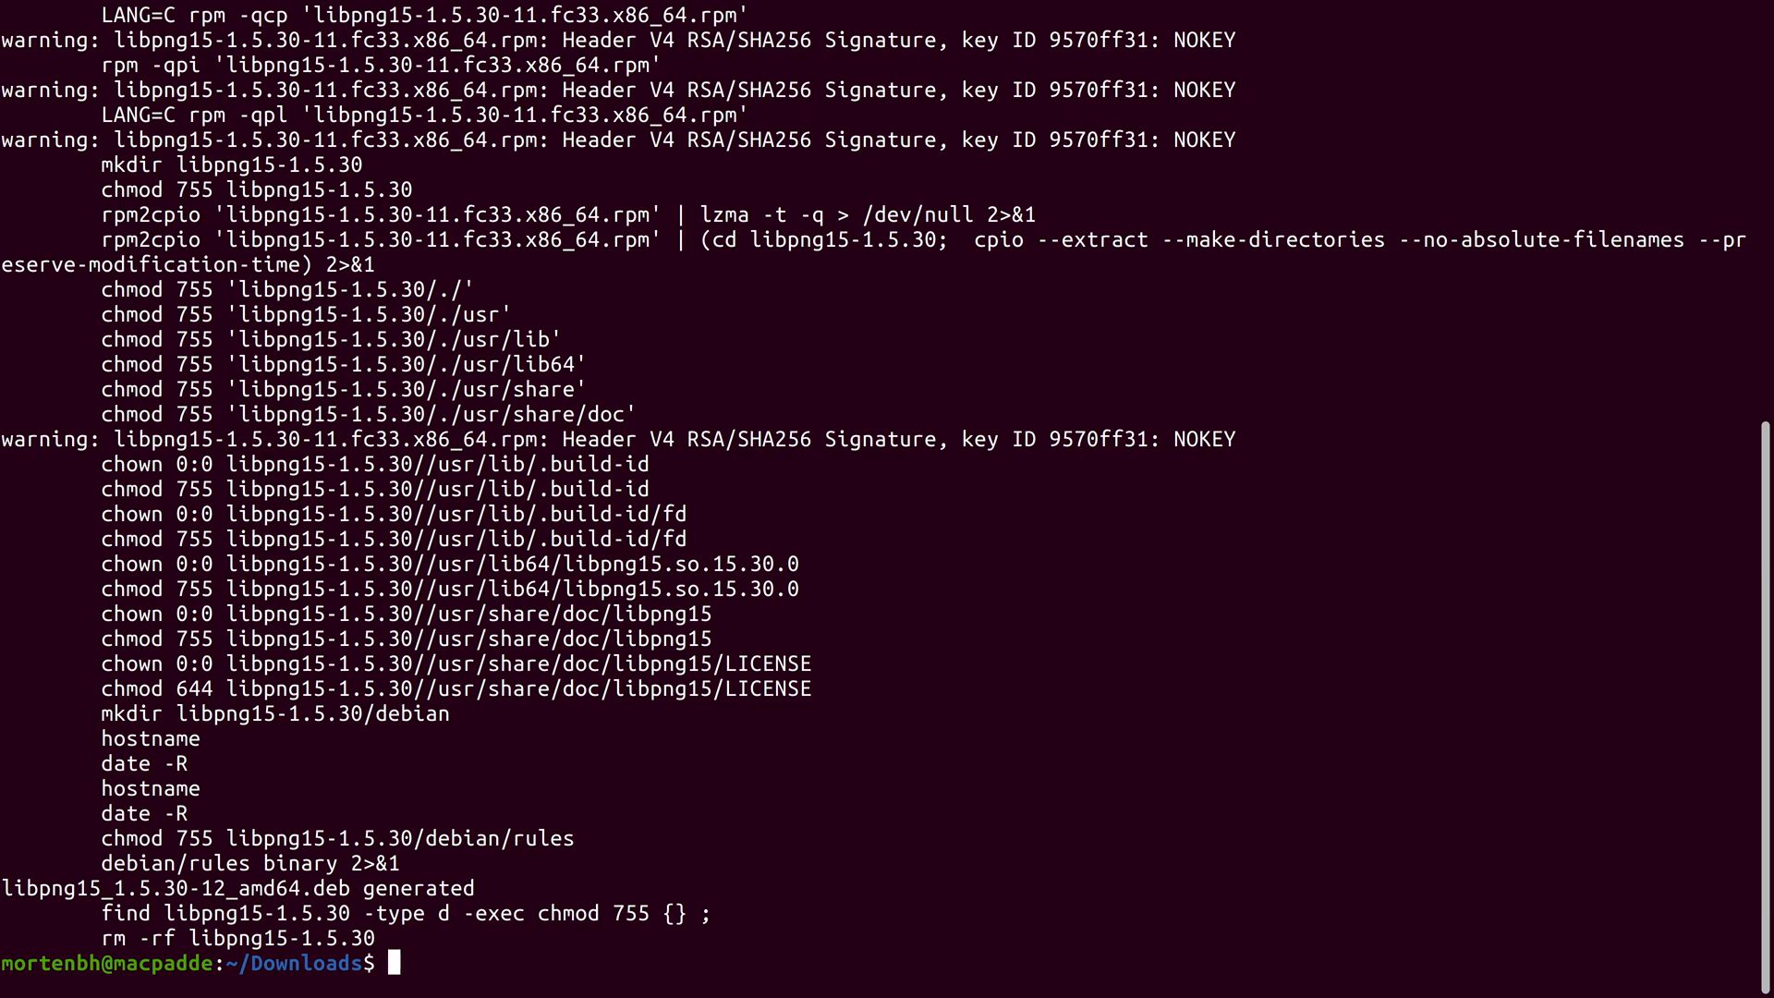
type("sudo dpkg -i")
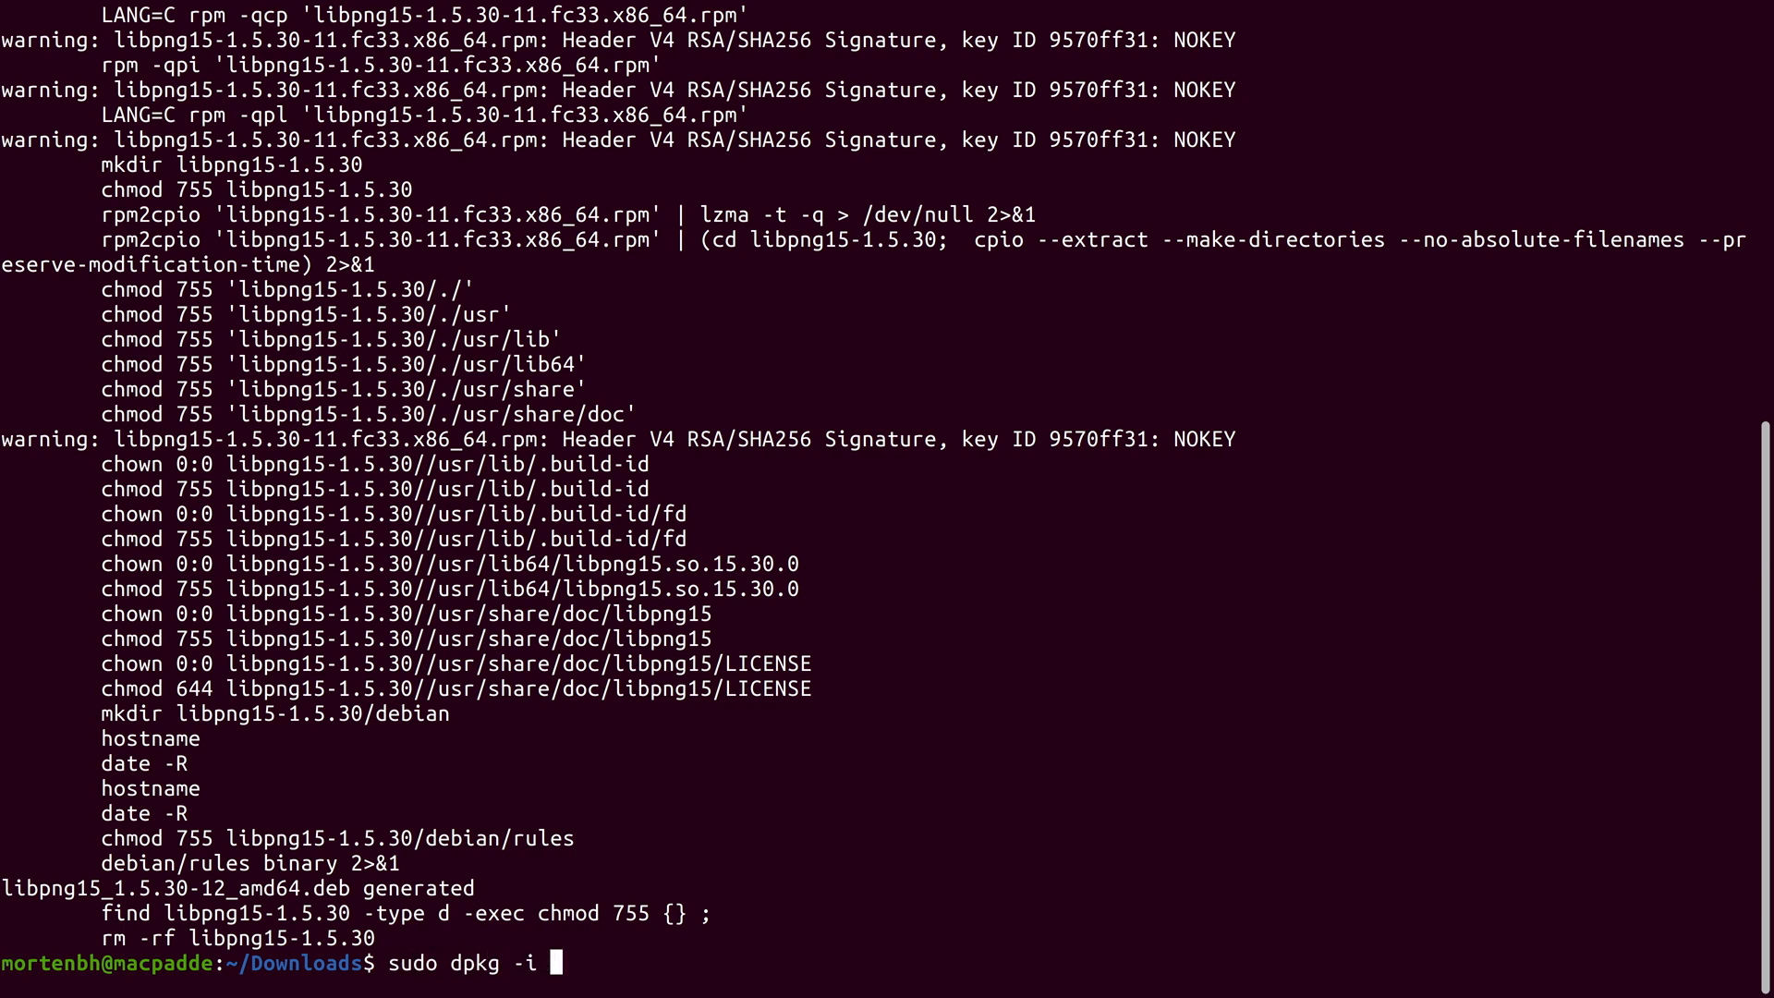
type("libpng15_1.5.30-12_amd64.deb libssl1.0.2_1.0.2u-1~deb9u1_amd64.deb")
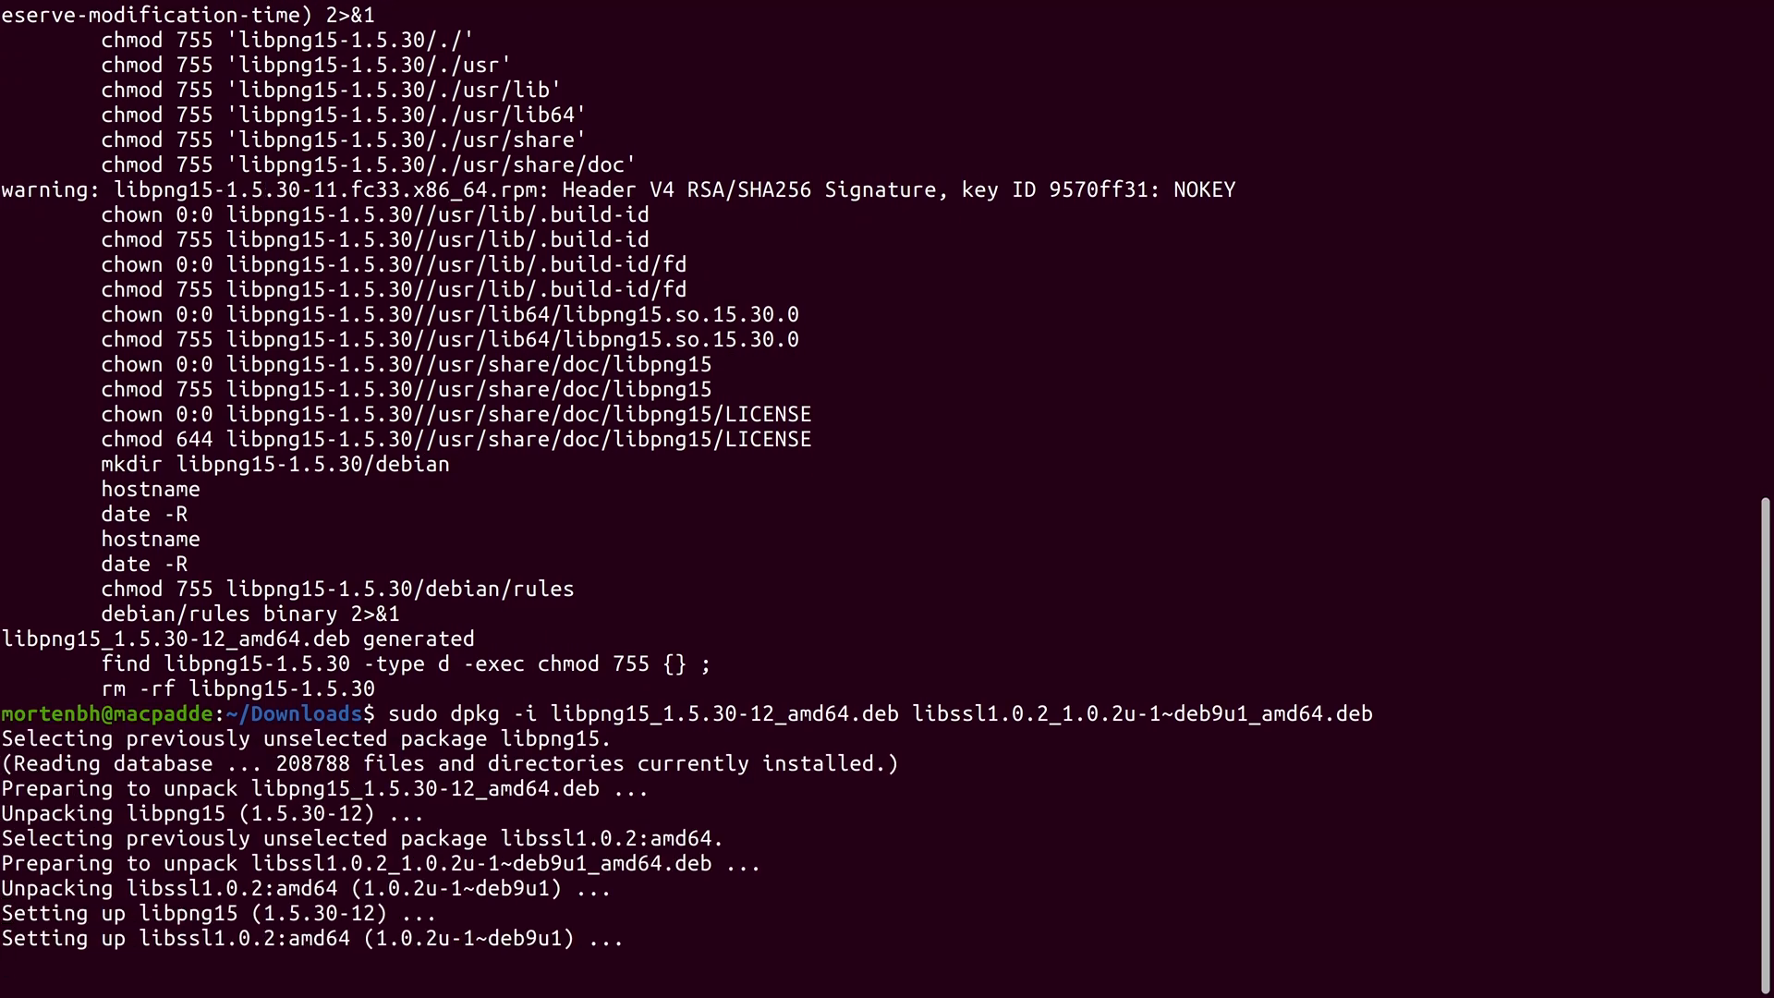
type("sudo add-")
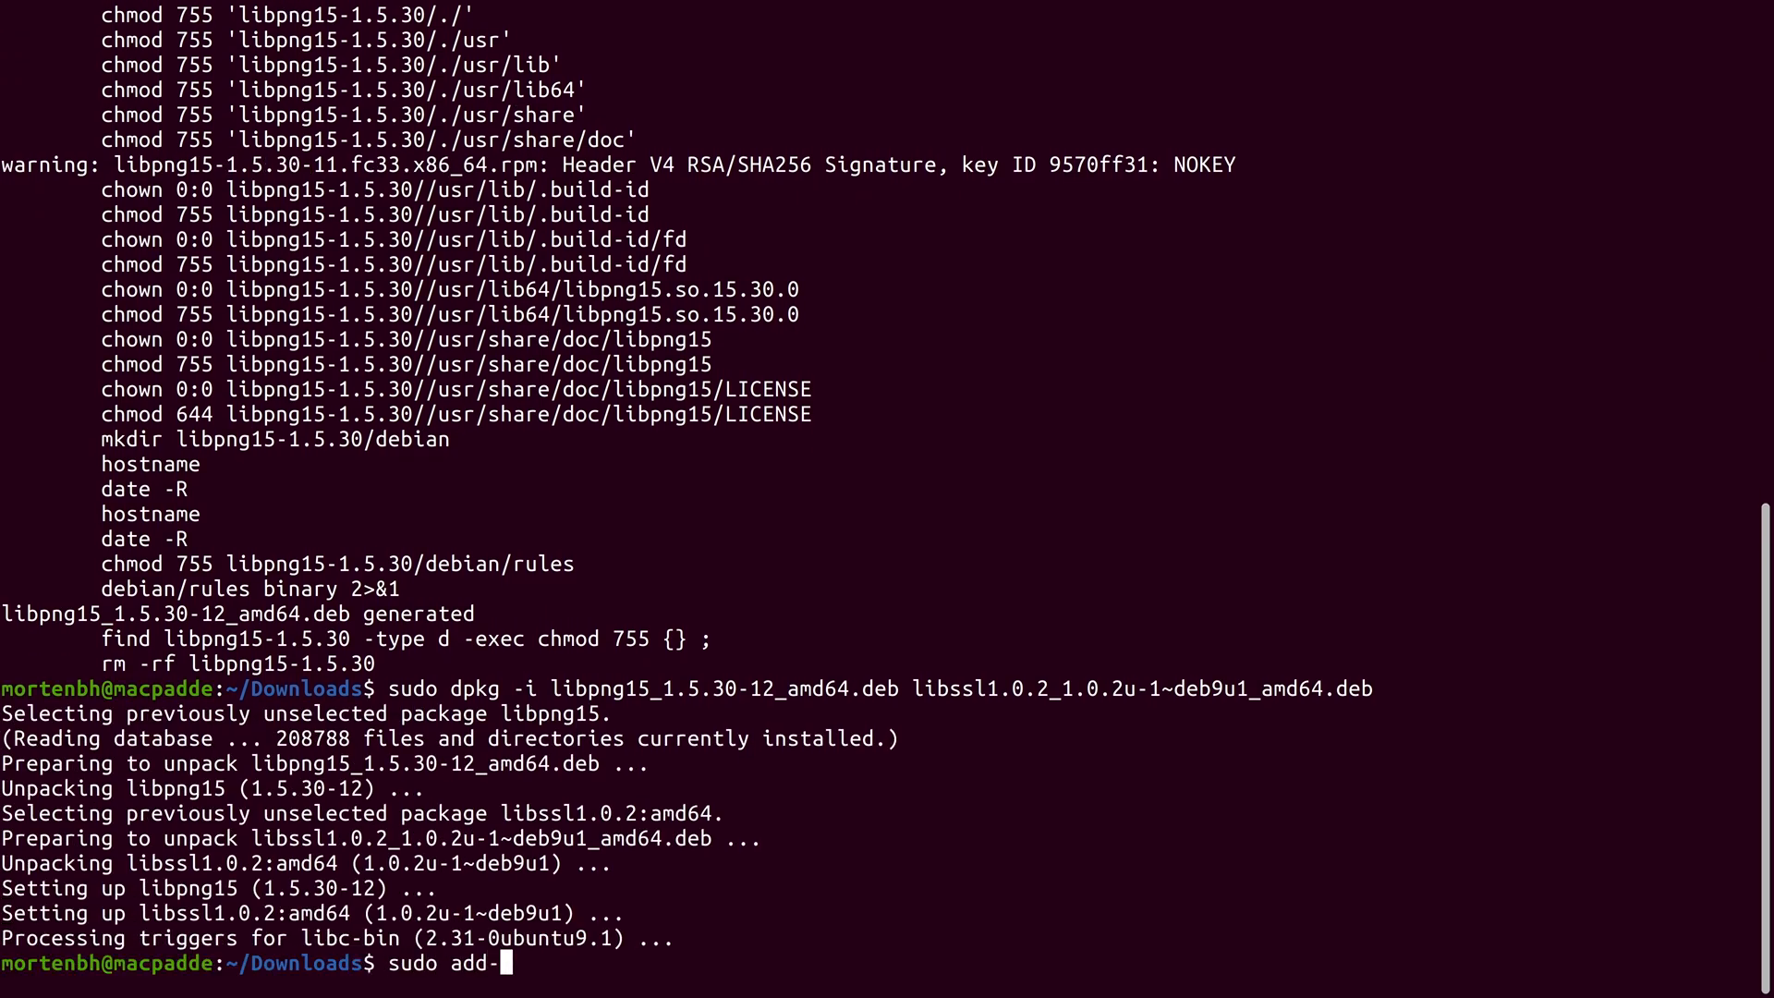
Add the ppa:zeehio repository, then run the Bifrost installer and extract its package content
type("apt-repository")
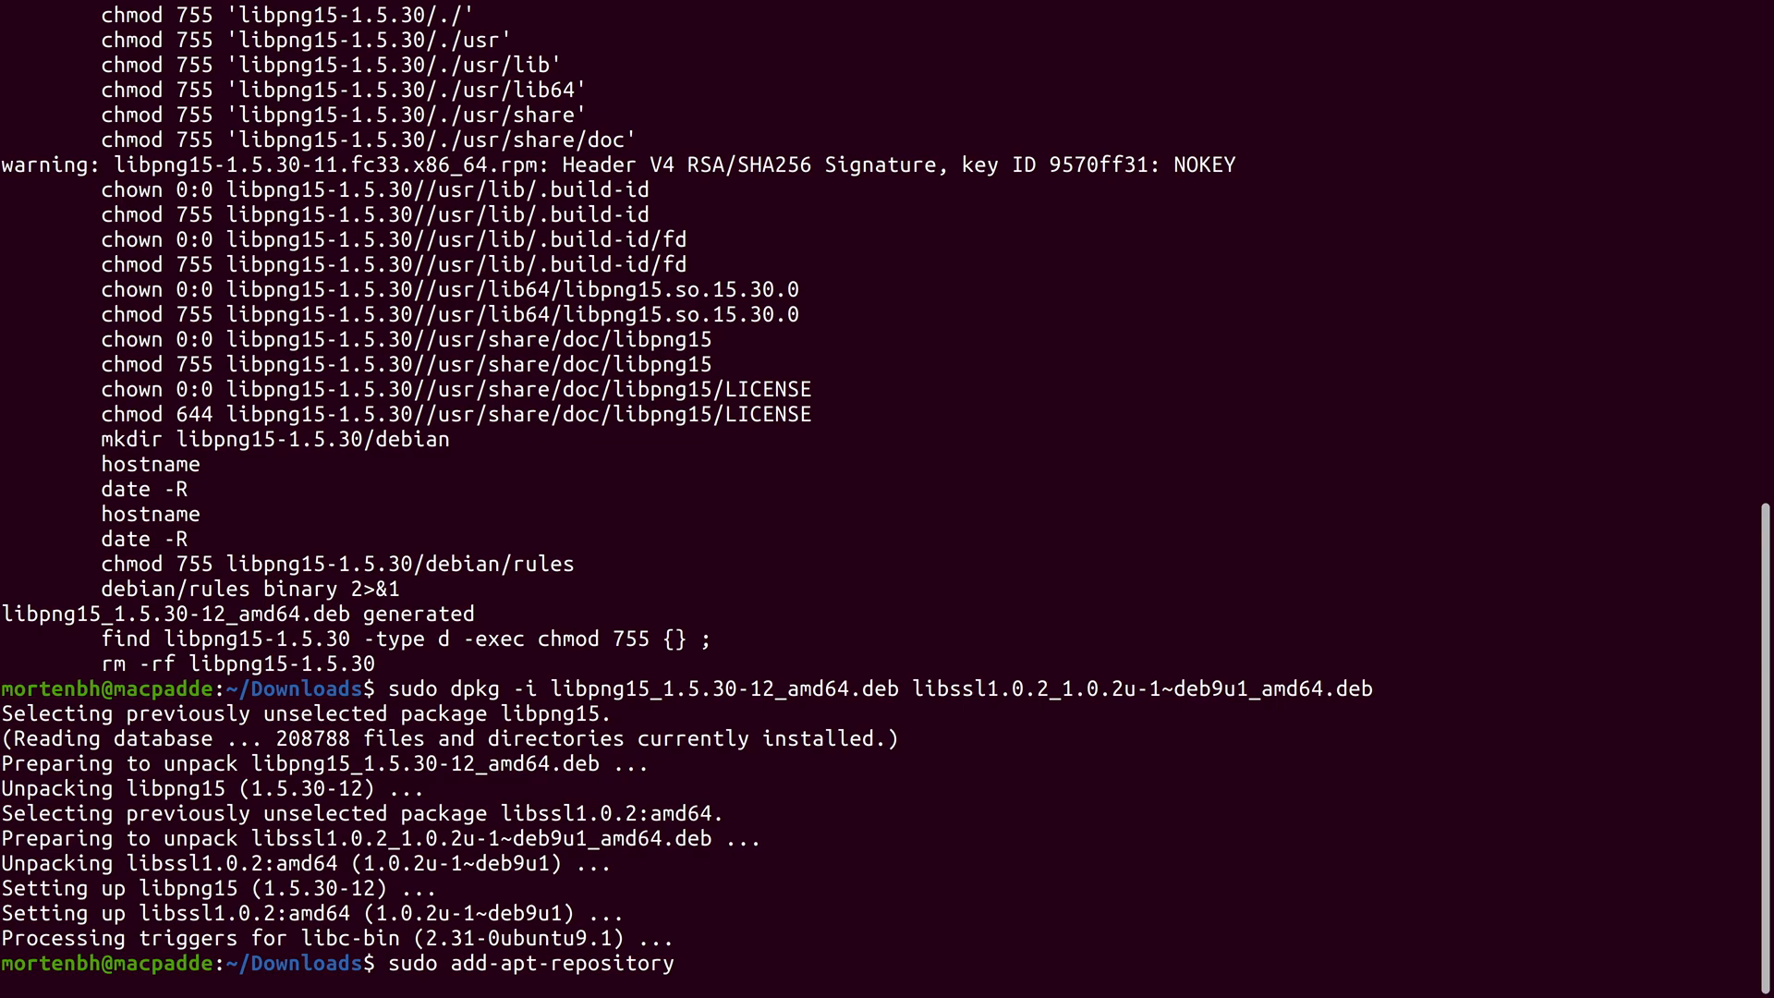
type("ppa:zeehio")
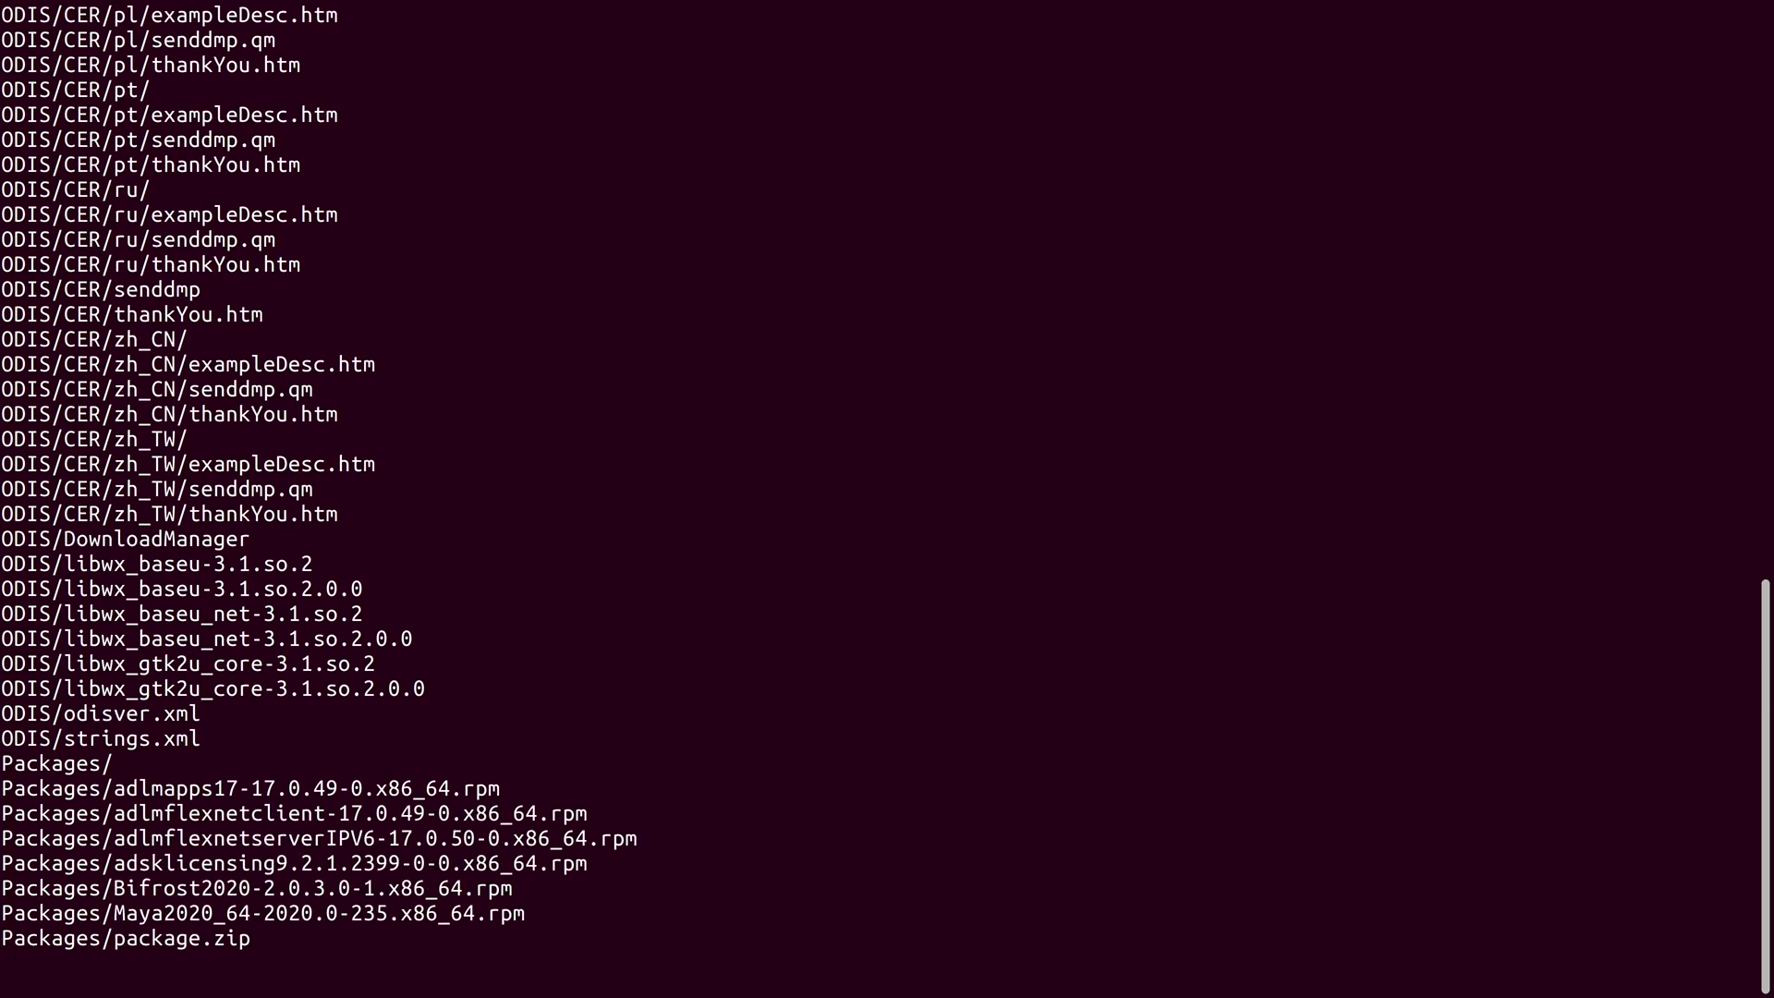
type("chmod +x Bifrost_2.1.0.0_Maya2020_Linux.run")
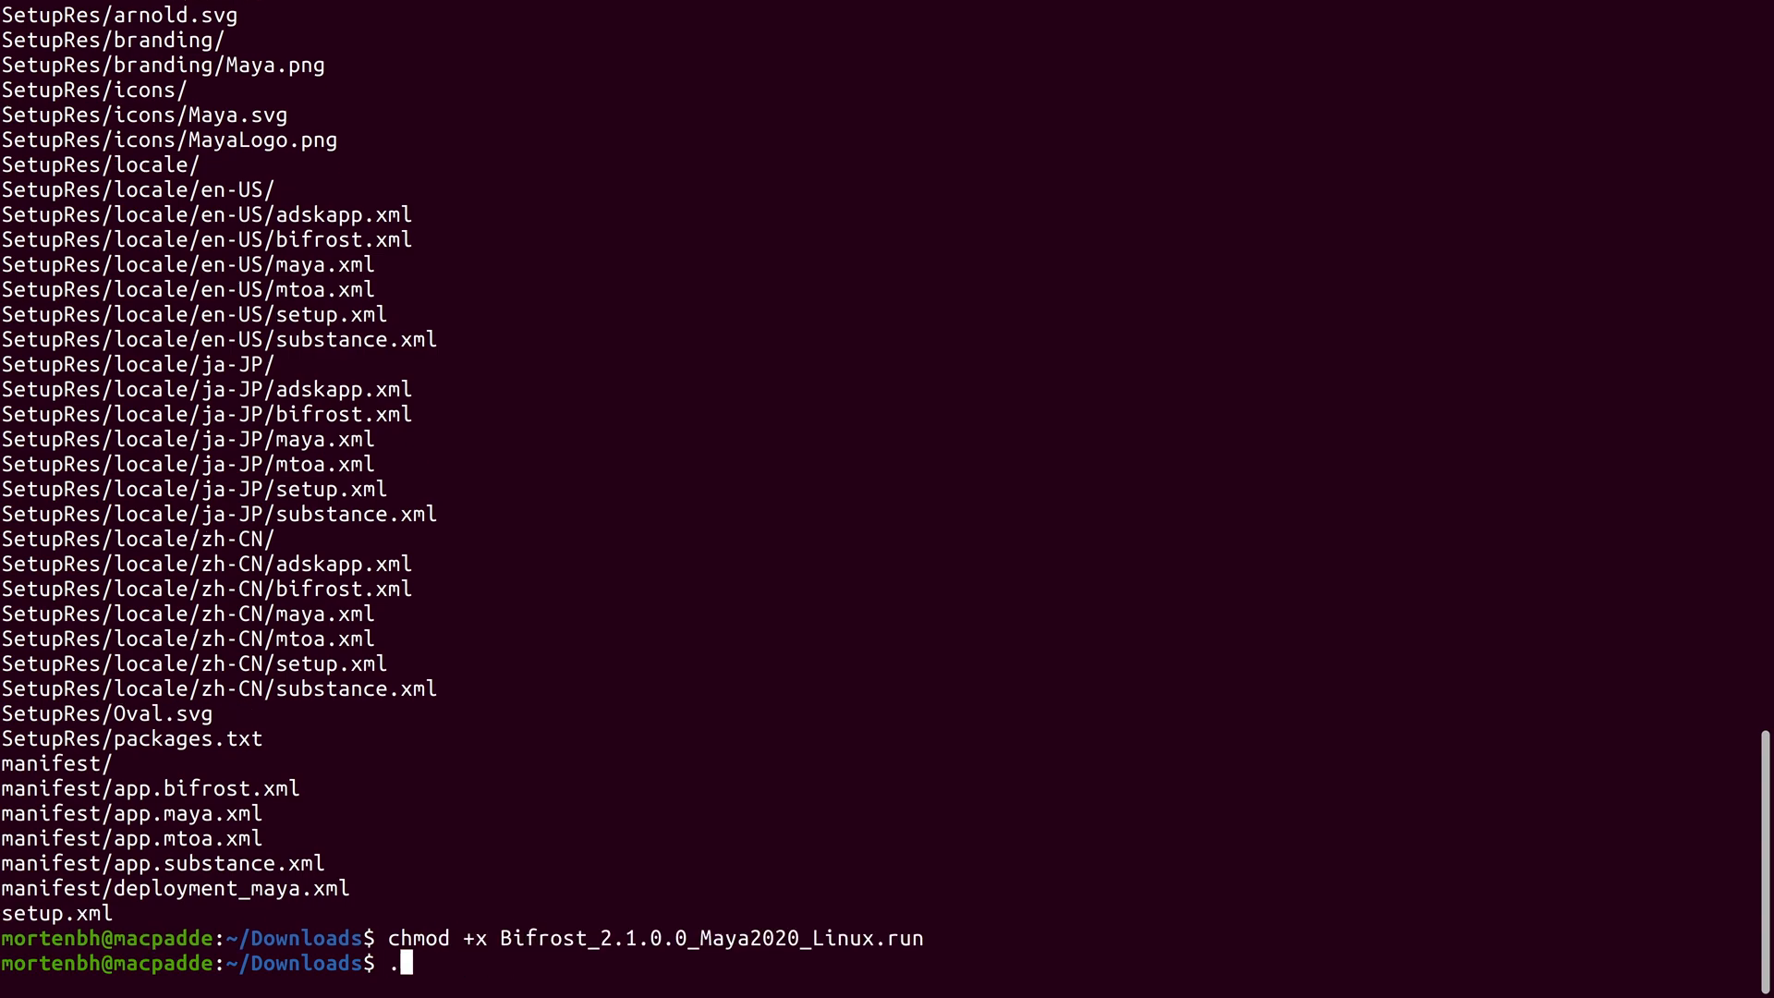
key("Enter")
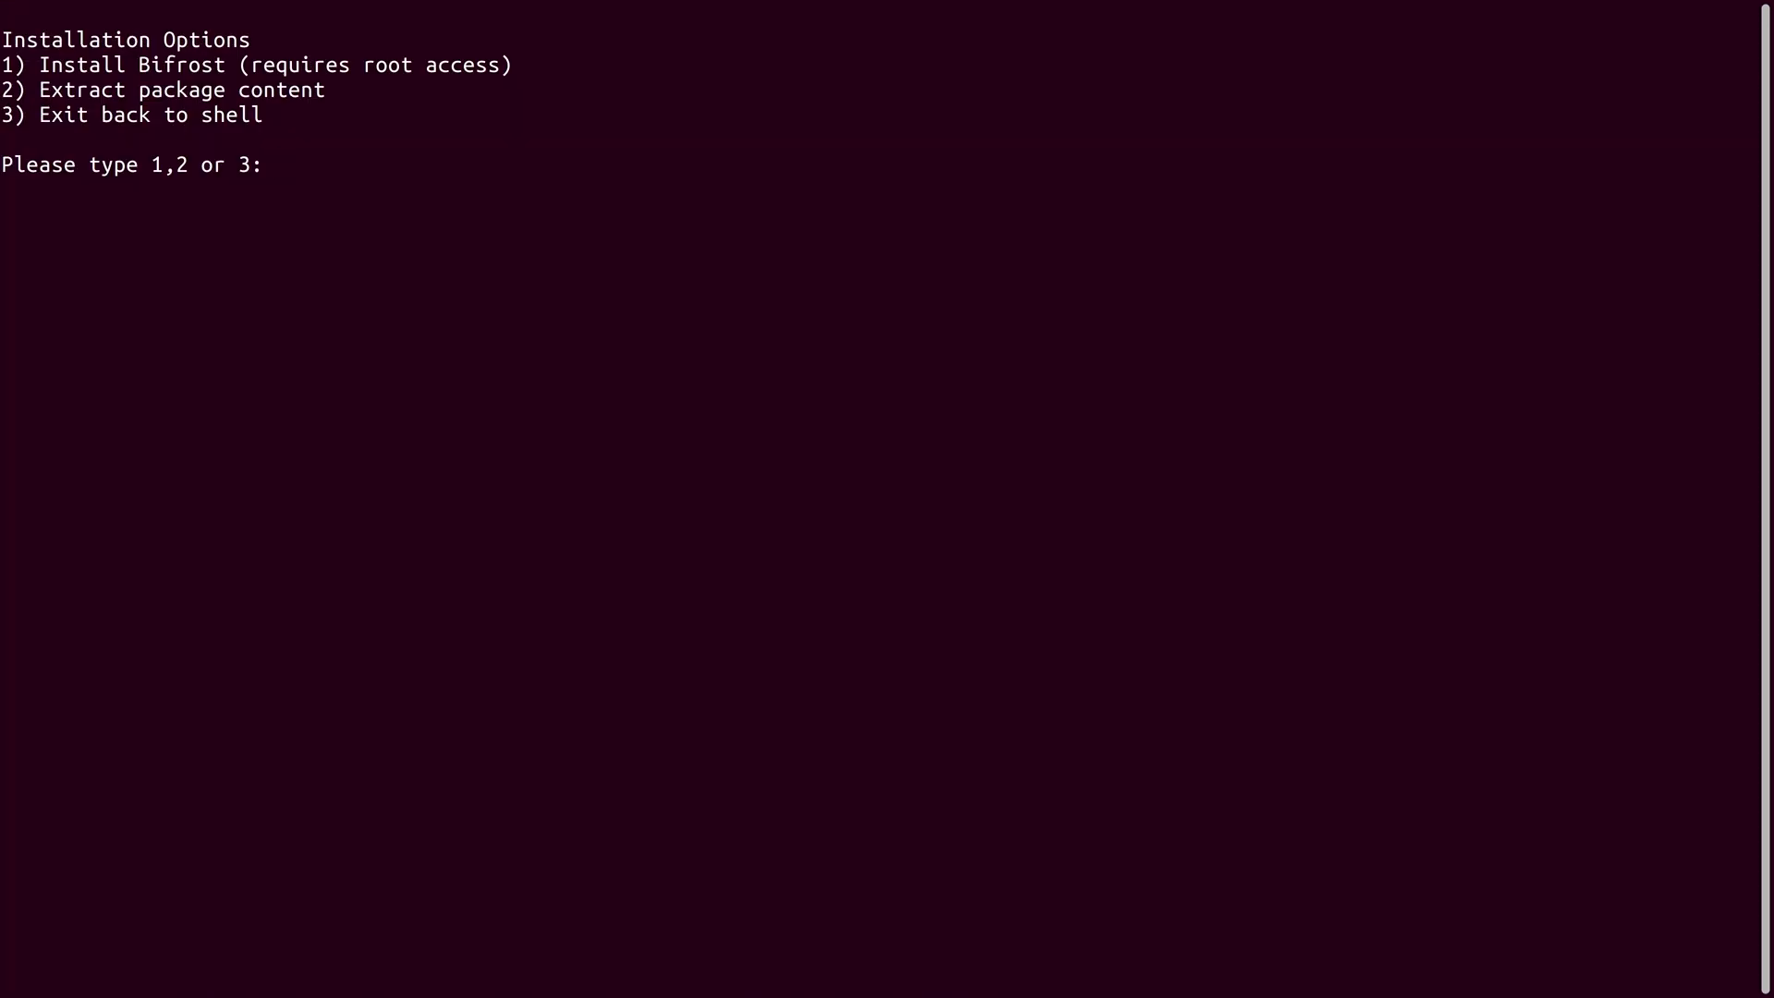
type("2")
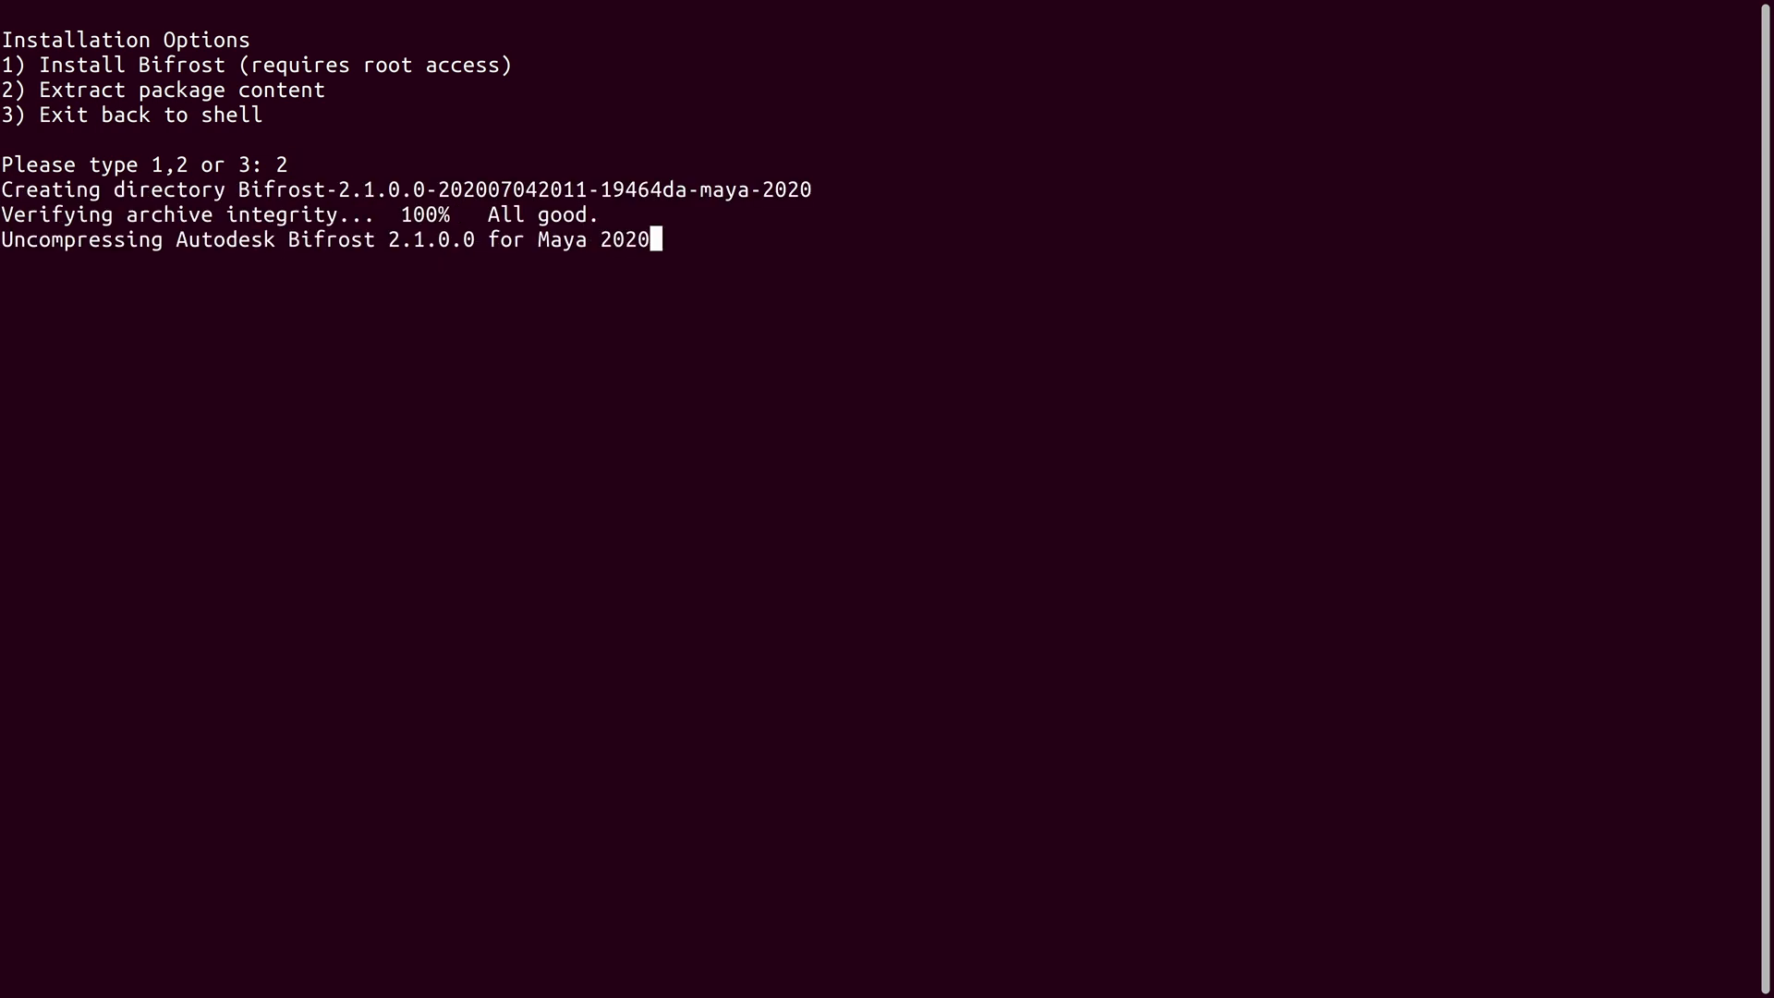
type("fakeroot alien")
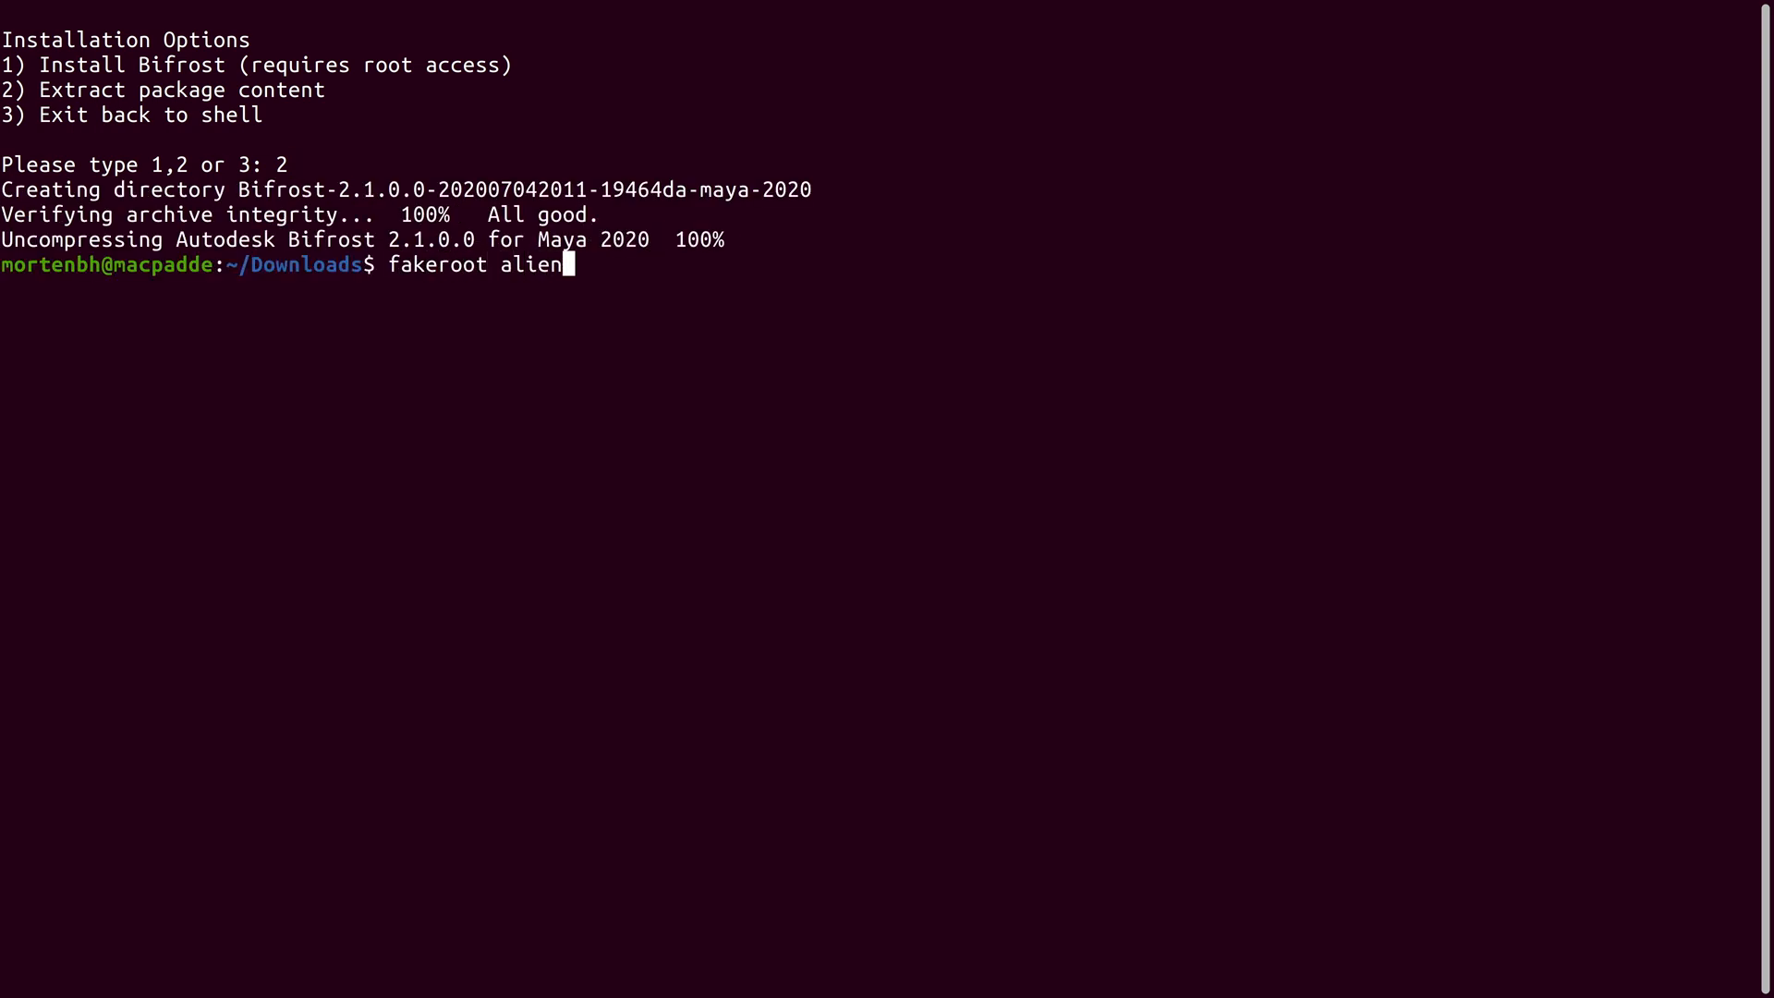
Convert the Maya2020, adsklicensing 9.2.1.2399 and Bifrost rpms in Packages into .deb files
type("-vc Packages/Maya2020_64-2020.0-235.x86_64.rpm")
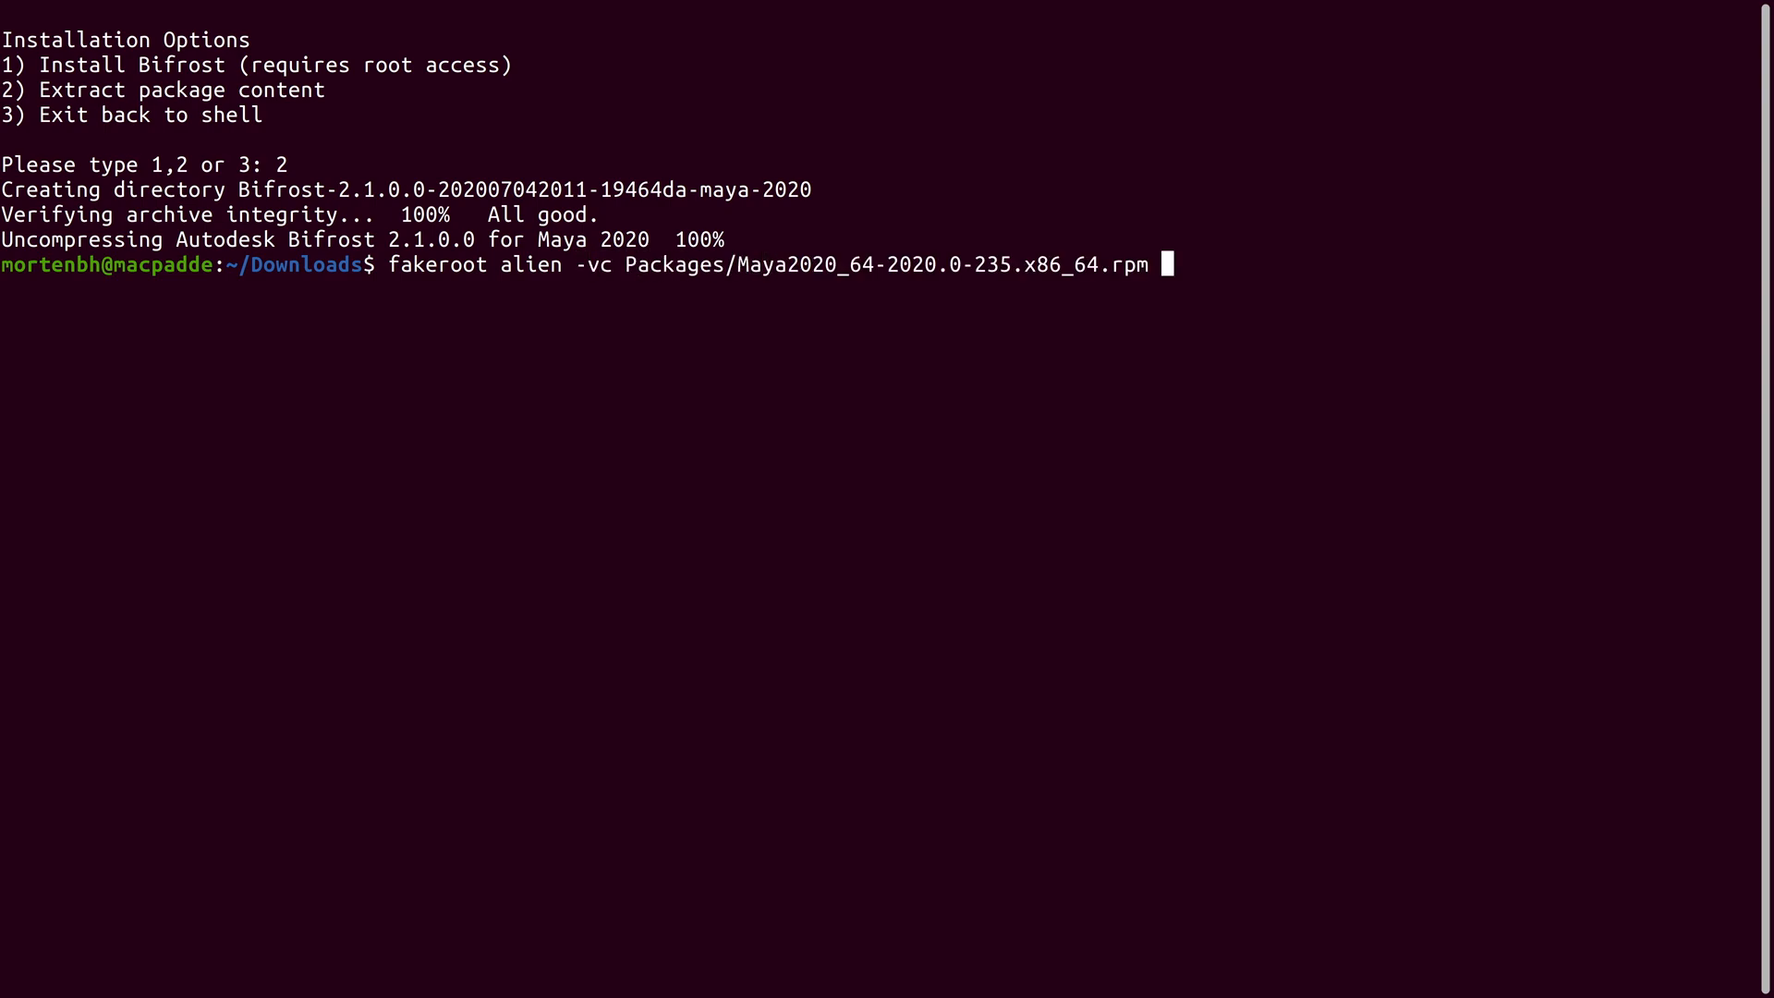
type("Packages/adsklicensing9.2.1.2399-0-0.x86_64.rpm")
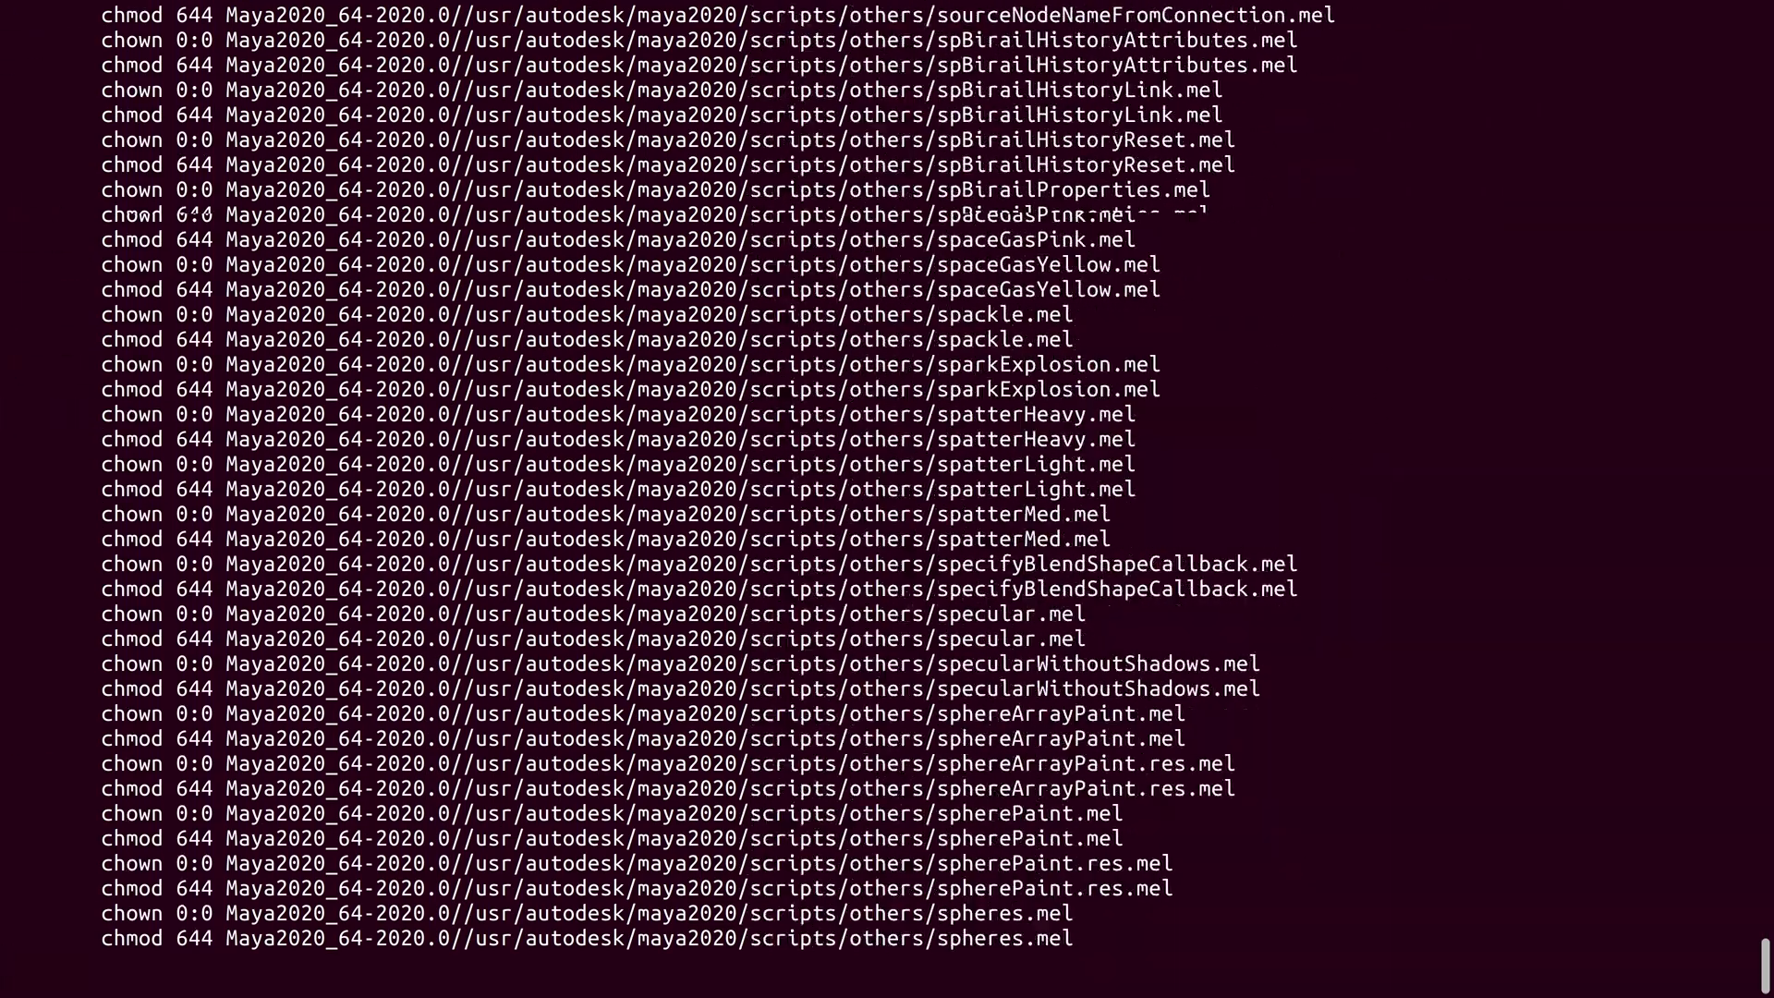
type("sudo dpk")
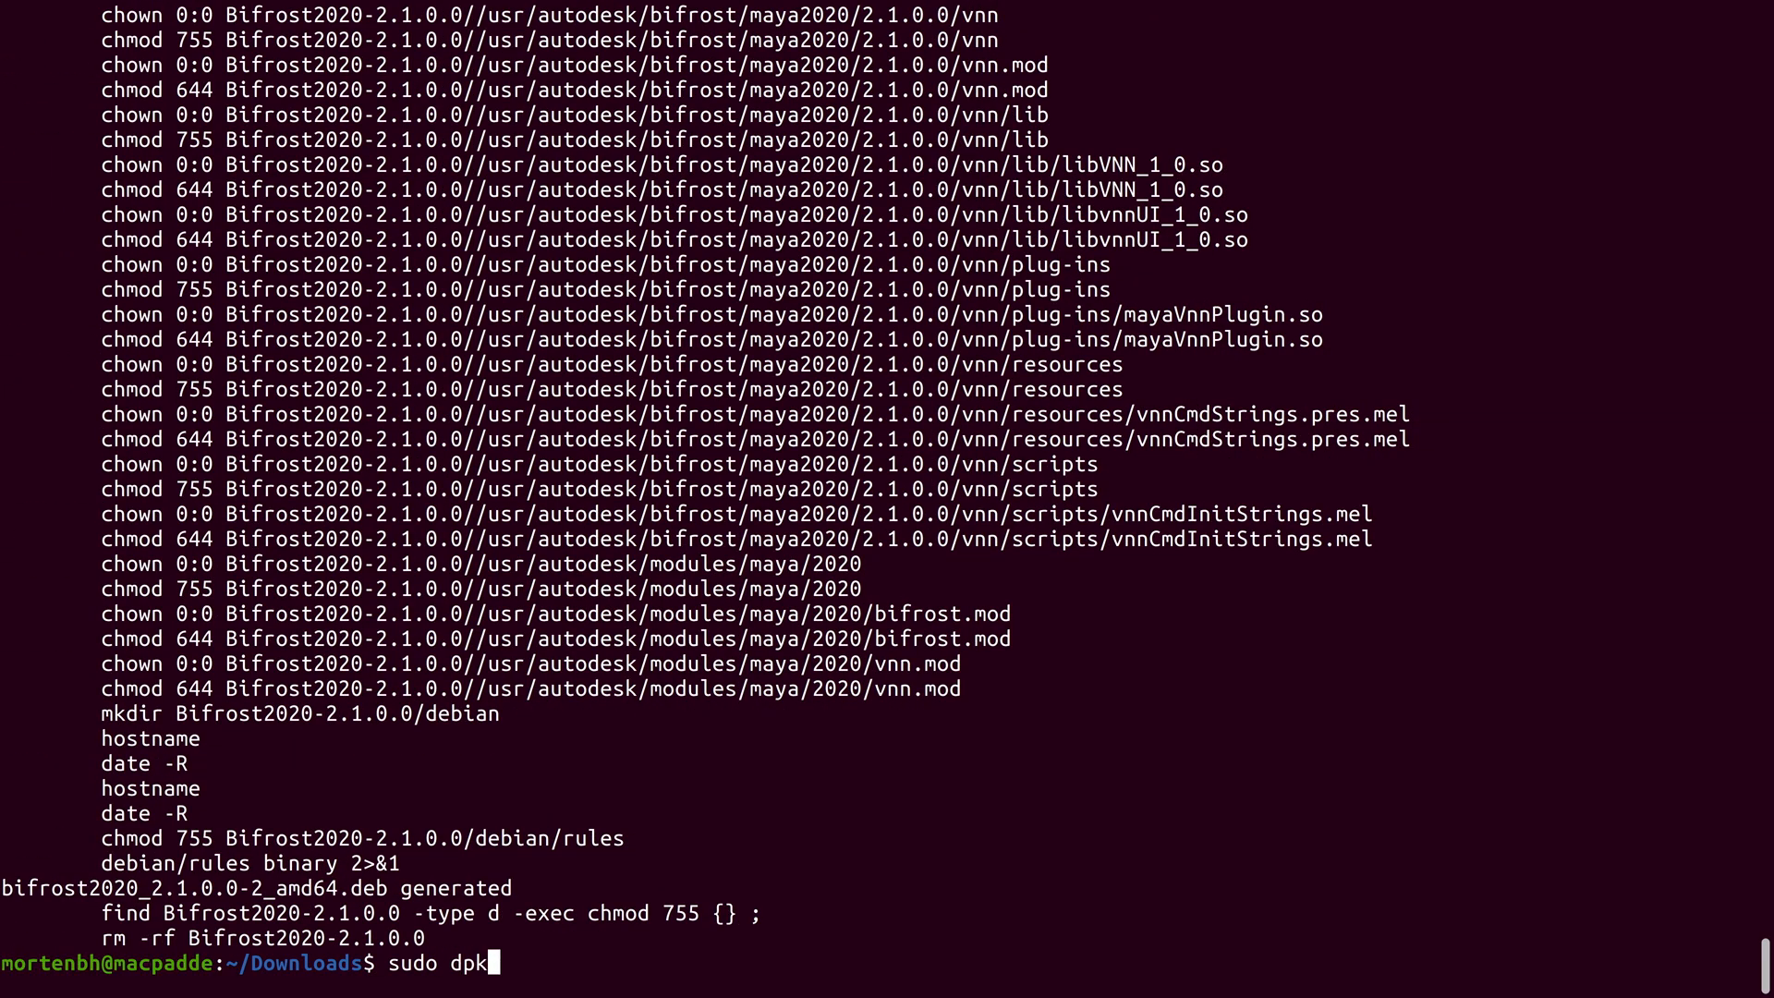
Install the maya2020, adsklicensing and Bifrost debs, then install MtoA 4.1.0 in the default directory
type("g -i maya2020-64_2020.0-236_amd64.deb adsklicensing9.2.1.2399_0-1_amd64.deb bifrost2020_2.1.0.0-2_amd64.deb")
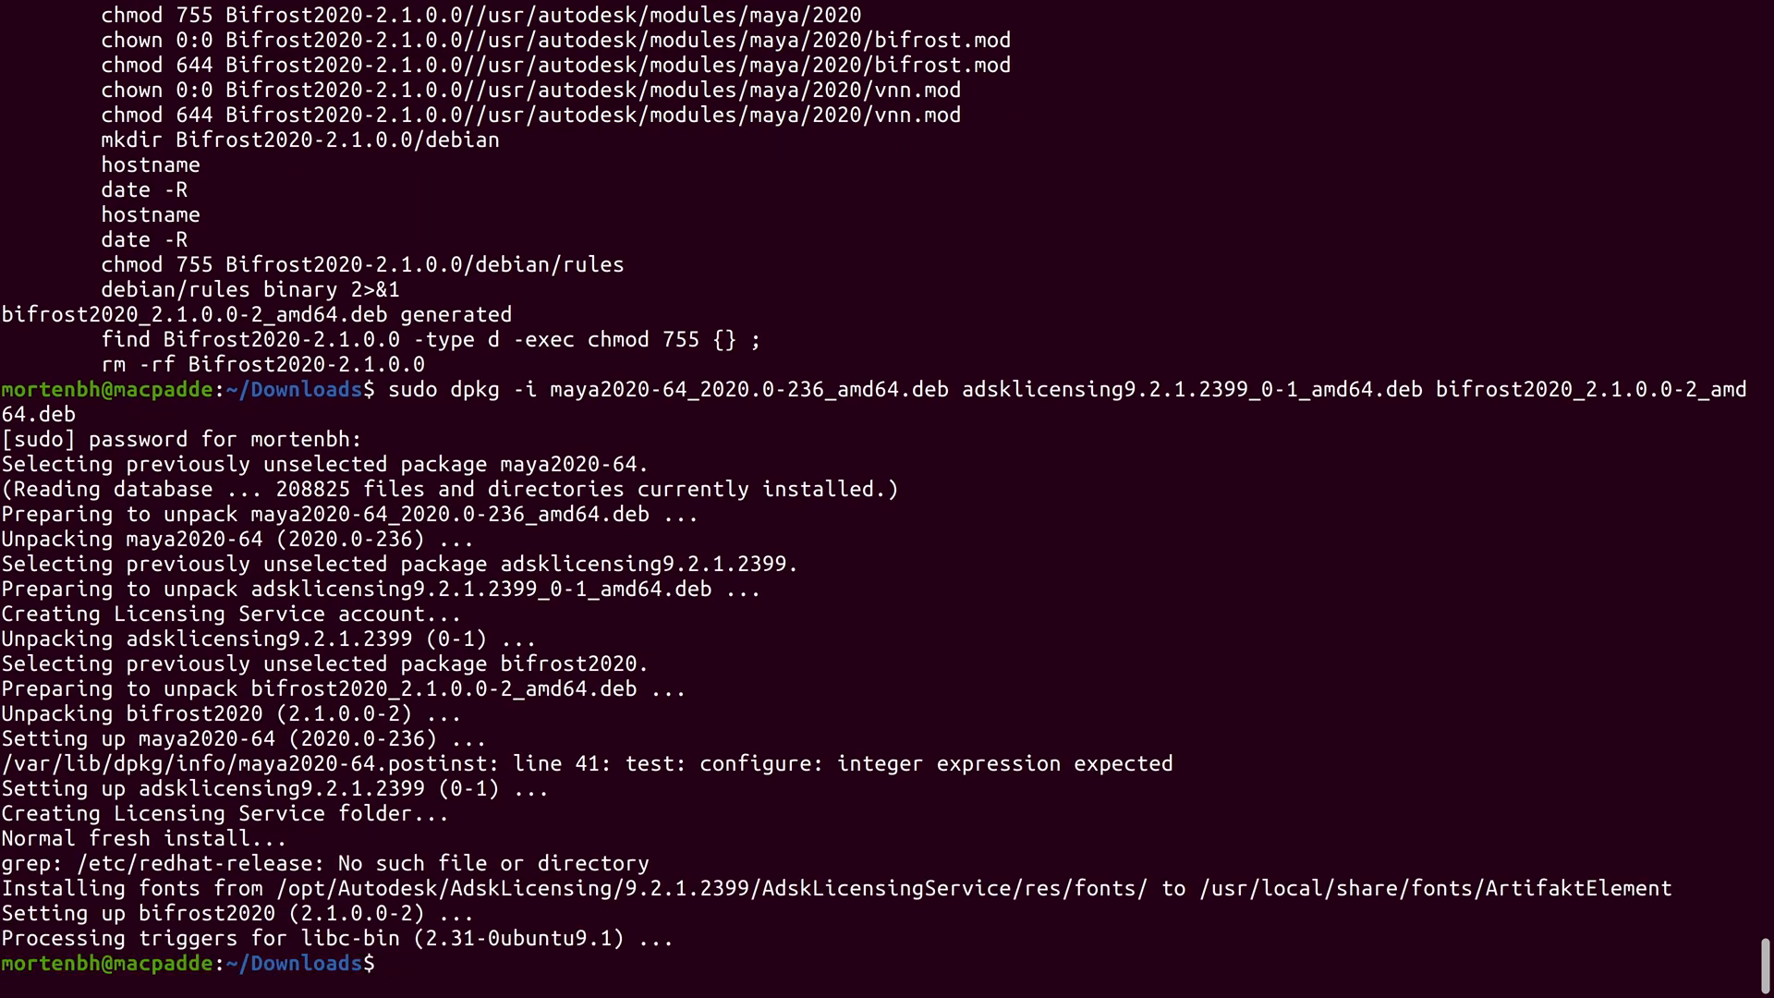
type("chmod +x MtoA-4.1.0-linux-2020.run")
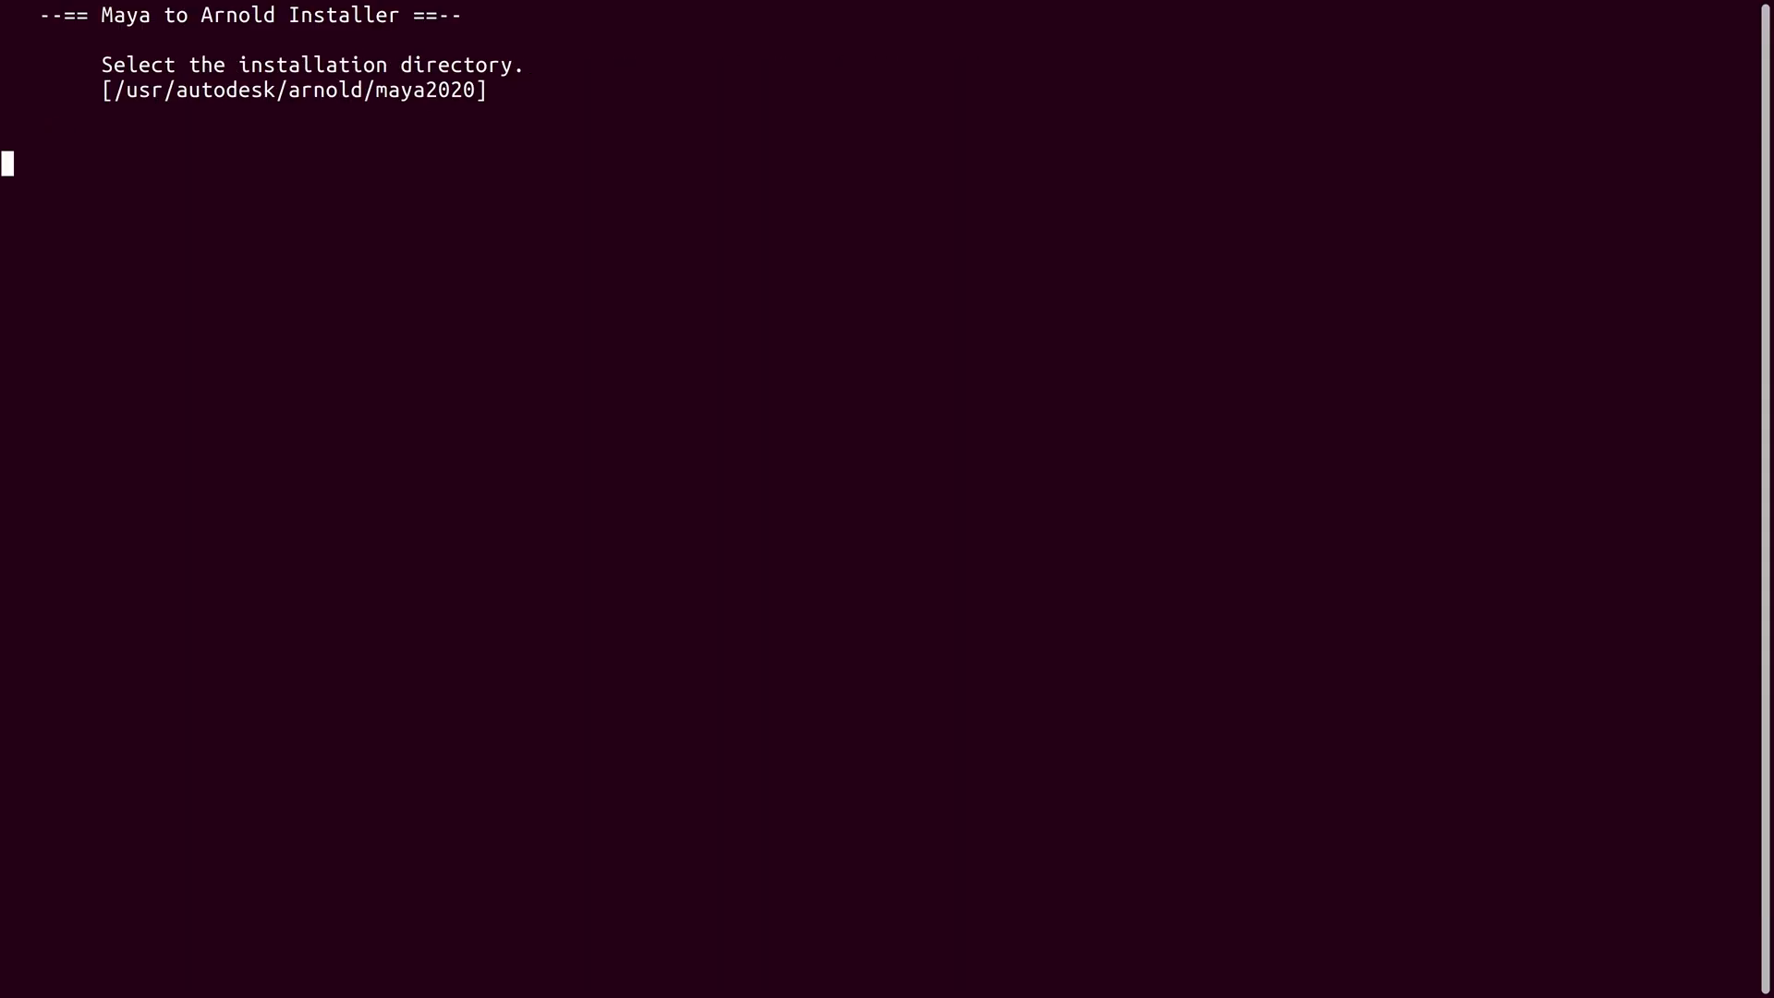
key("enter")
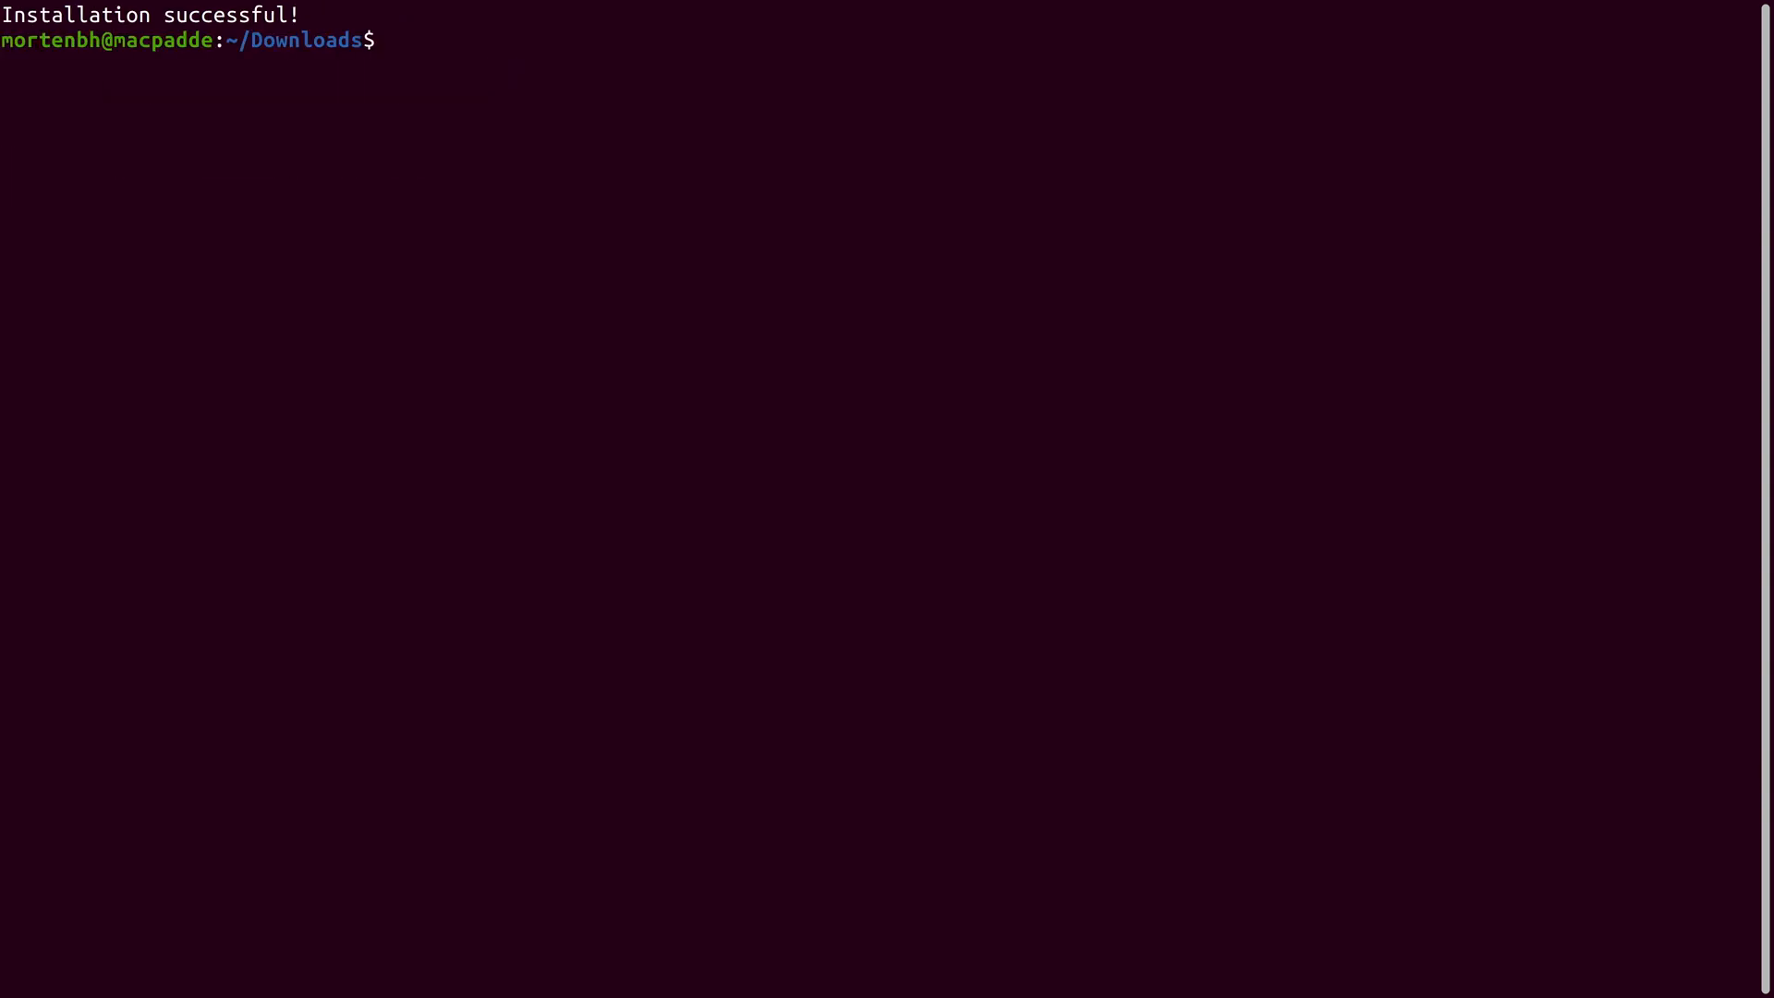
type("sudo")
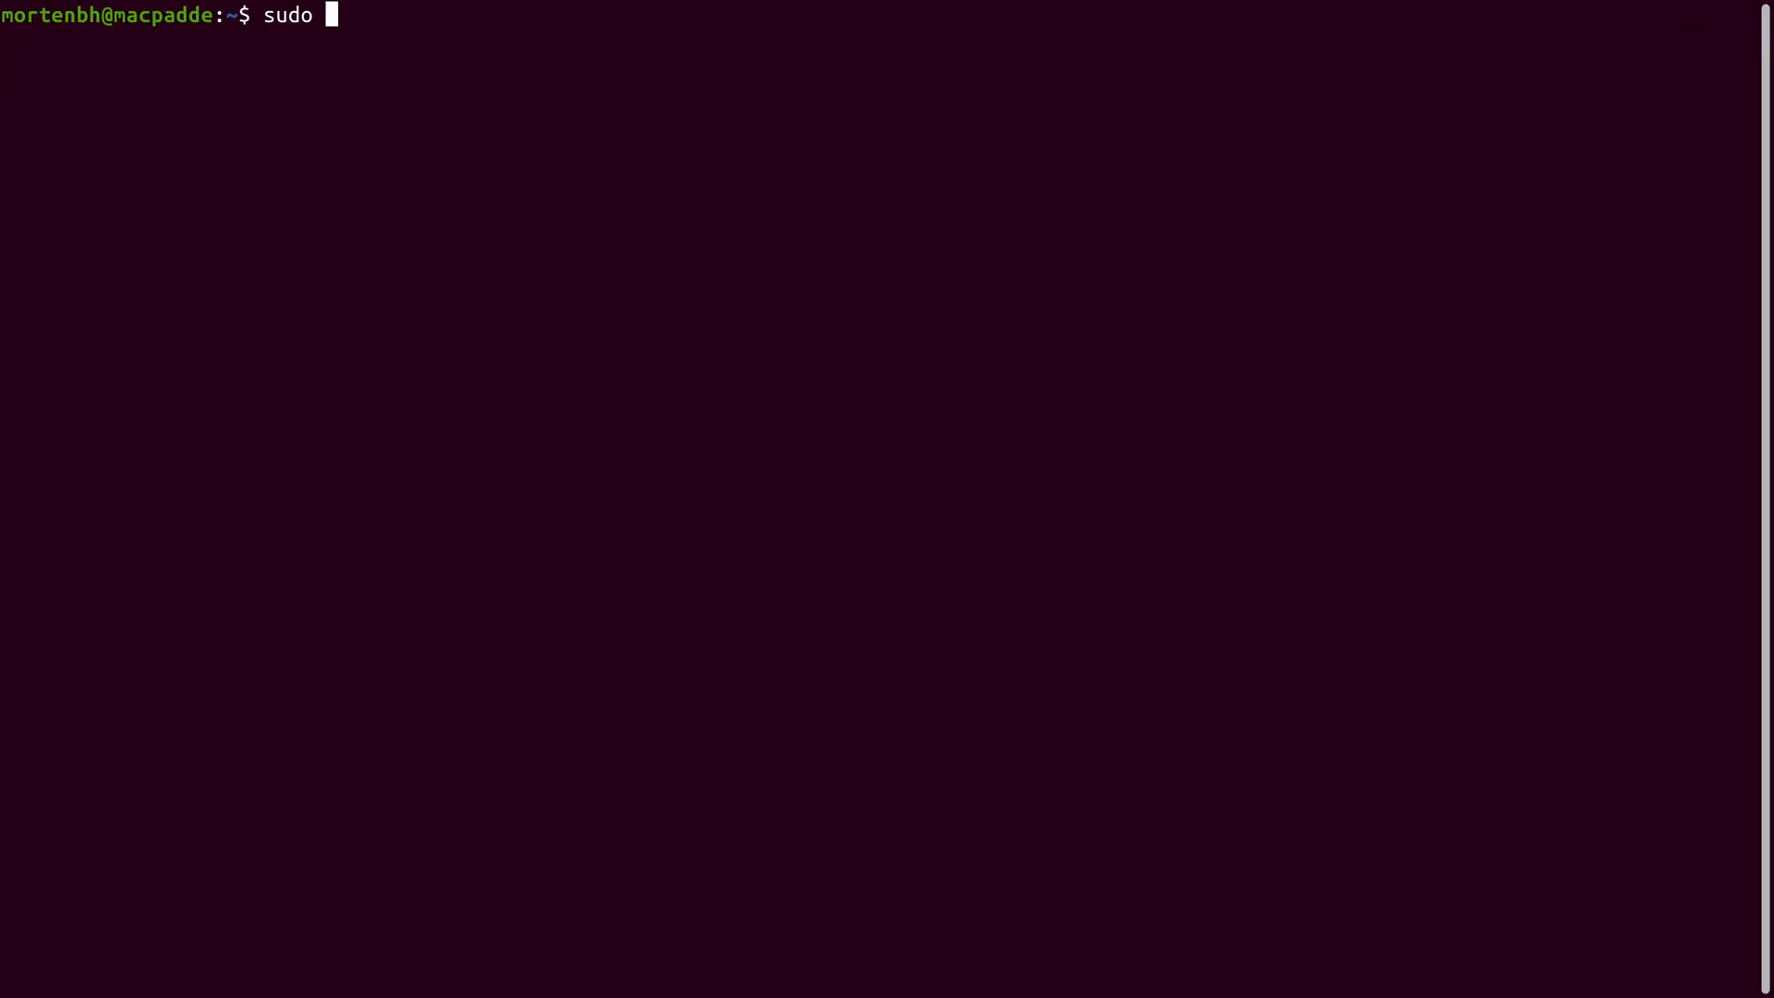
Symlink system libGL and libcrypto into Maya's lib folder, and make /usr/tmp world-writable (chmod 777)
type("ln -s /usr/lib/x86_64-linux-gnu/libGL.so.1 /usr/autodesk/maya/lib/libGL.so")
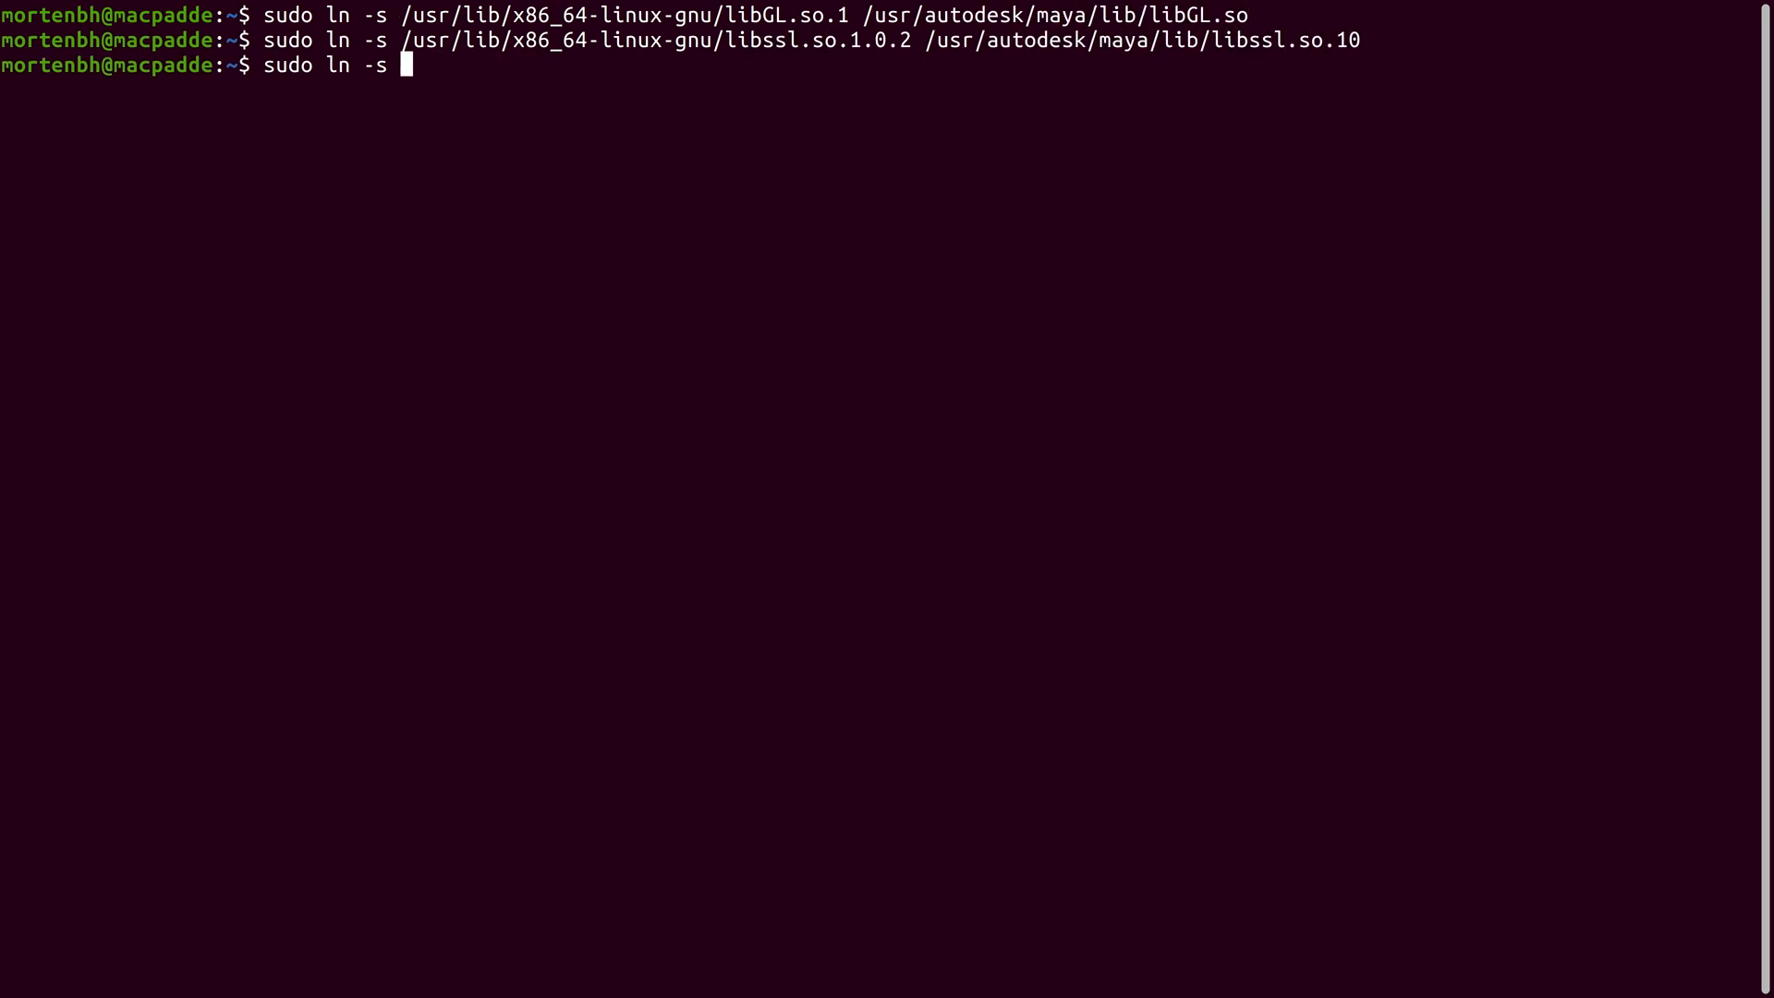
type("/usr/lib/x86_64-linux-gnu/libcrypto.so.1.1 /usr/autodesk/maya/lib/libcrypto.so.10")
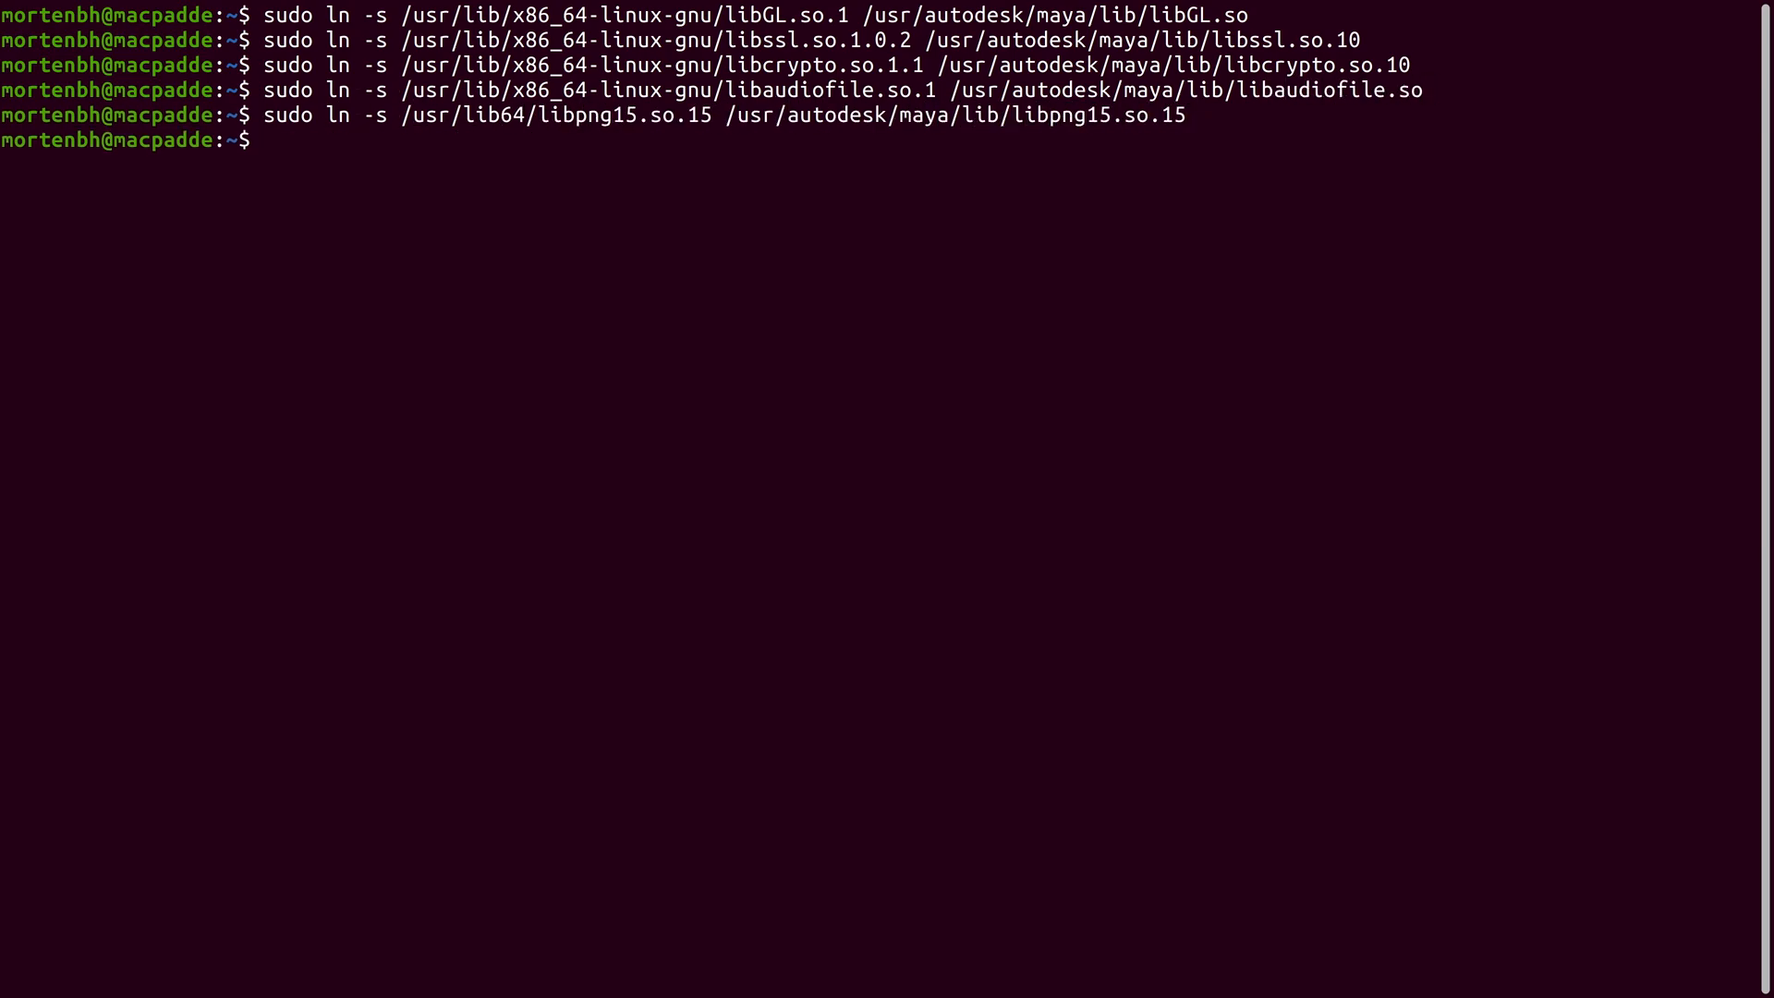
type("sudo chmo")
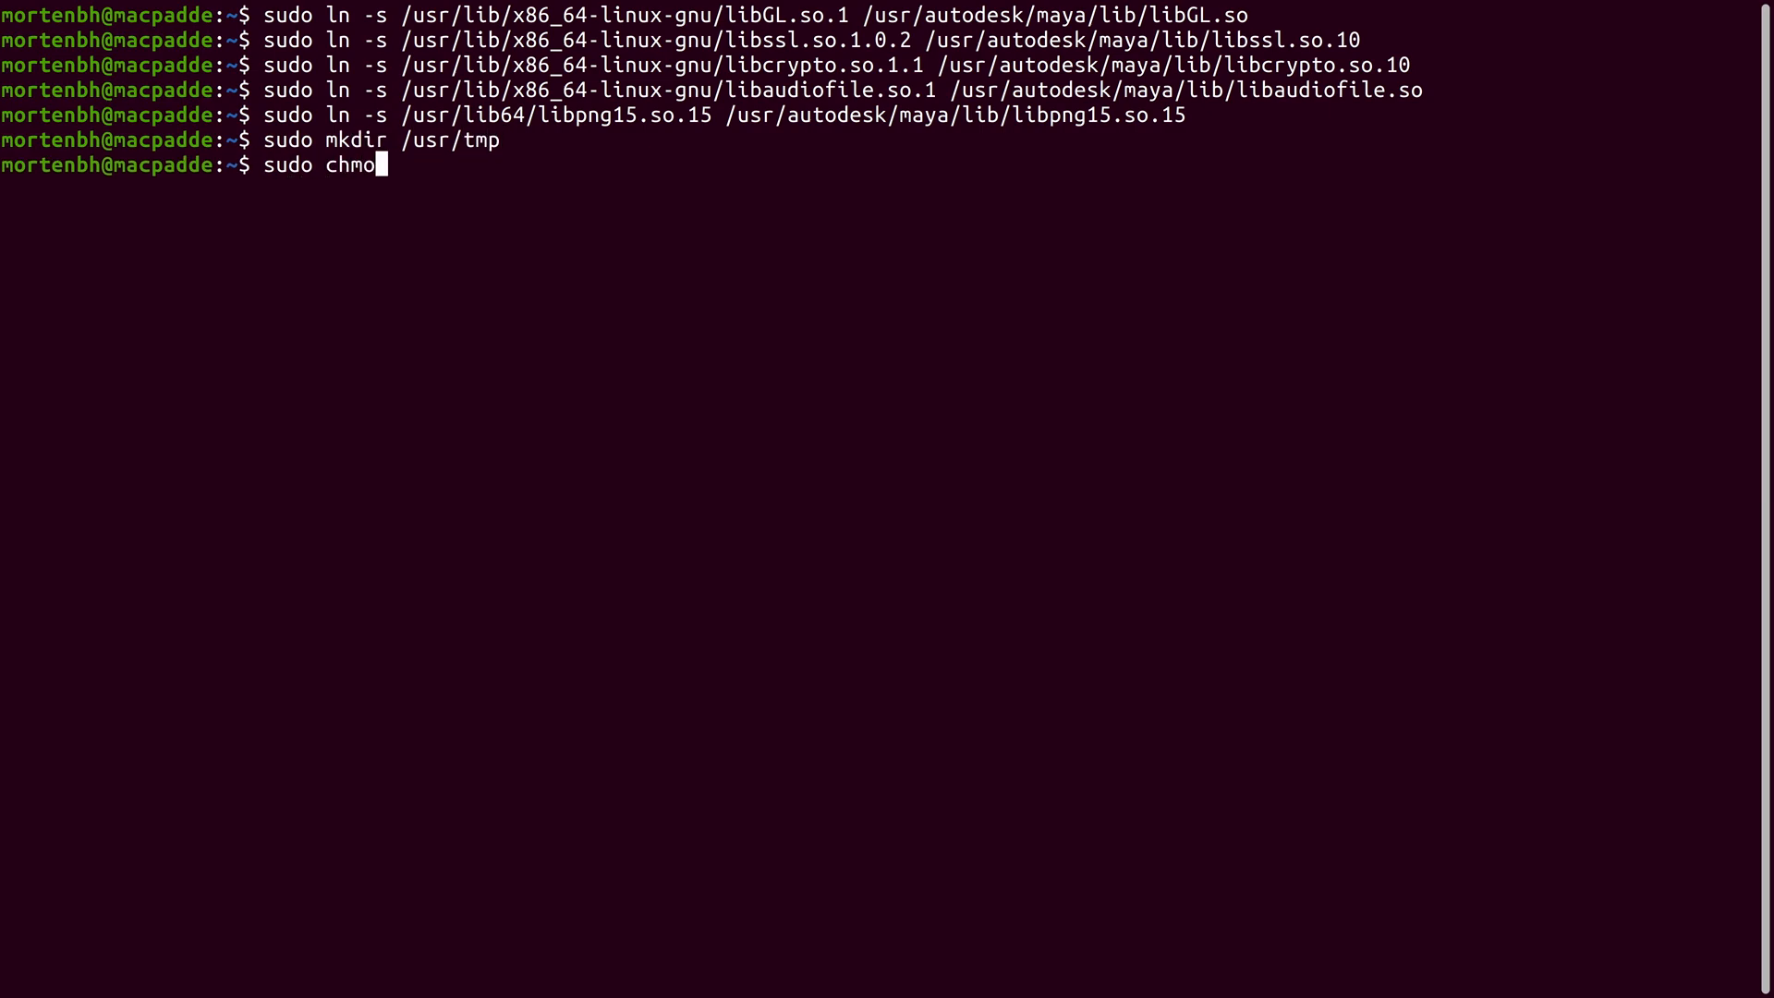
type("d 777 /usr/tmp")
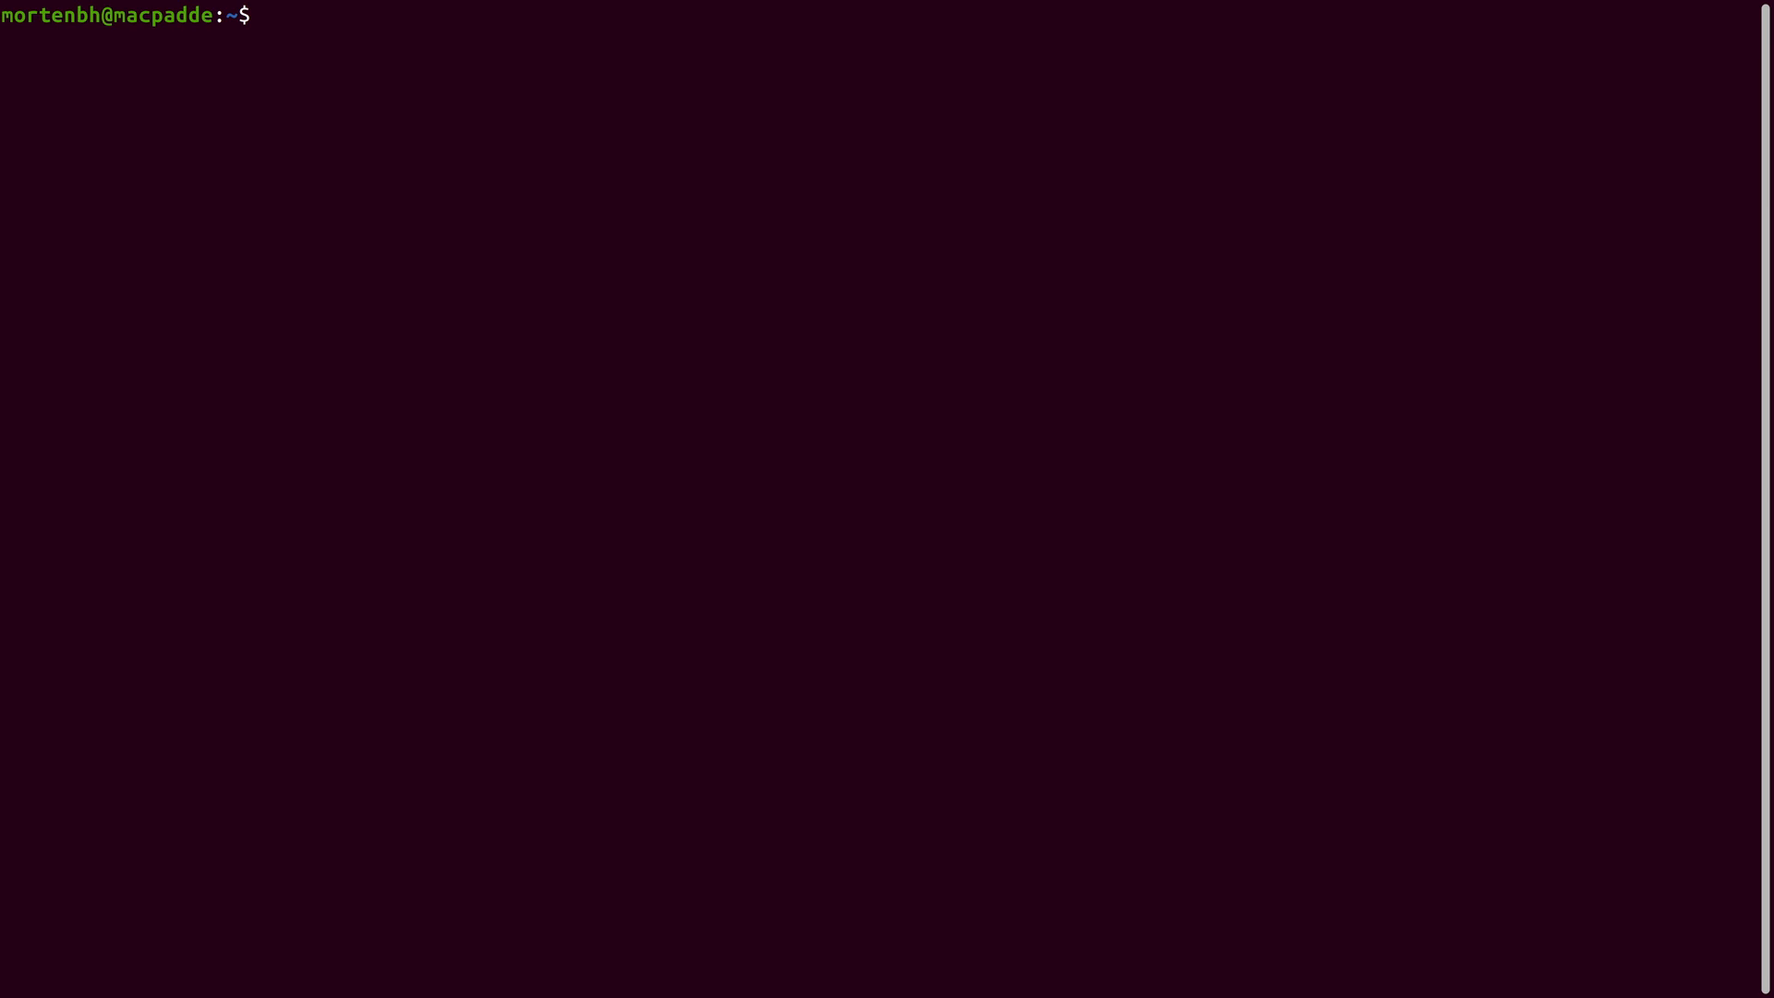
Copy adsklicensing.el7.service into /etc/systemd/system and enable the adsklicensing service
type("sudo cp /opt/Autodesk/AdskLicensing/9.2.1.2399/")
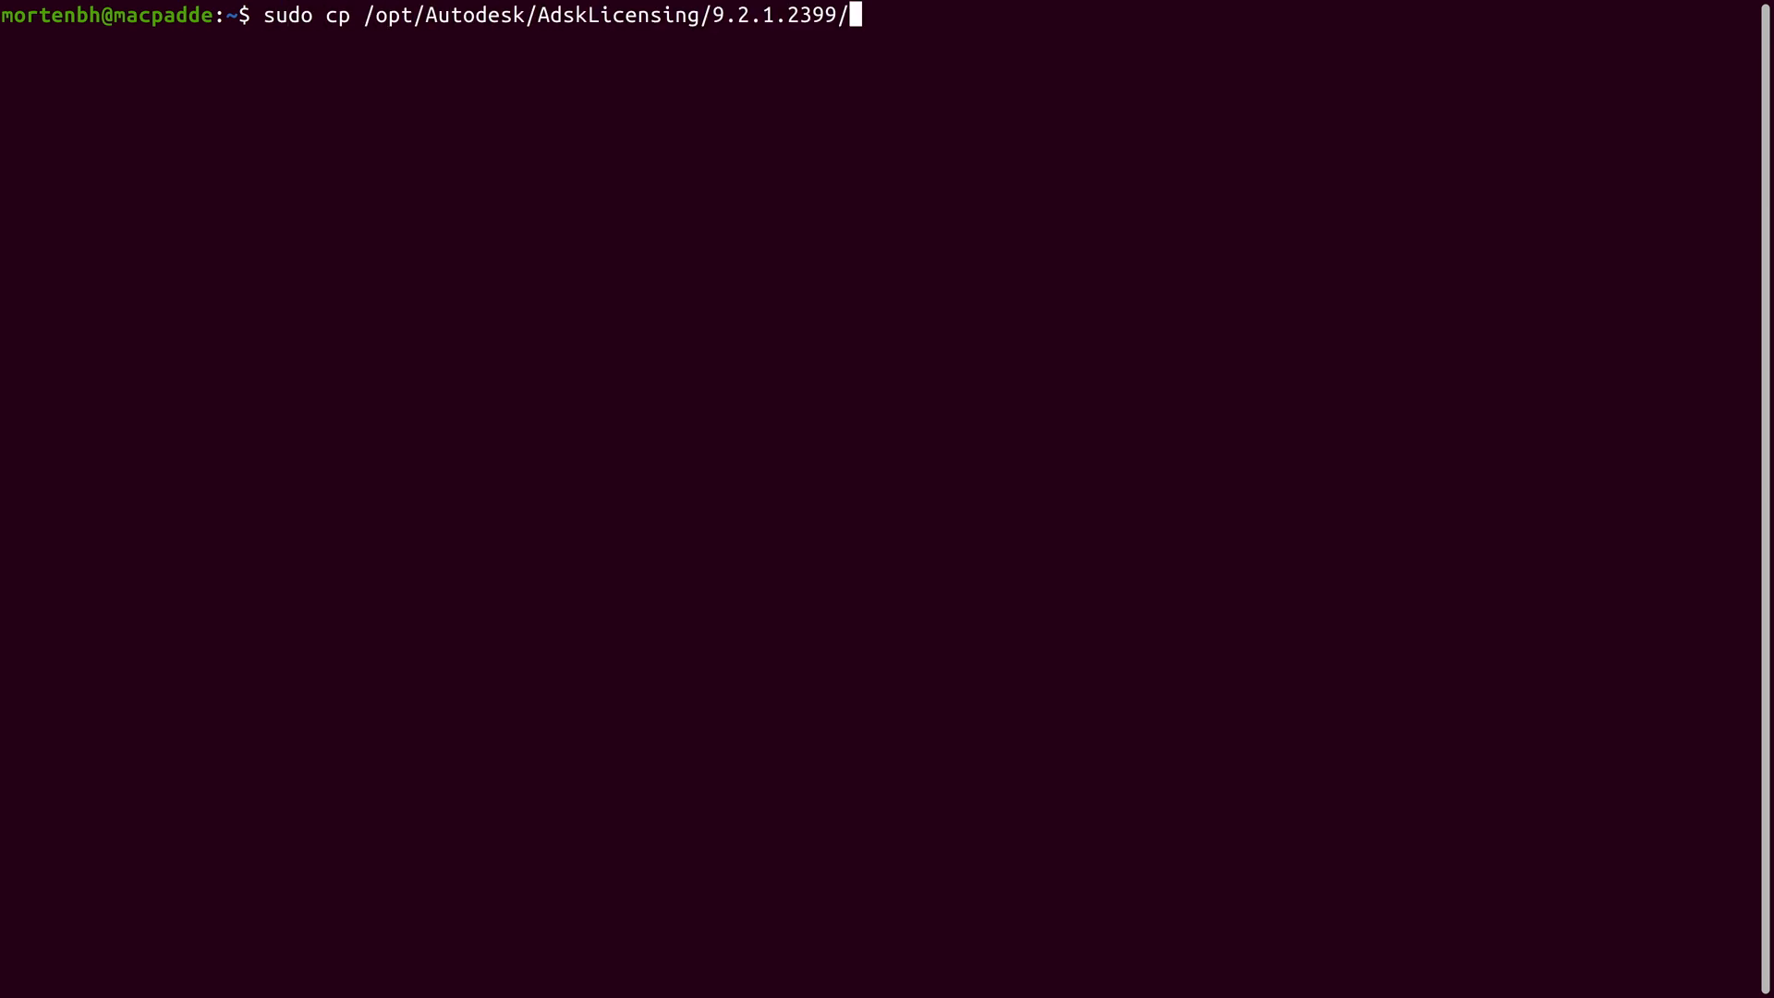
type("AdskLicensingService/adsklicensing.el")
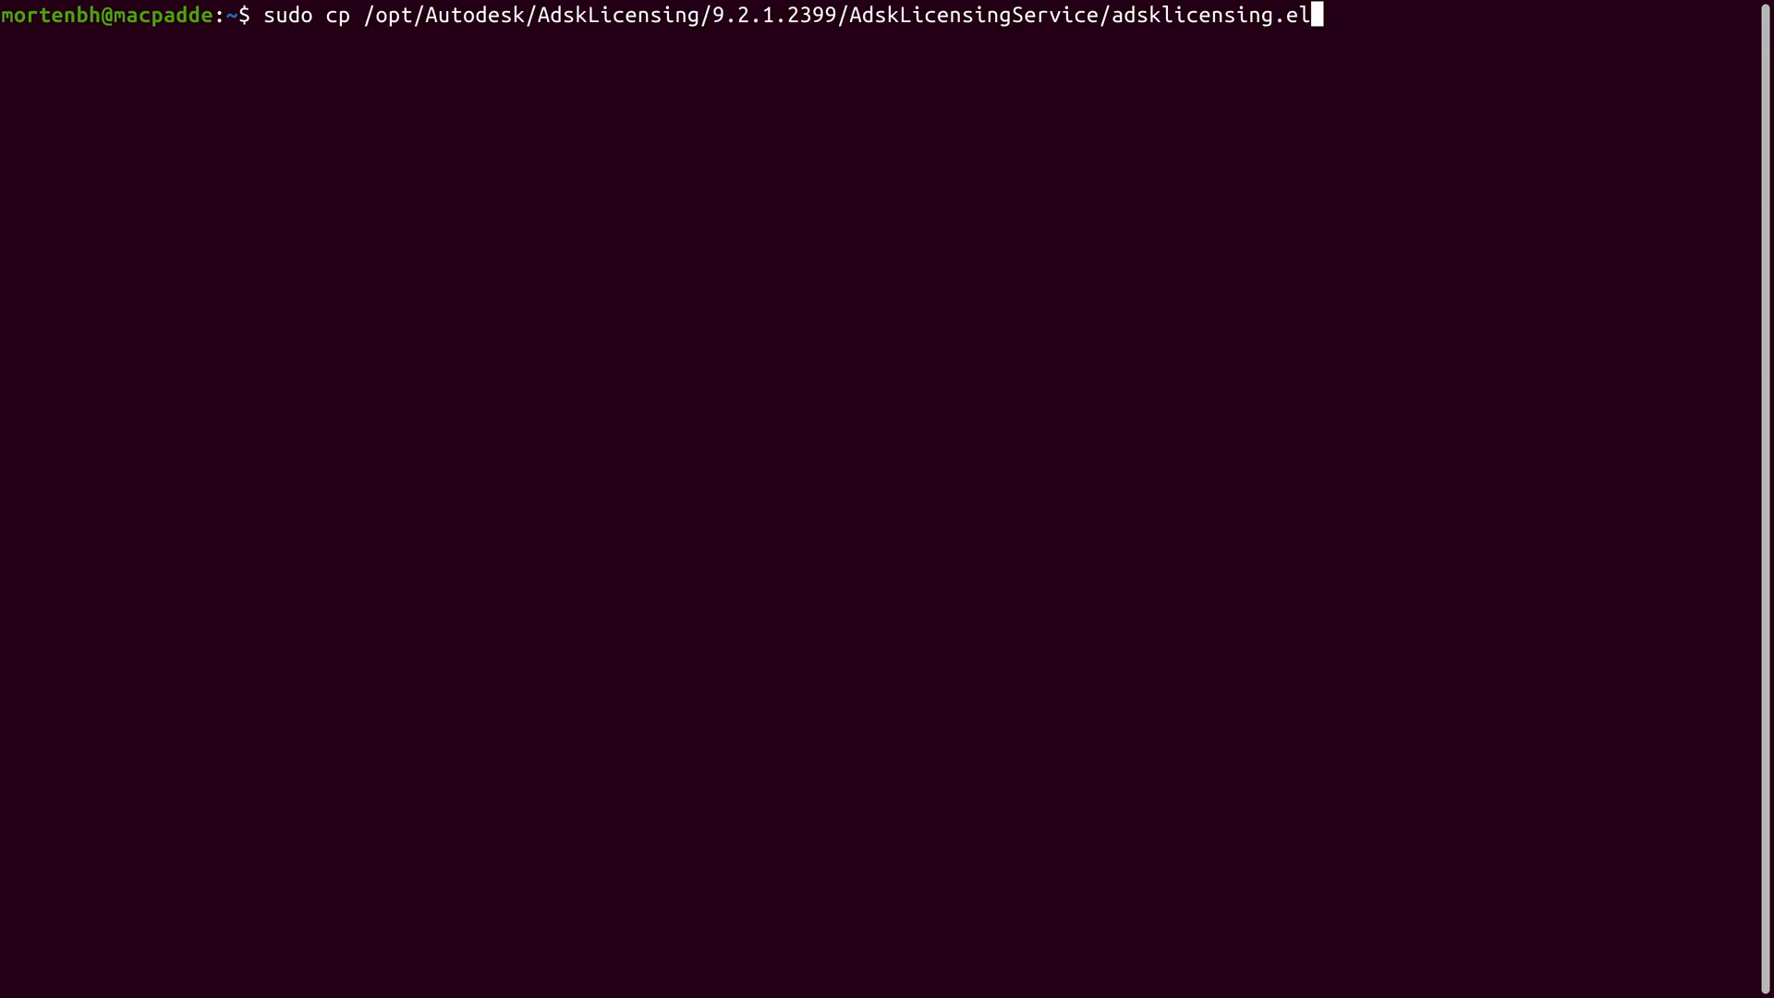
type("7.service /etc/systemd/system/adsklicensing.service")
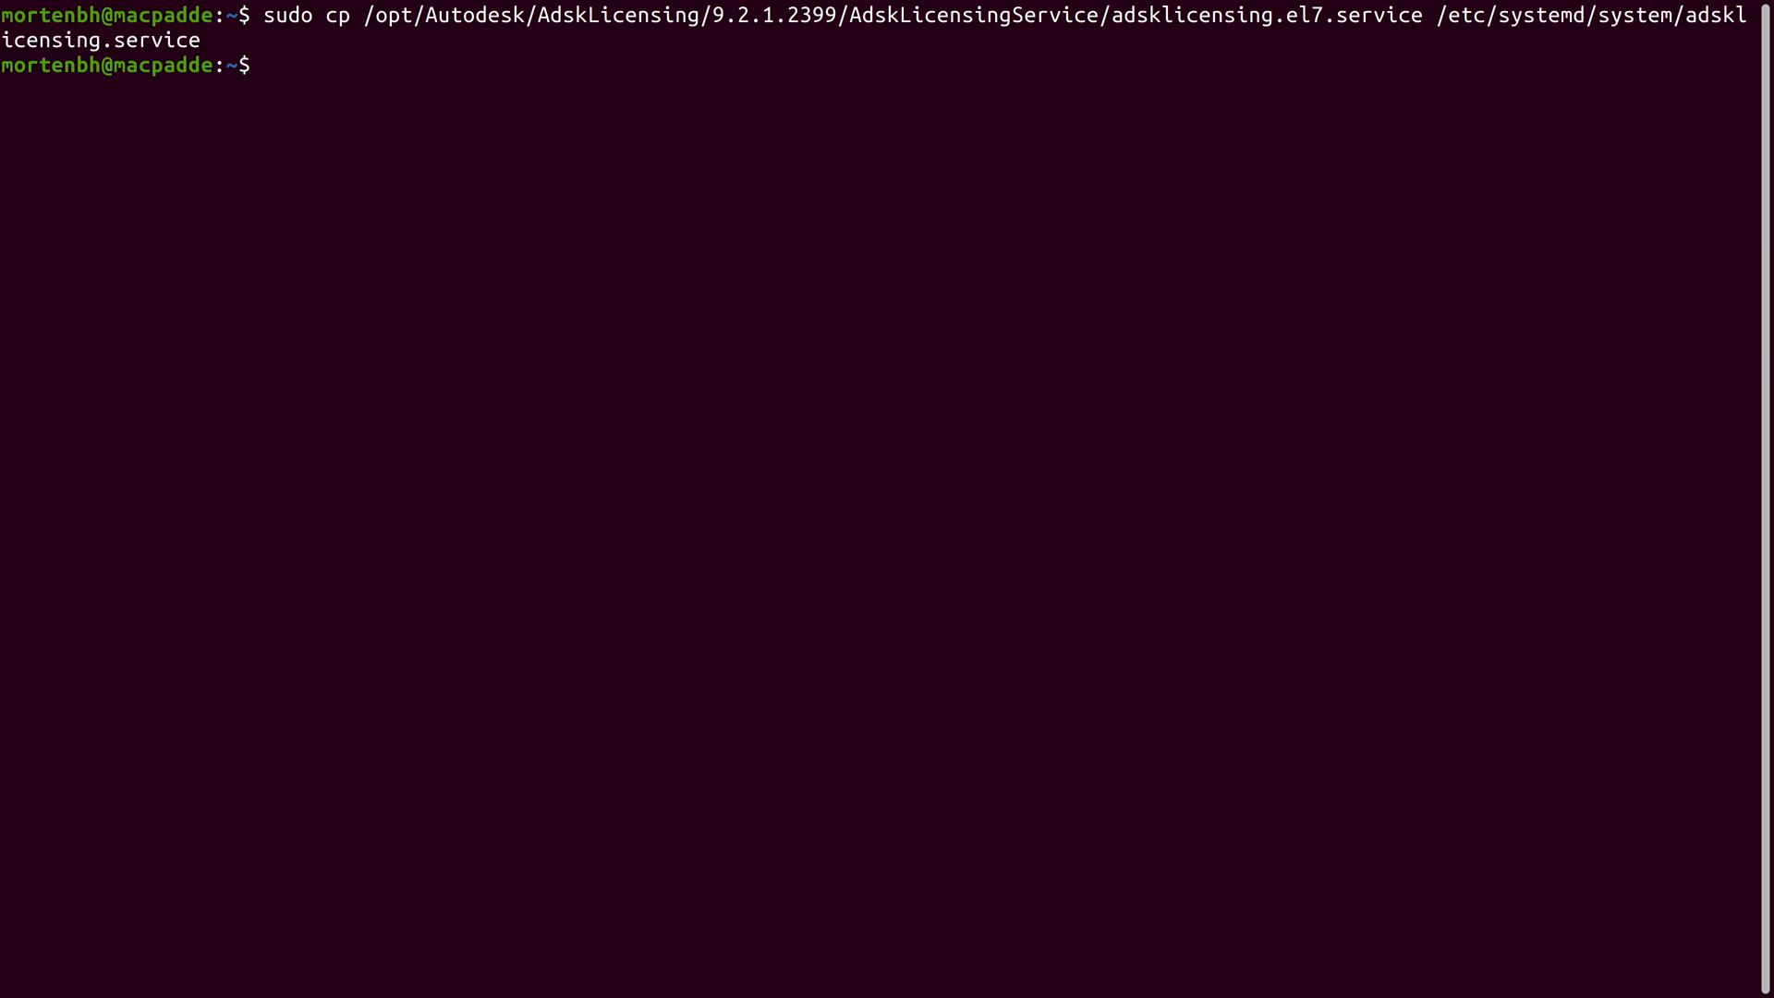
type("sudo sys")
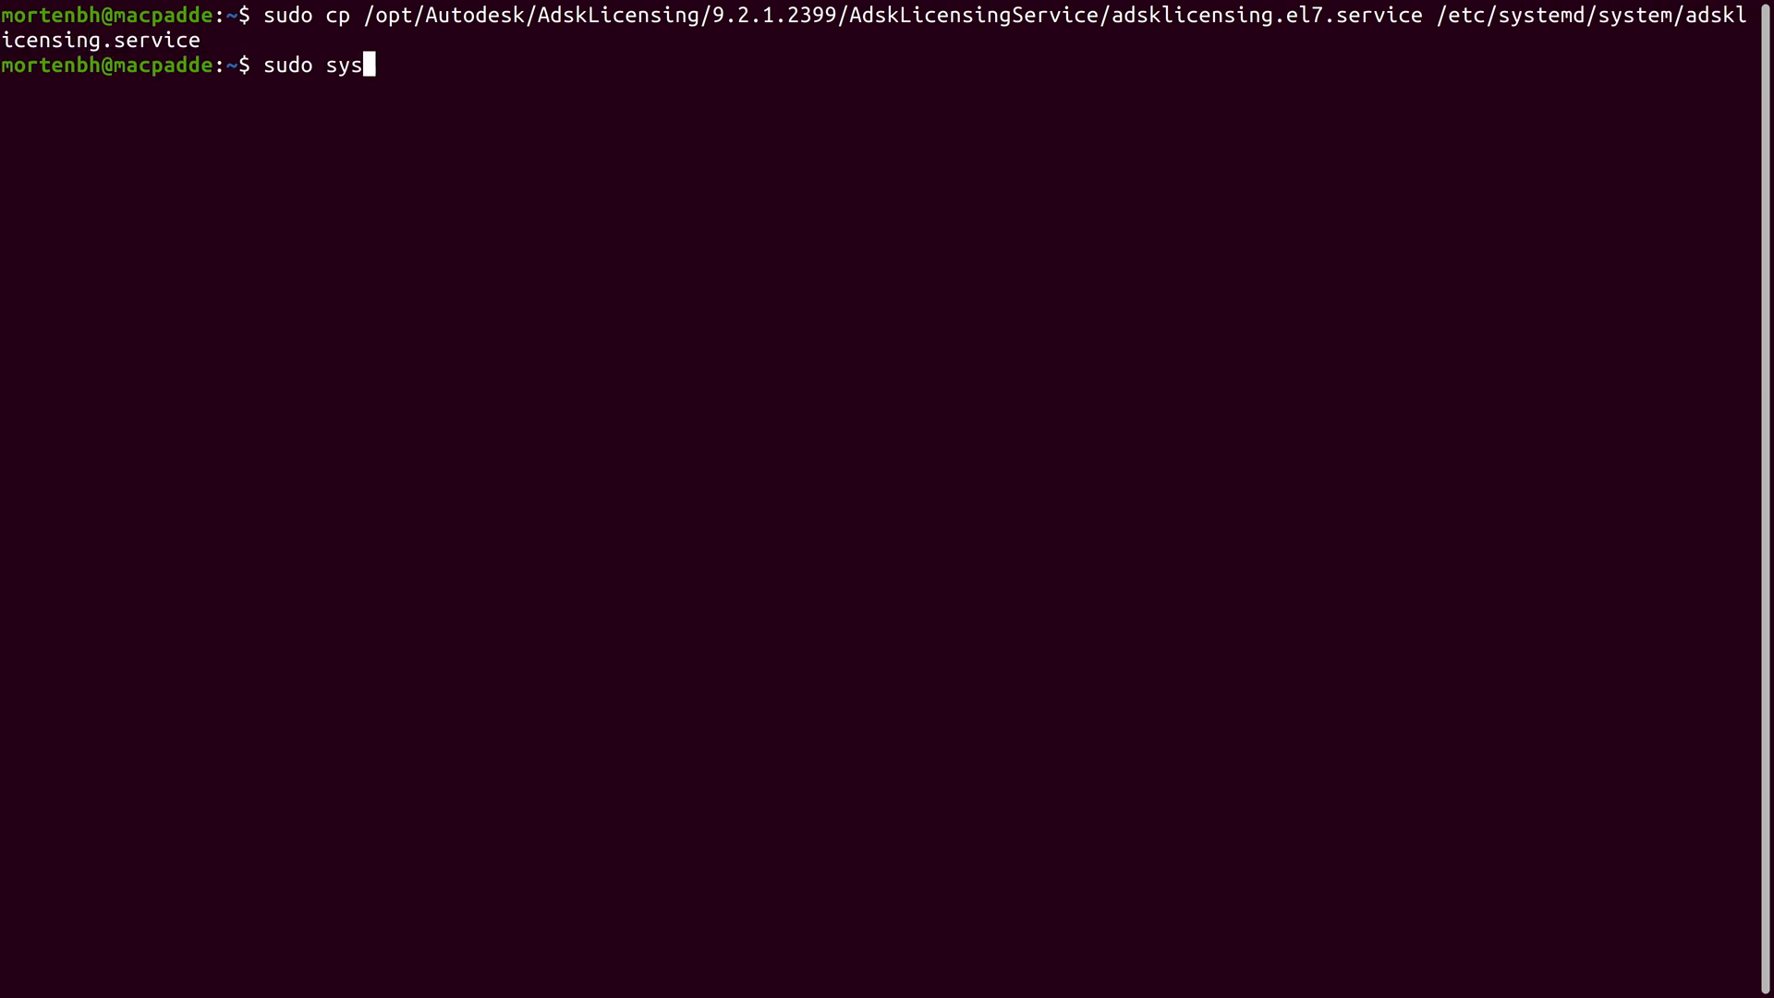
type("temctl enable adsklicensing --quiet")
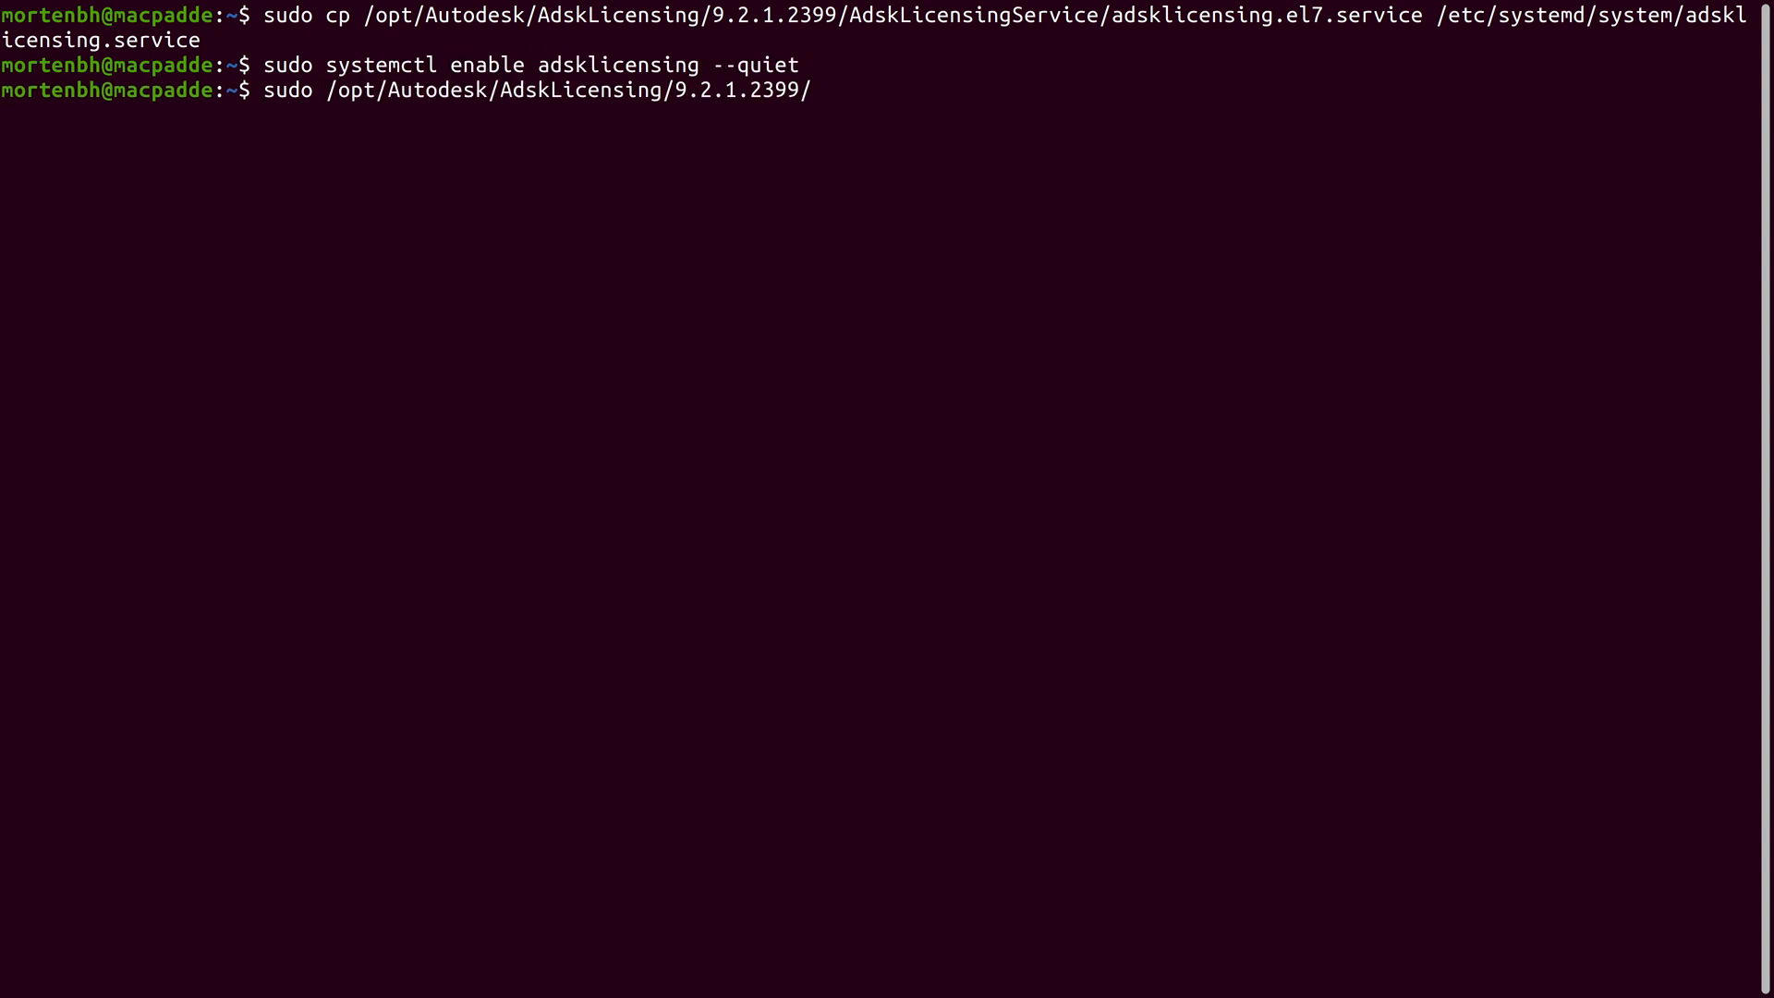
Register Maya 2020.0.0.F with product key 657L1 using AdskLicensingInstHelper
type("helper/AdskLicensingInstHelper register -pk 657L1")
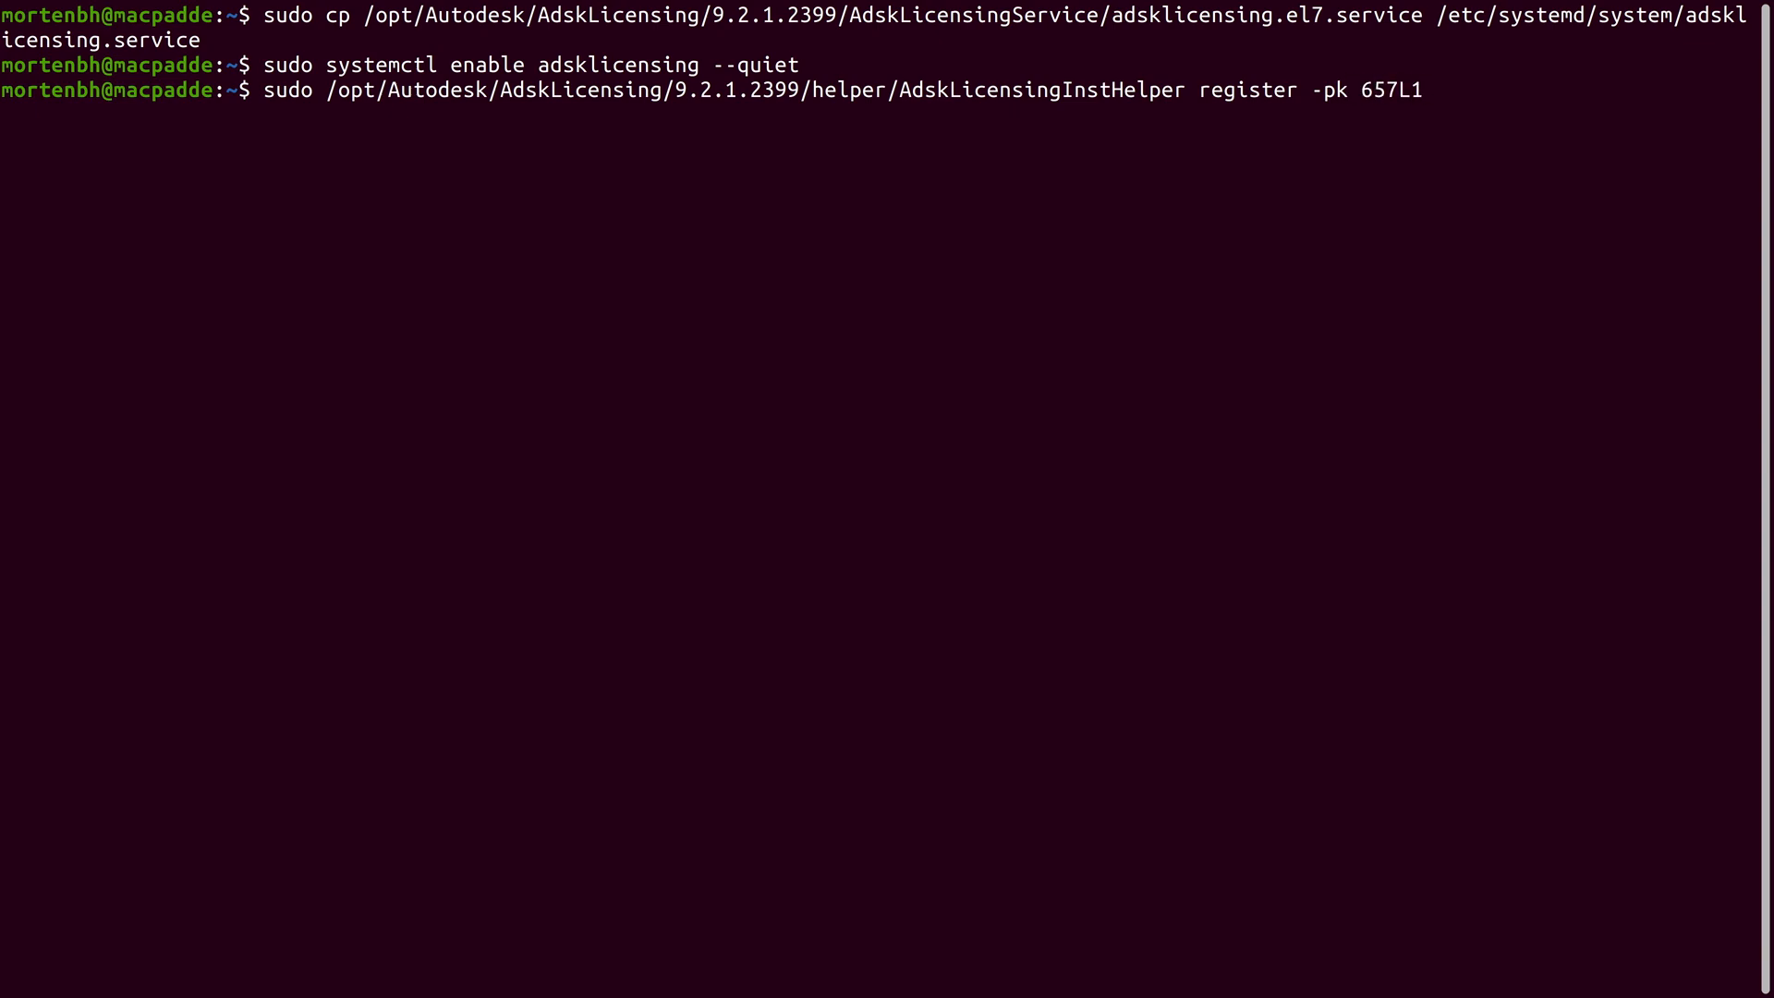
type("-pv 2020.0.0.F -el en_us -cf /var/opt/Autodesk/Adlm/Maya2020/MayaConfig.pit")
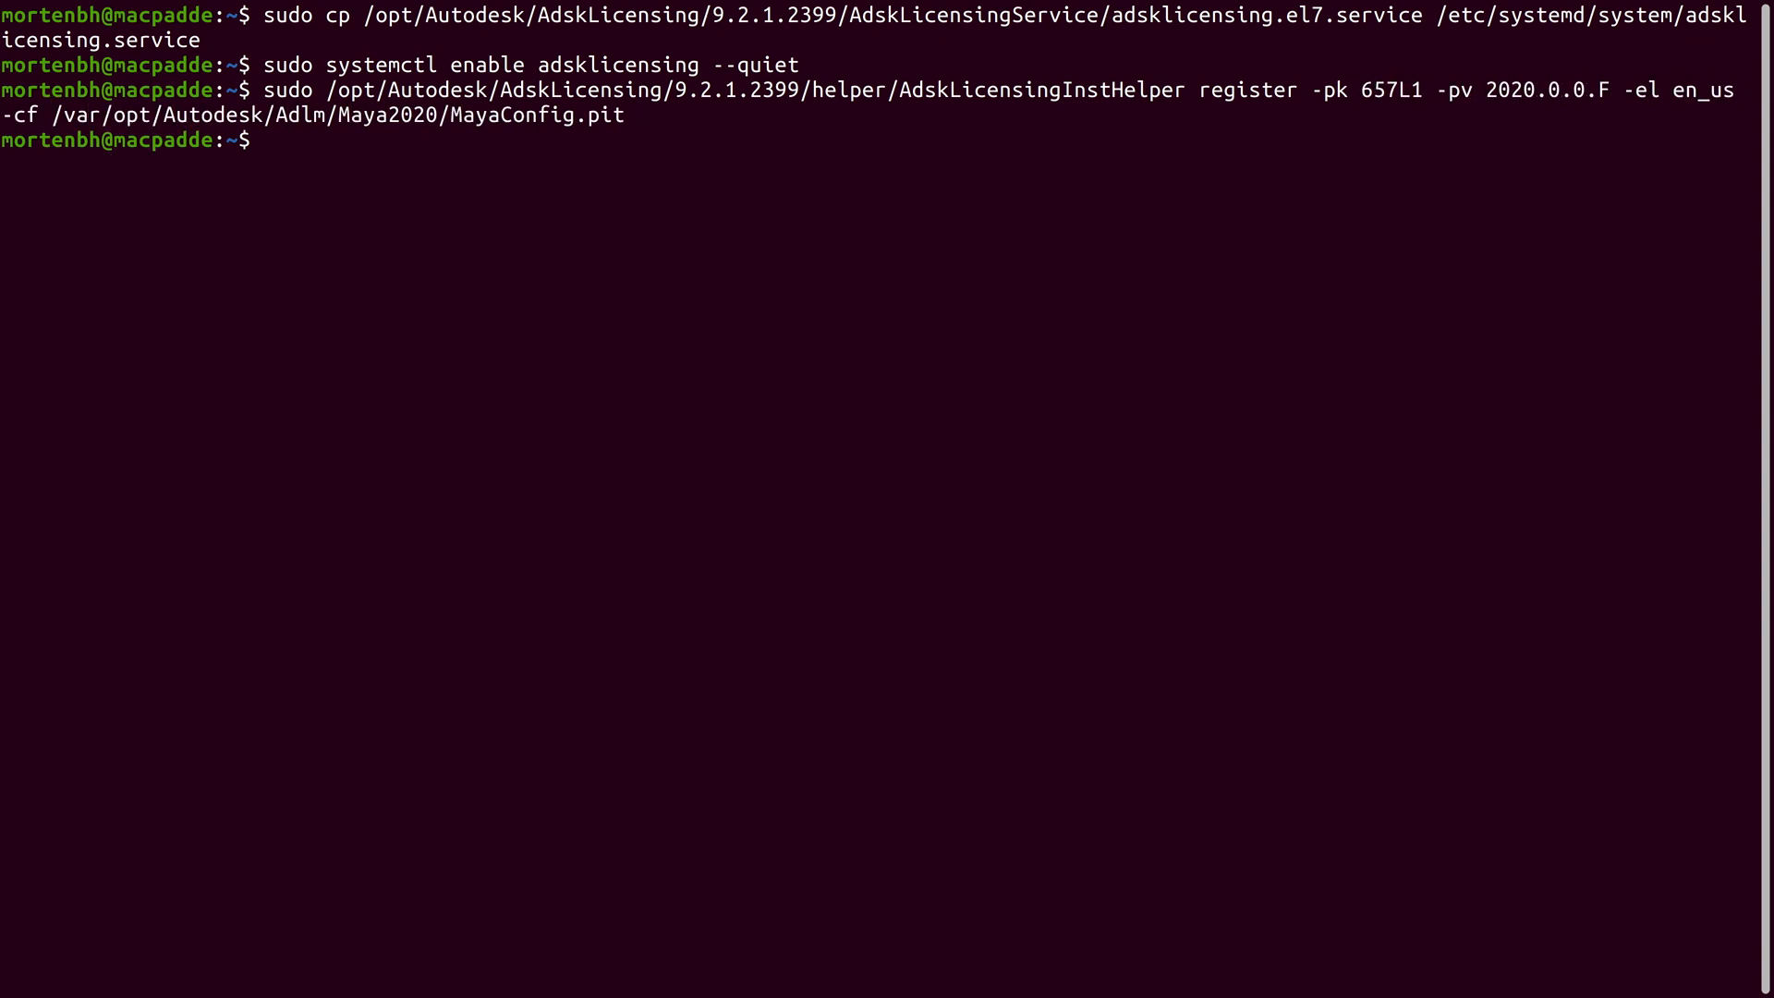
type("/opt/Autodesk/AdskLicensing/")
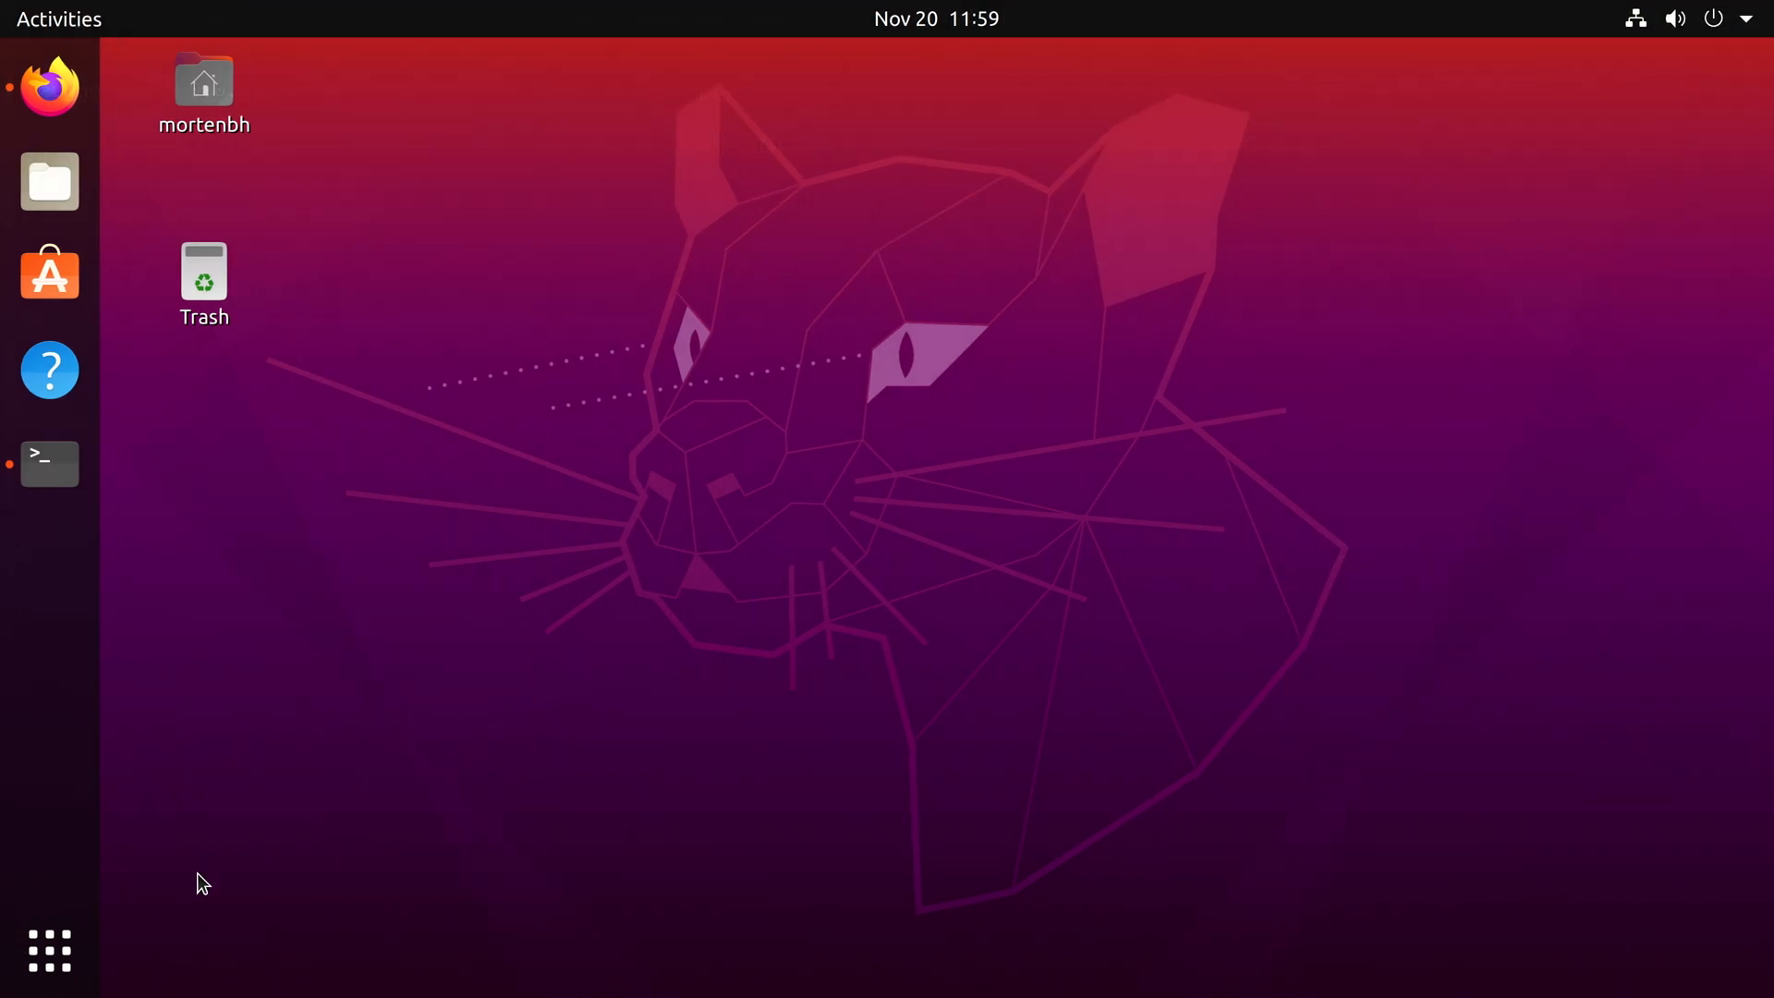
Launch maya from the terminal and sign in with the Autodesk account email and password
type("maya")
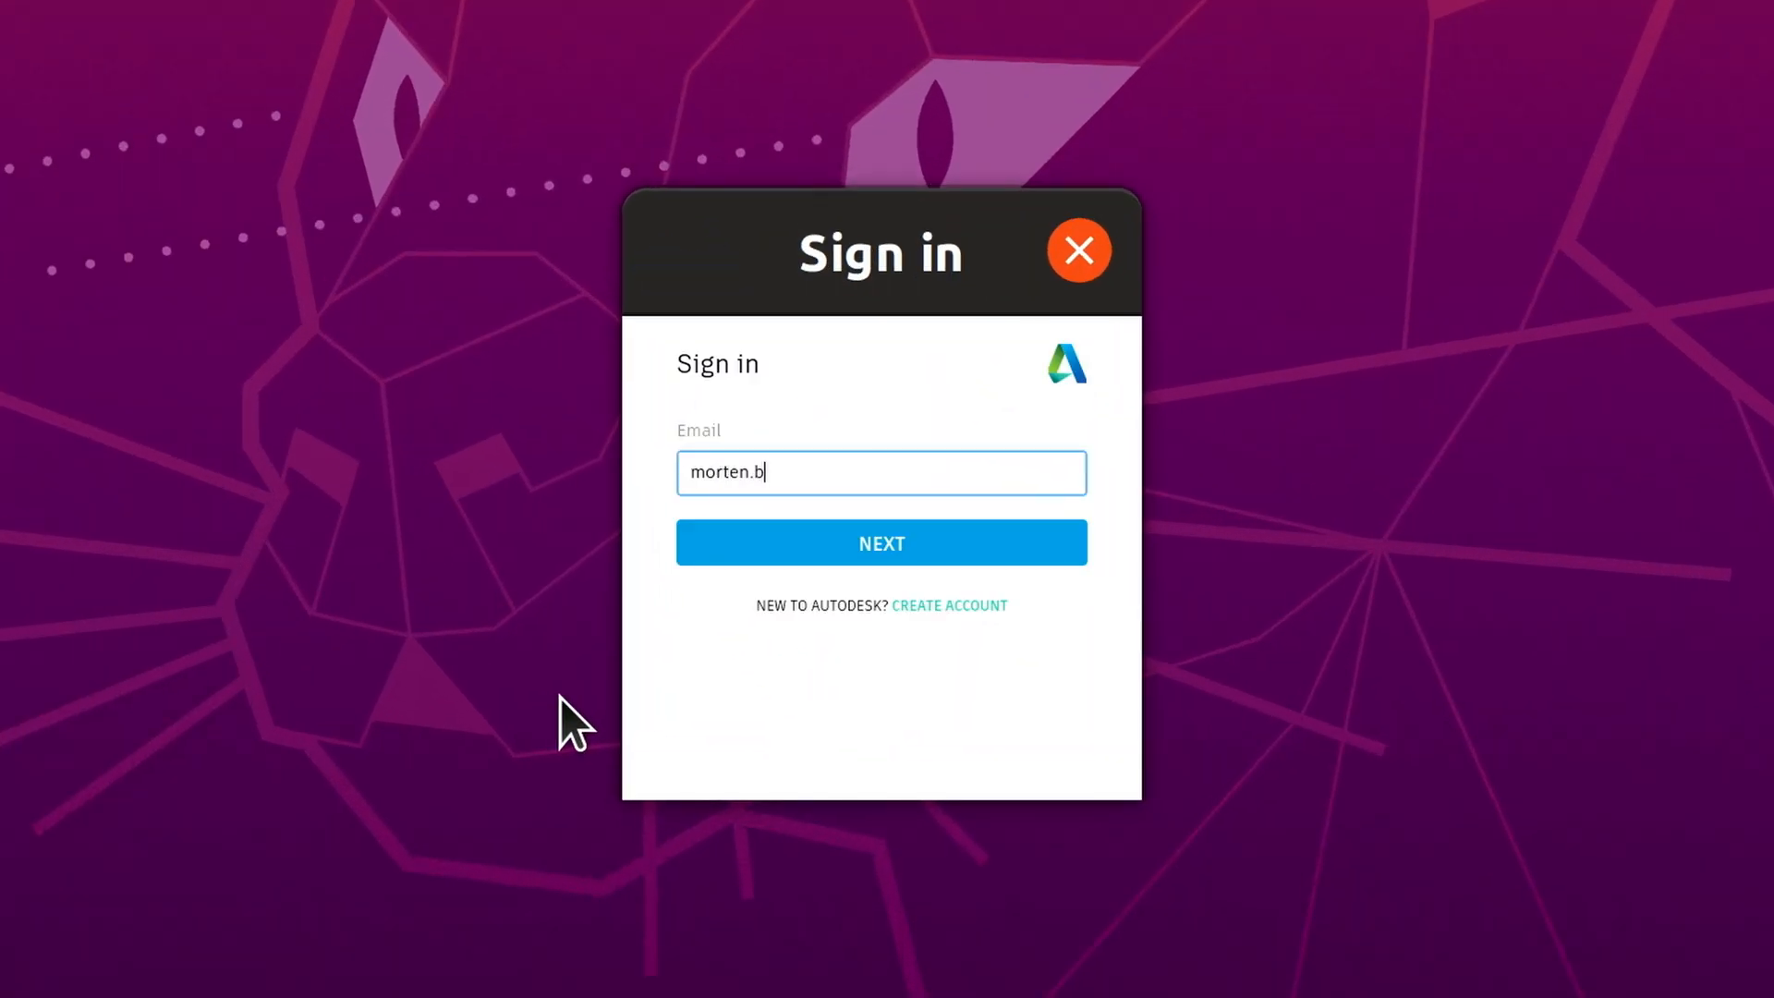
left_click(881, 542)
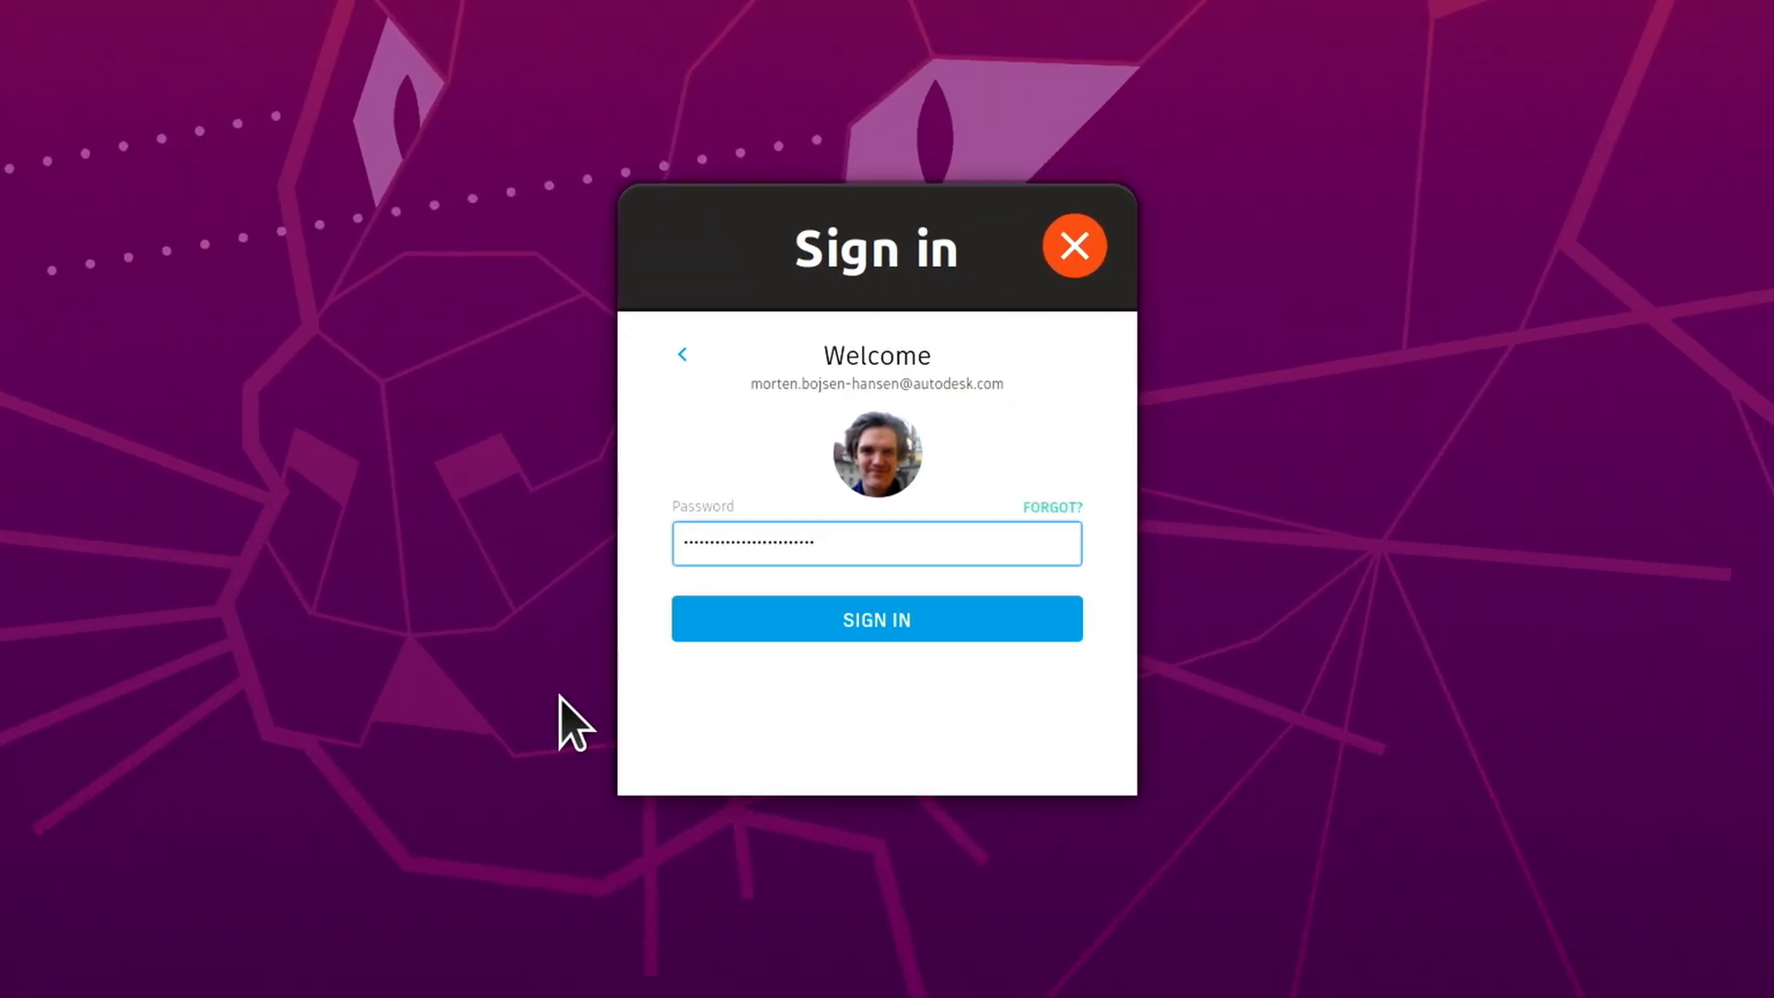
left_click(876, 618)
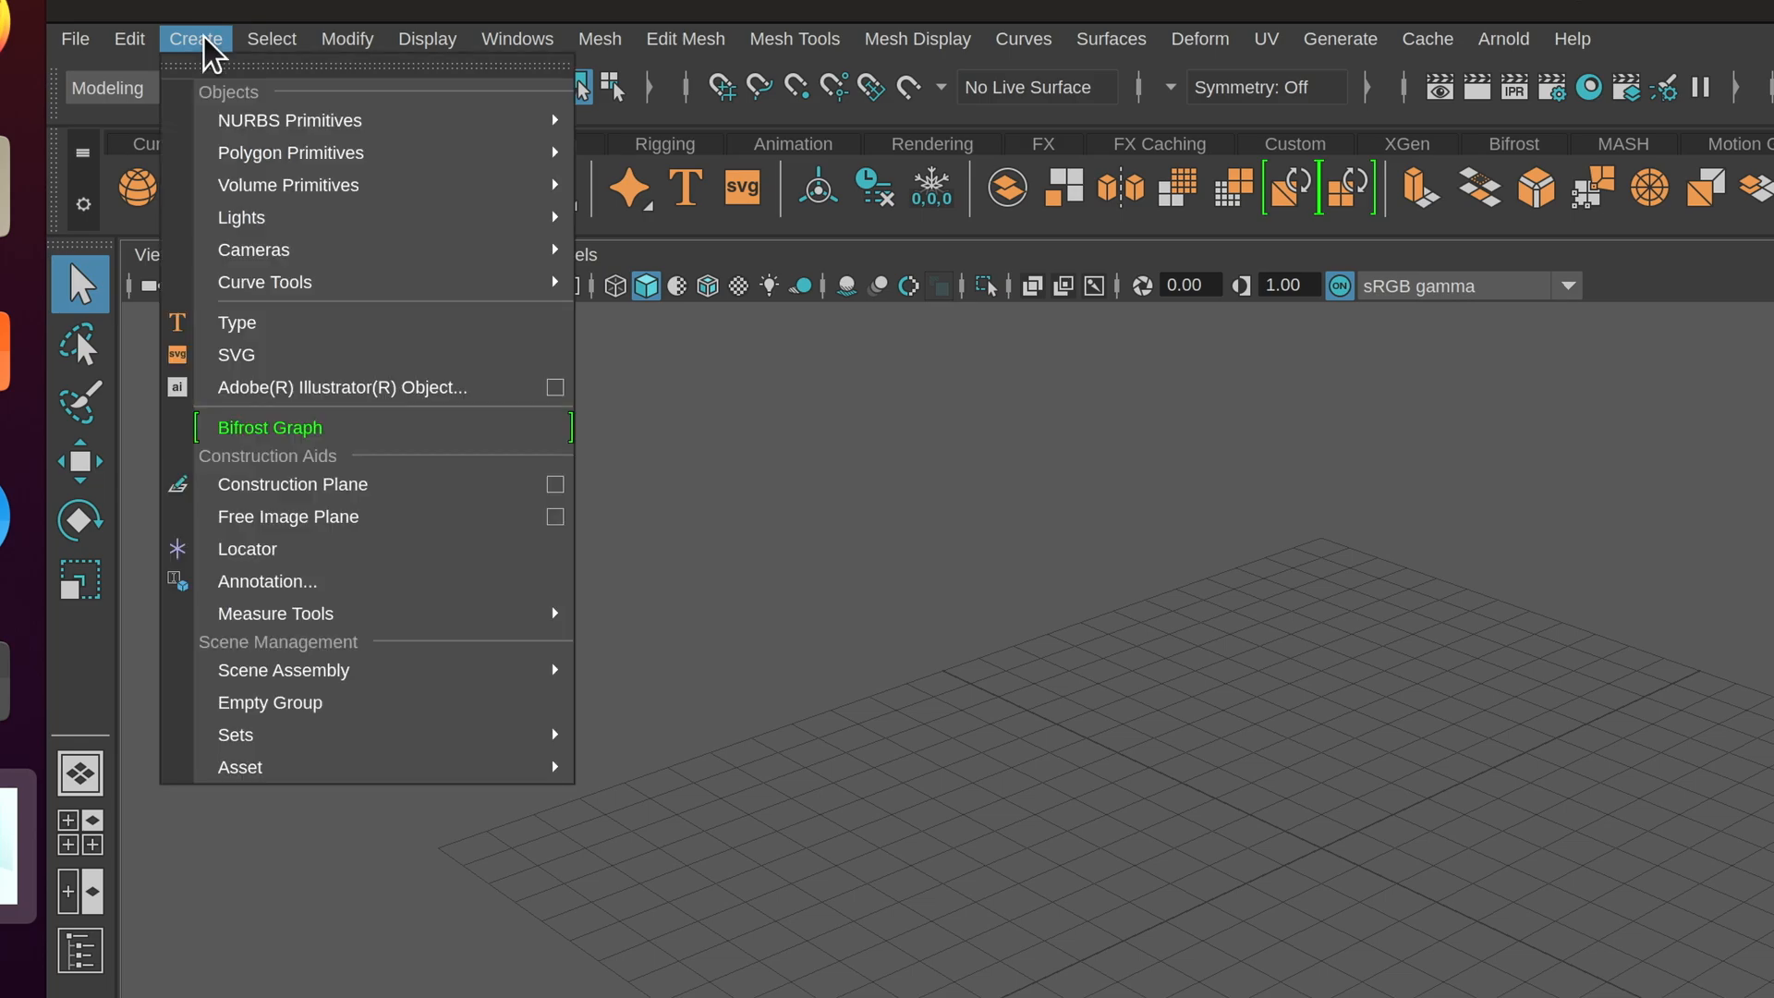
Add a create_mesh_sphere node to a new Bifrost graph and wire sphere_mesh to the output
left_click(268, 428)
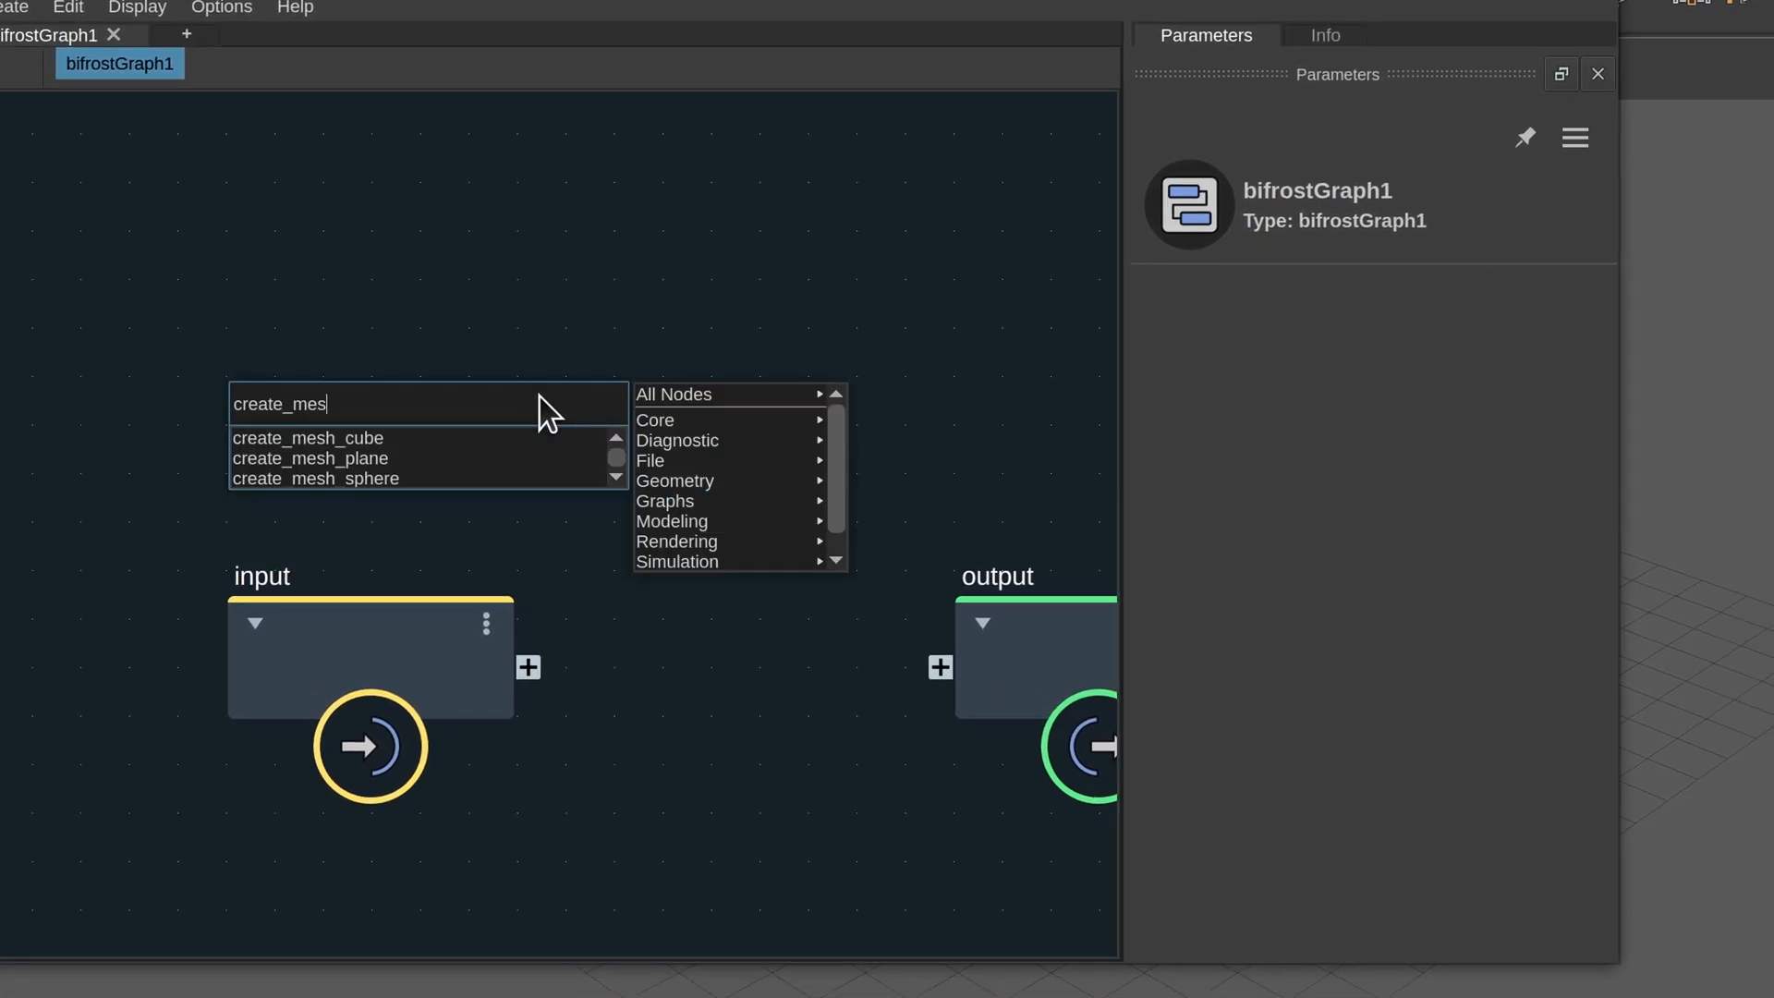
type("h")
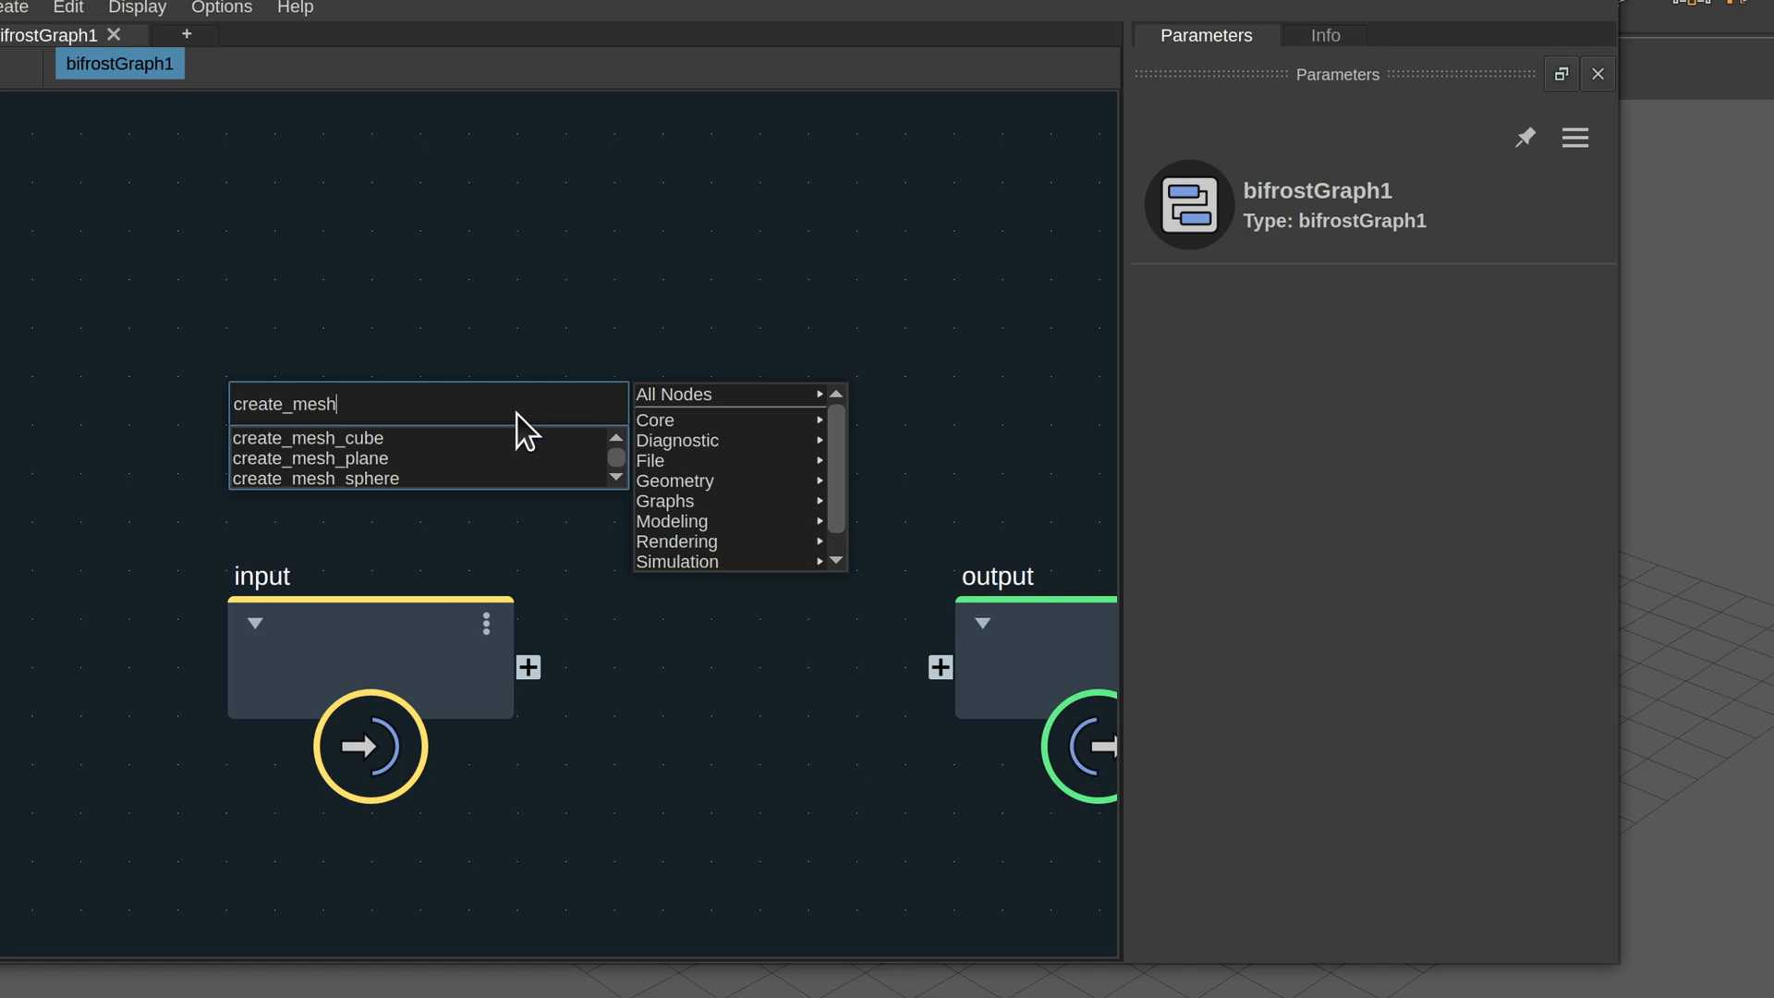
left_click(315, 479)
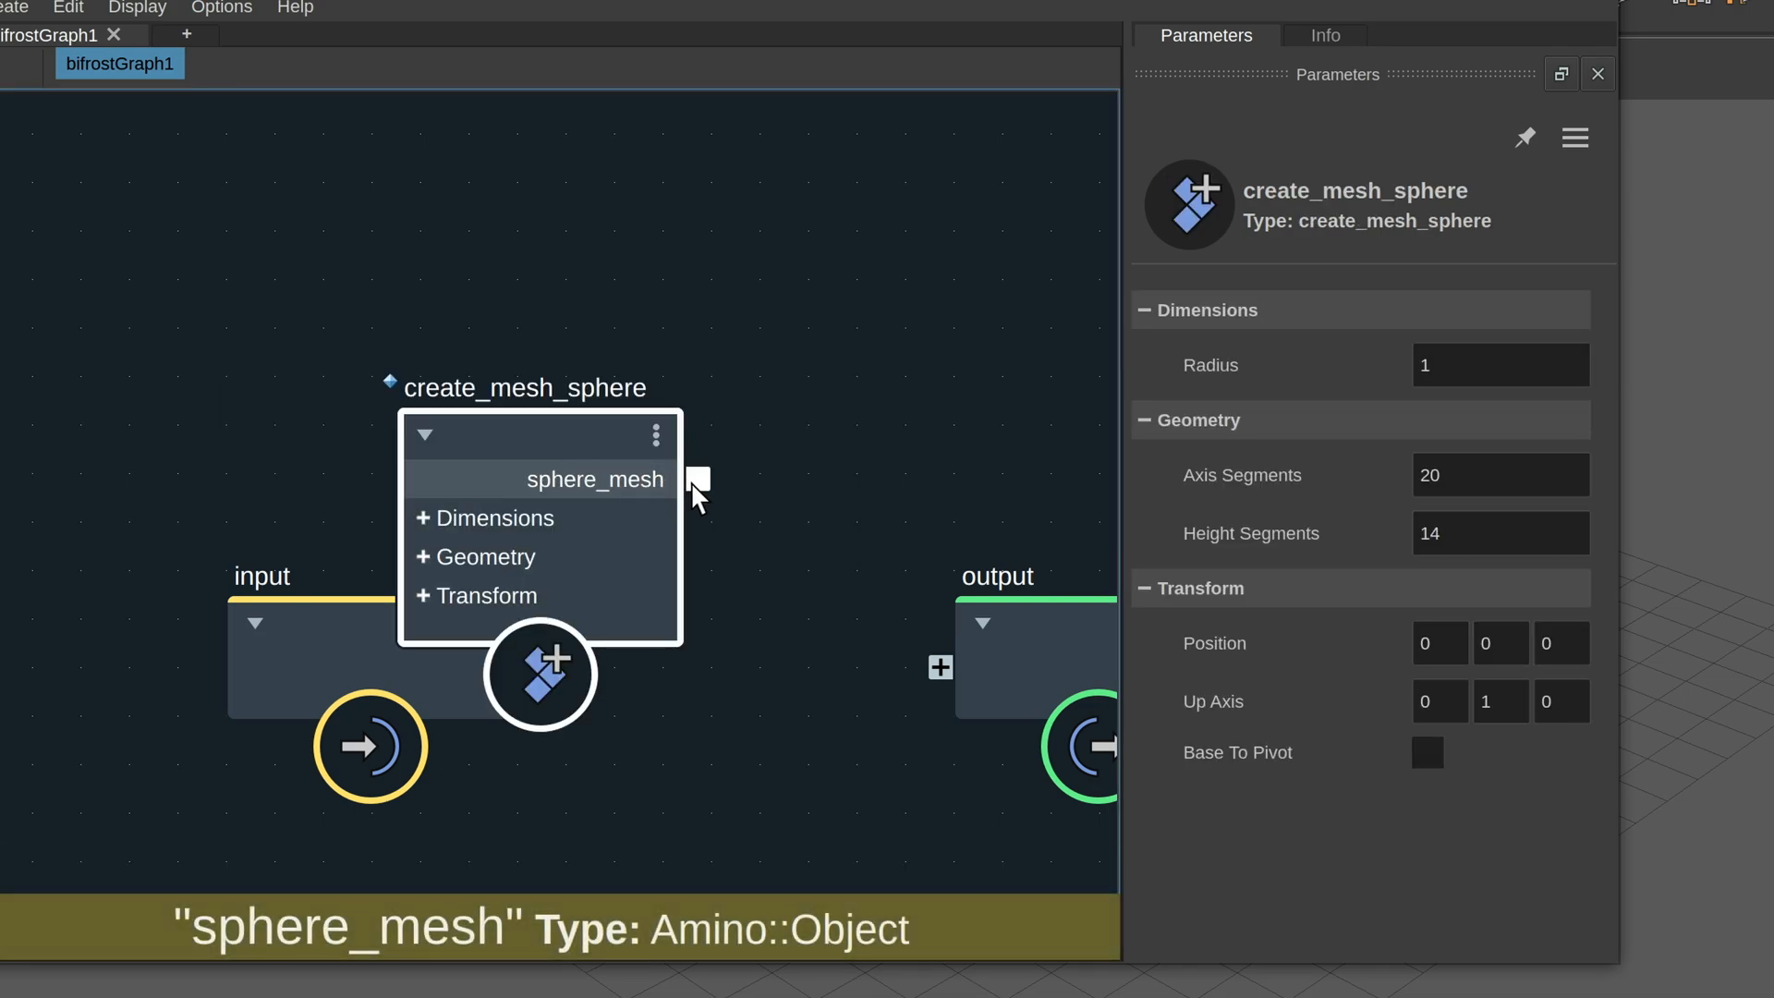
left_click_drag(699, 478, 939, 667)
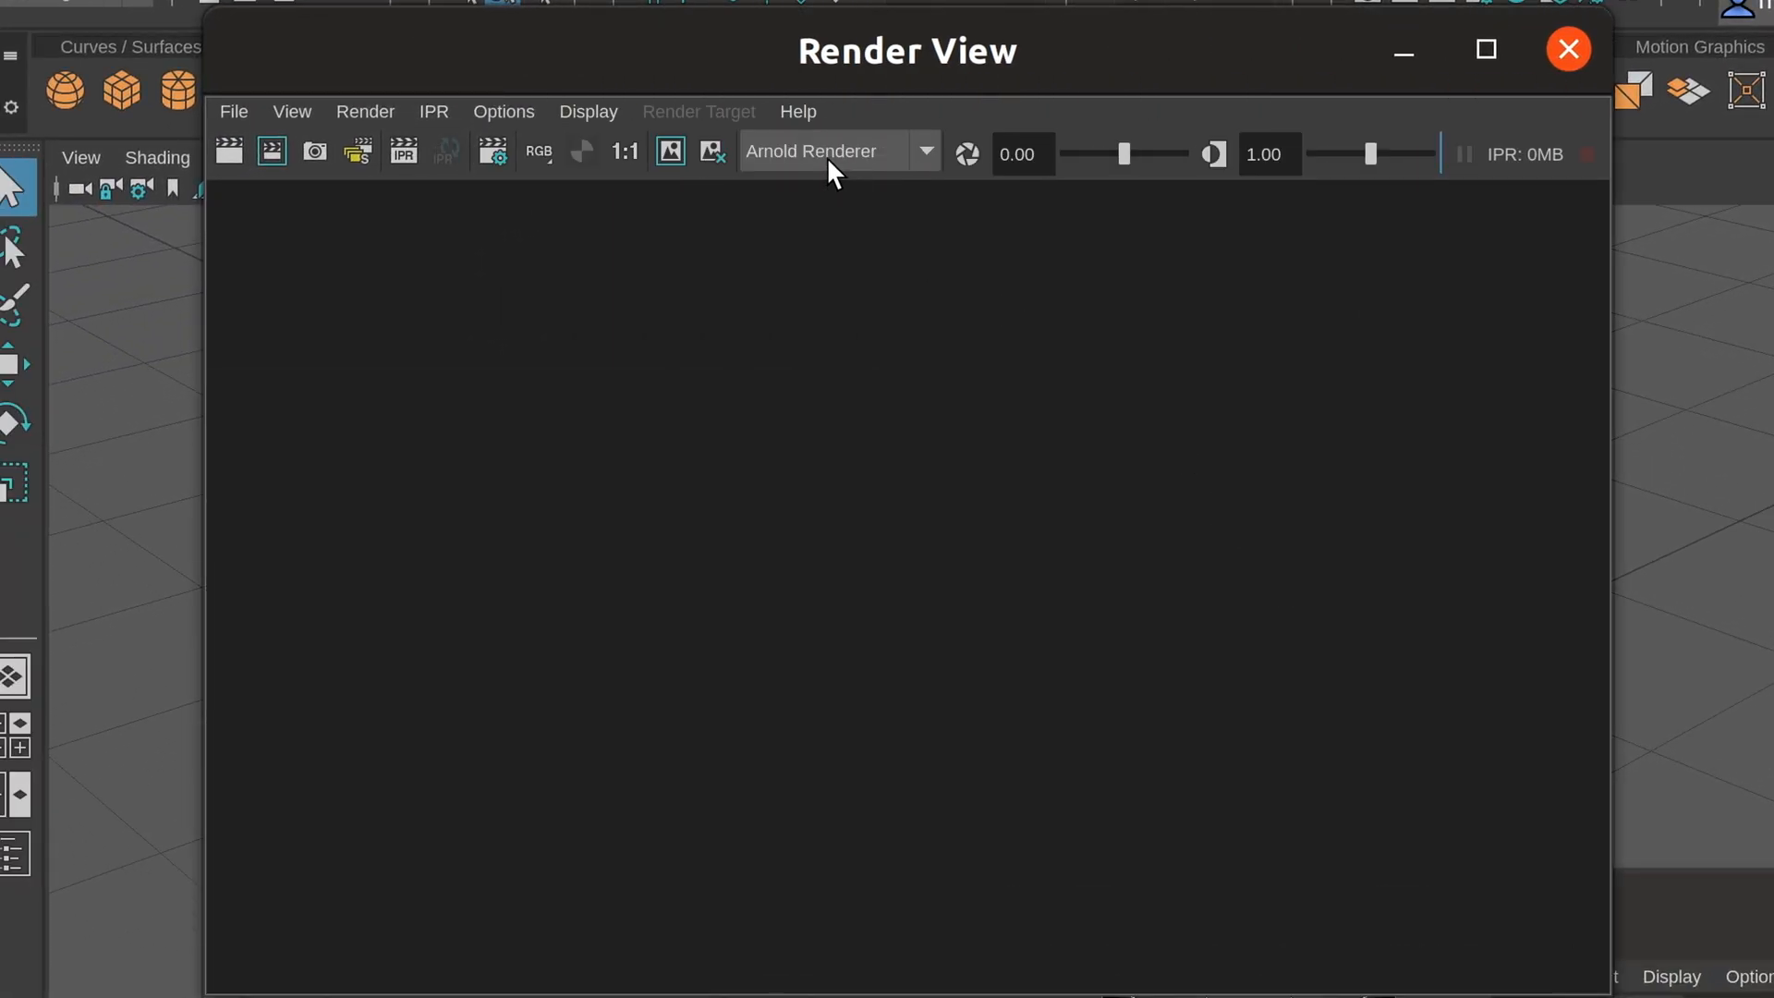
Render the current frame in Render View with Arnold Renderer
left_click(228, 152)
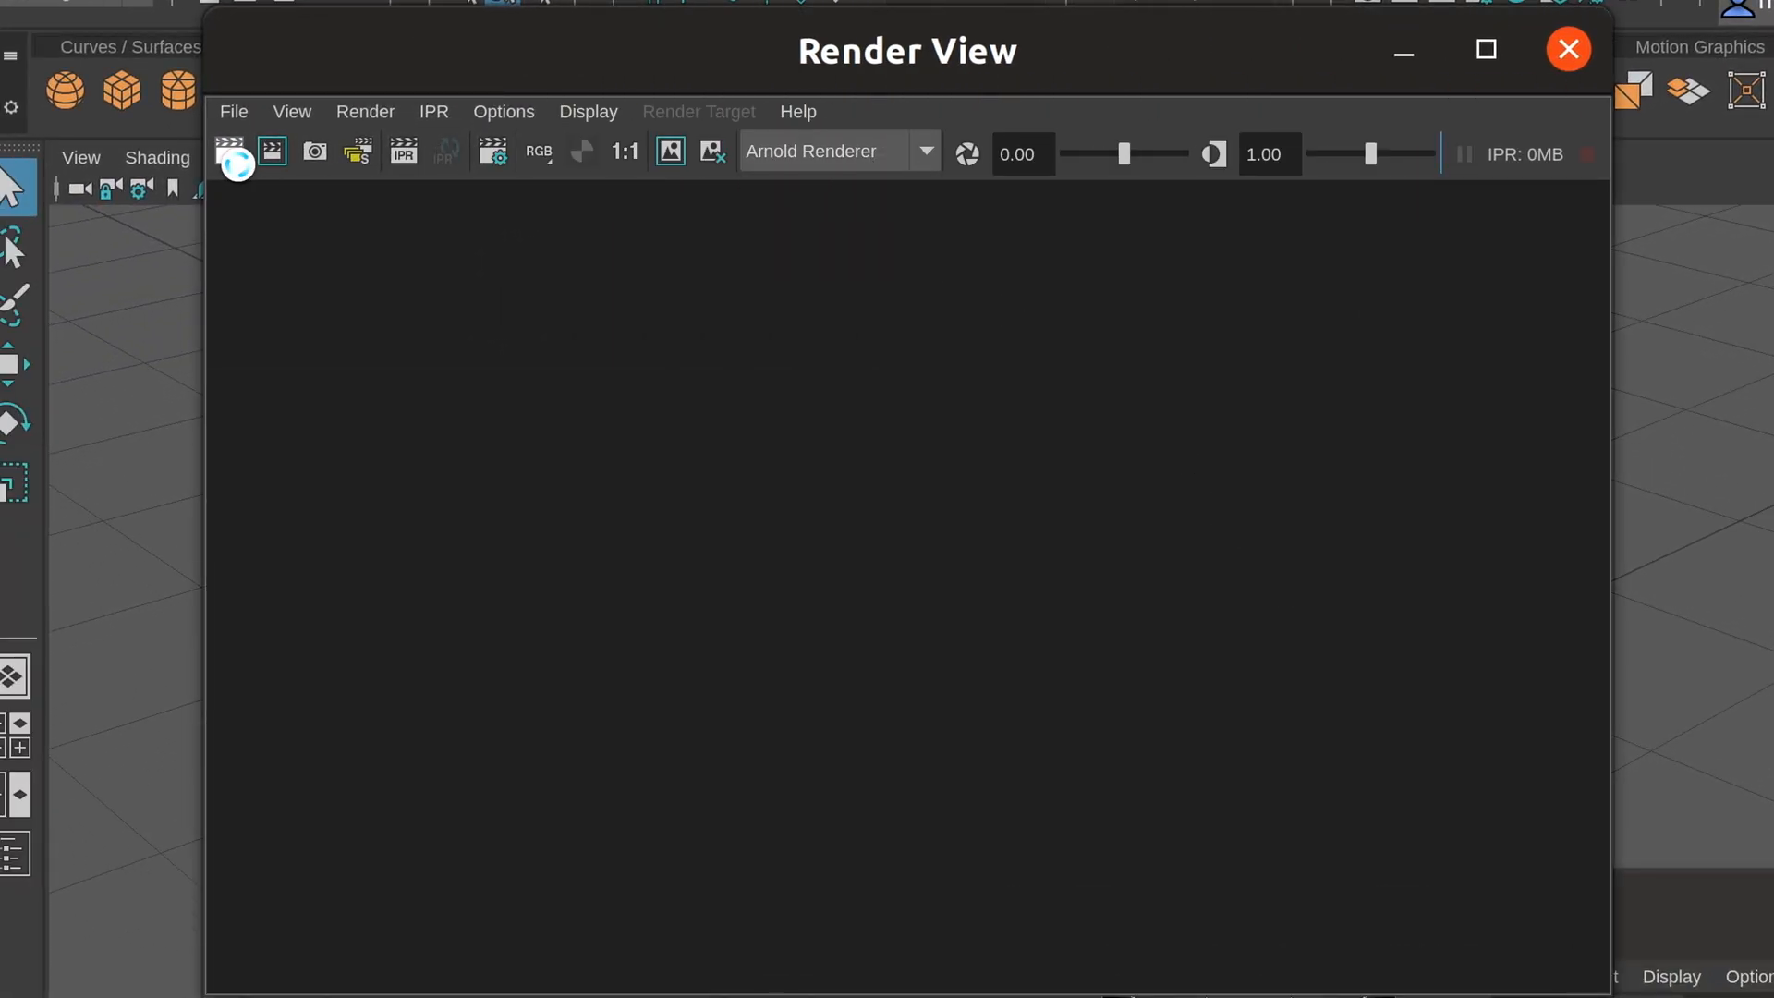
left_click(232, 151)
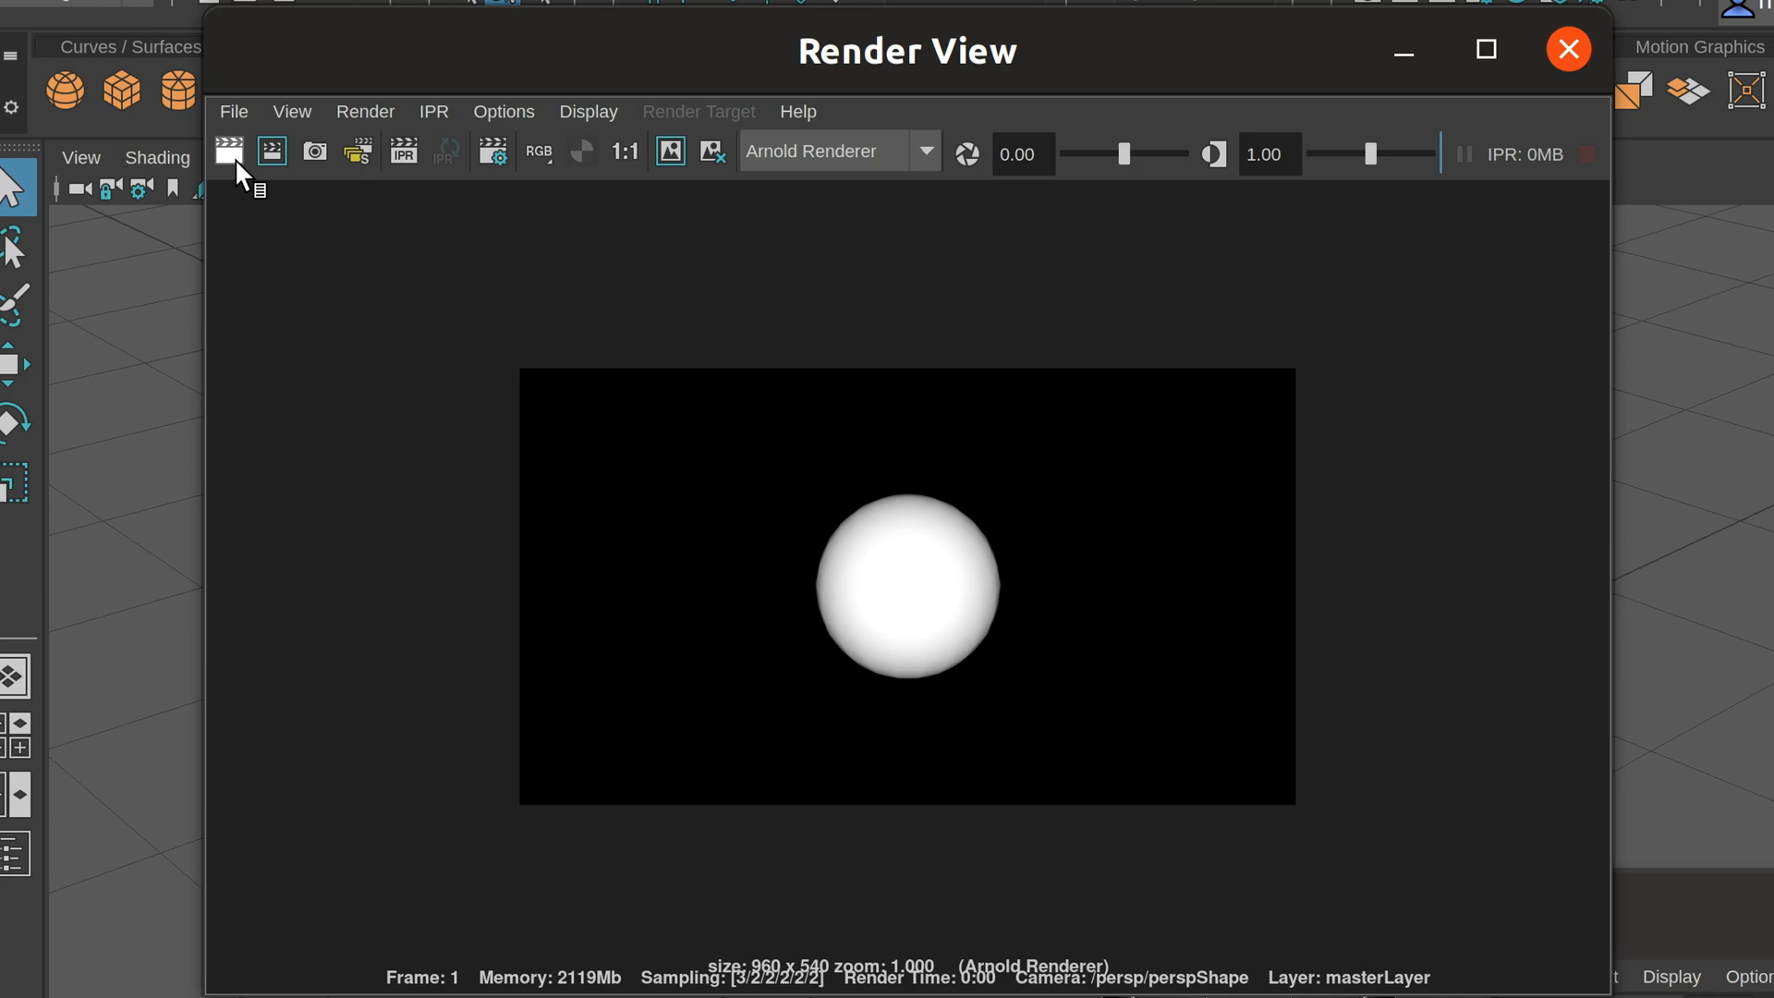